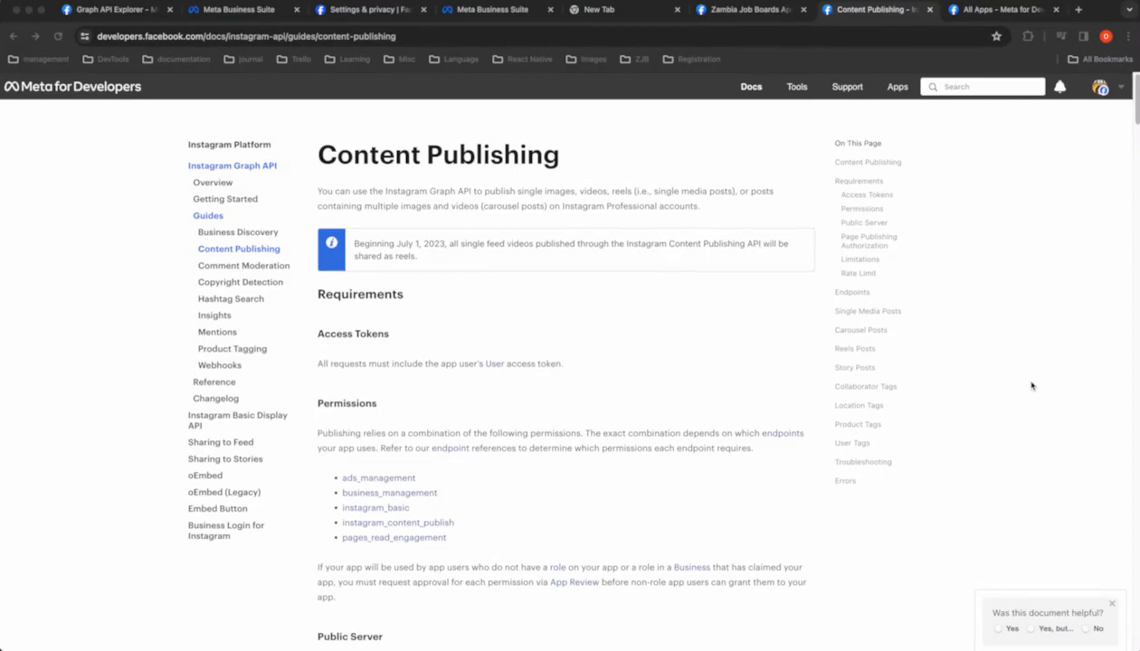
{"action": "mouse_move", "coordinate": [597, 467]}
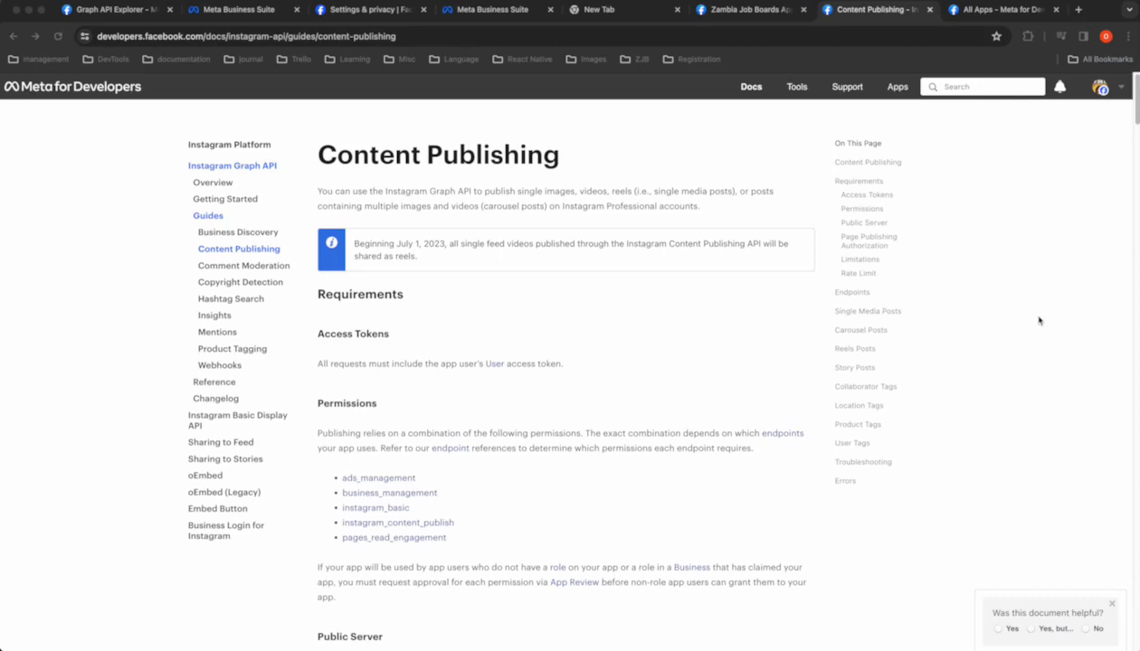
{"action": "mouse_move", "coordinate": [557, 372]}
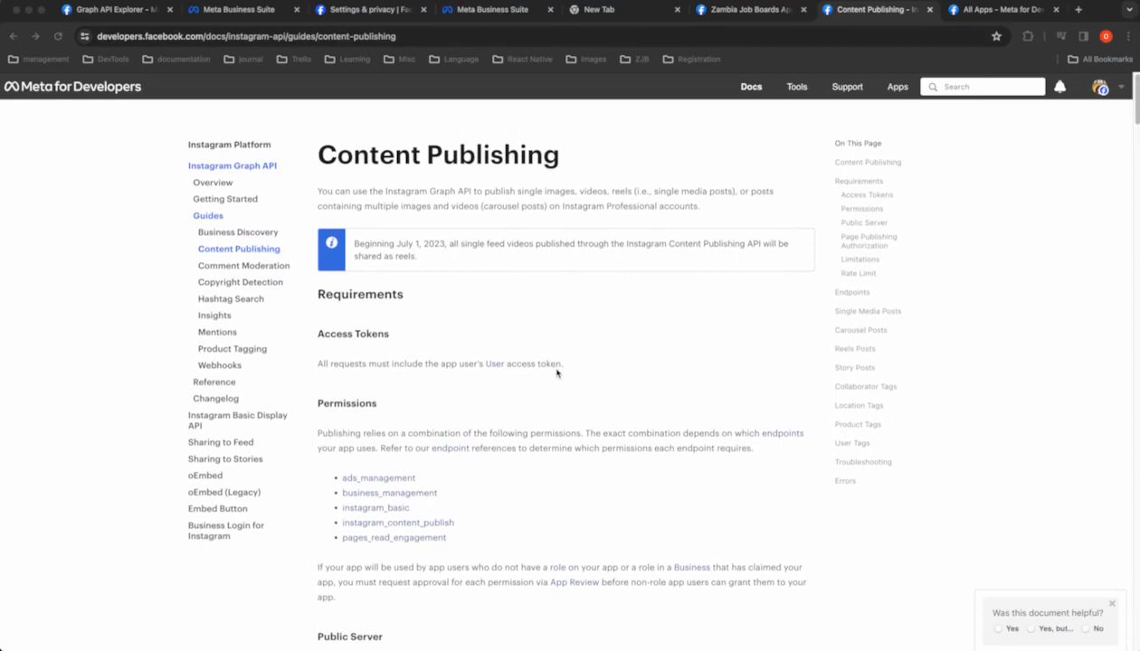
{"action": "mouse_move", "coordinate": [738, 132]}
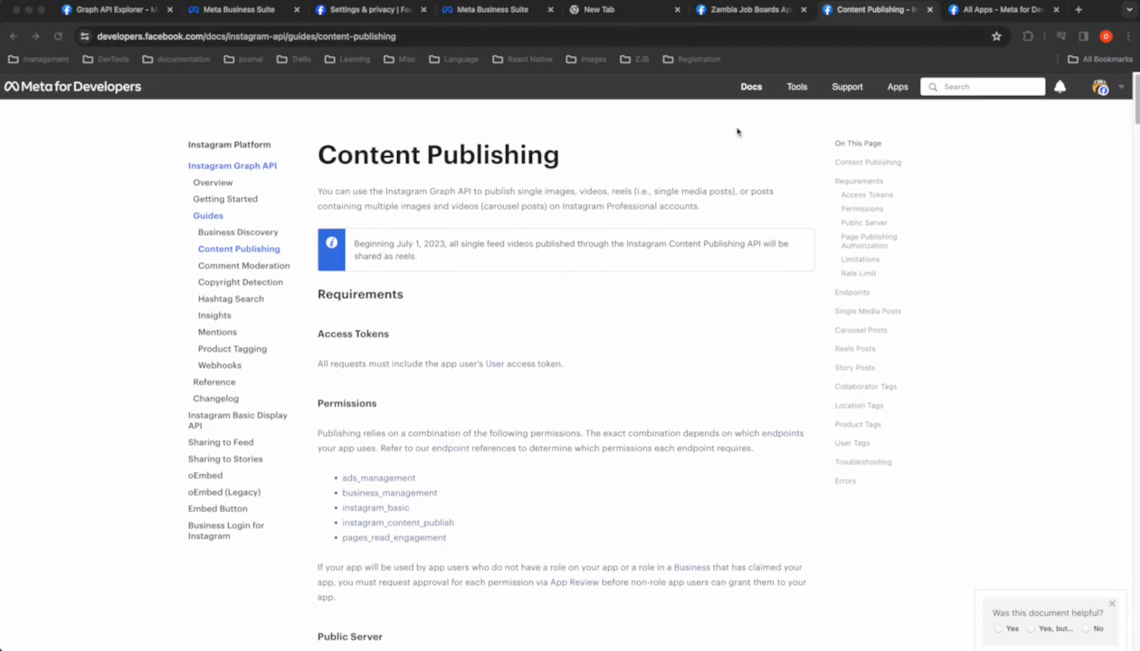
{"action": "mouse_move", "coordinate": [937, 136]}
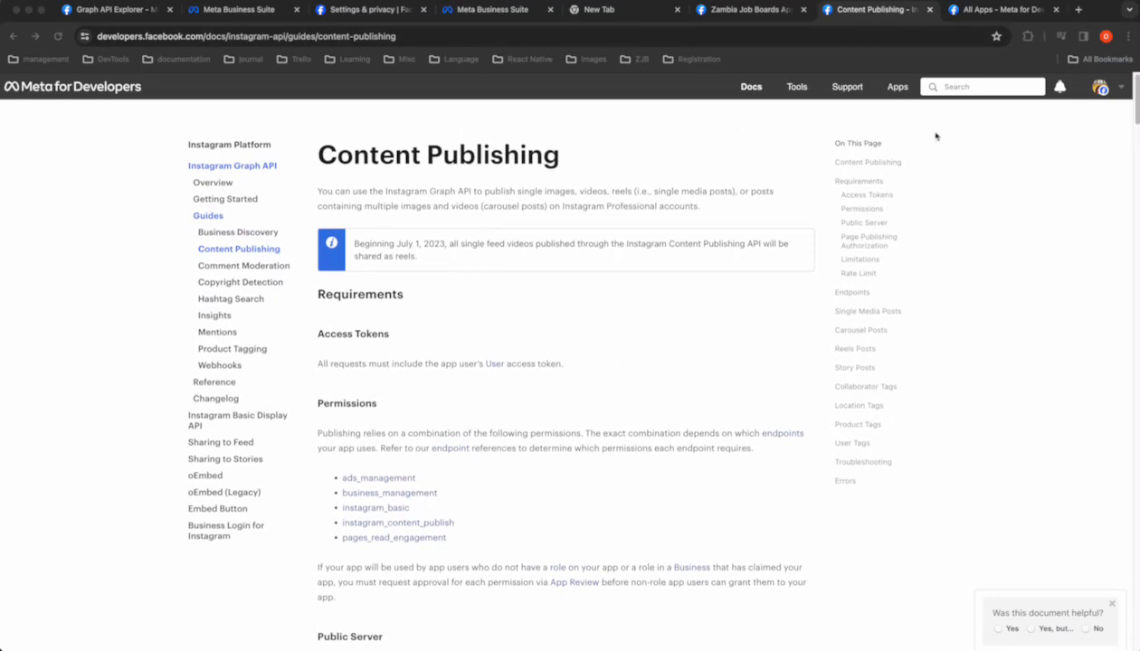
{"action": "mouse_move", "coordinate": [752, 105]}
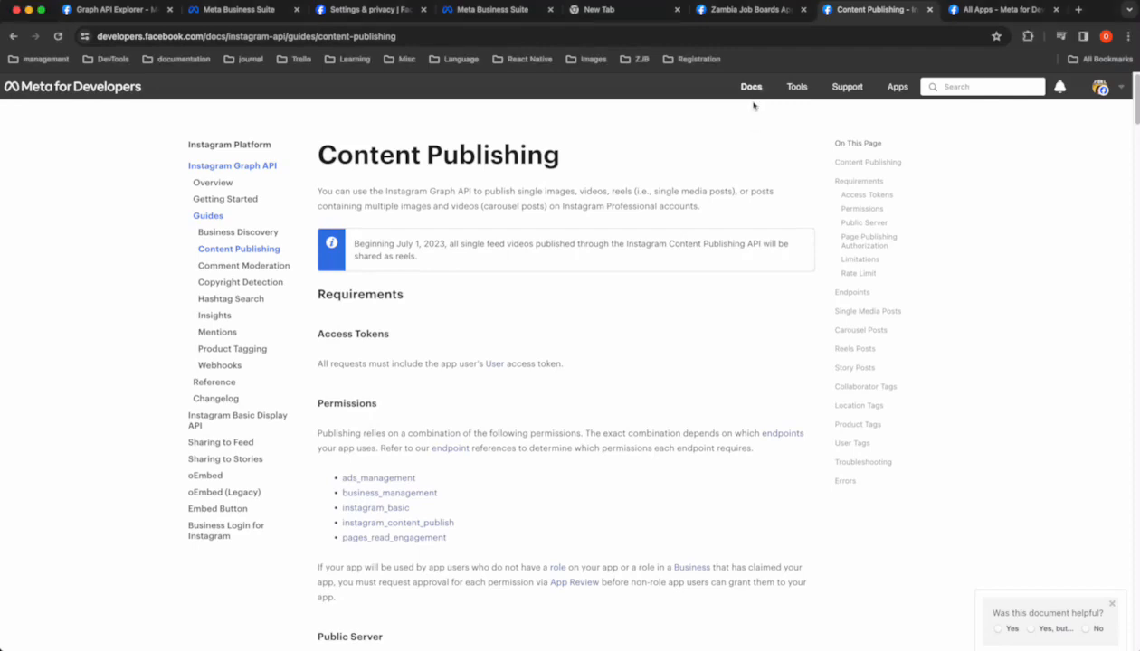
From the Apps list in Meta for Developers, start the Create App flow for a new app.
{"action": "left_click", "coordinate": [750, 87]}
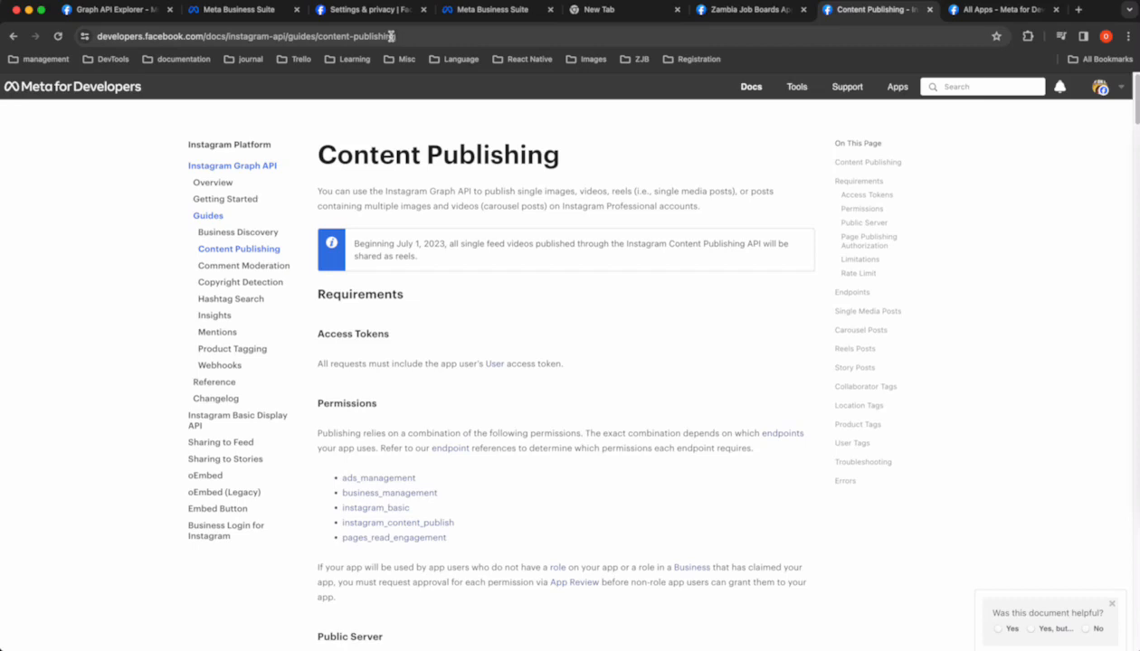
{"action": "mouse_move", "coordinate": [683, 292]}
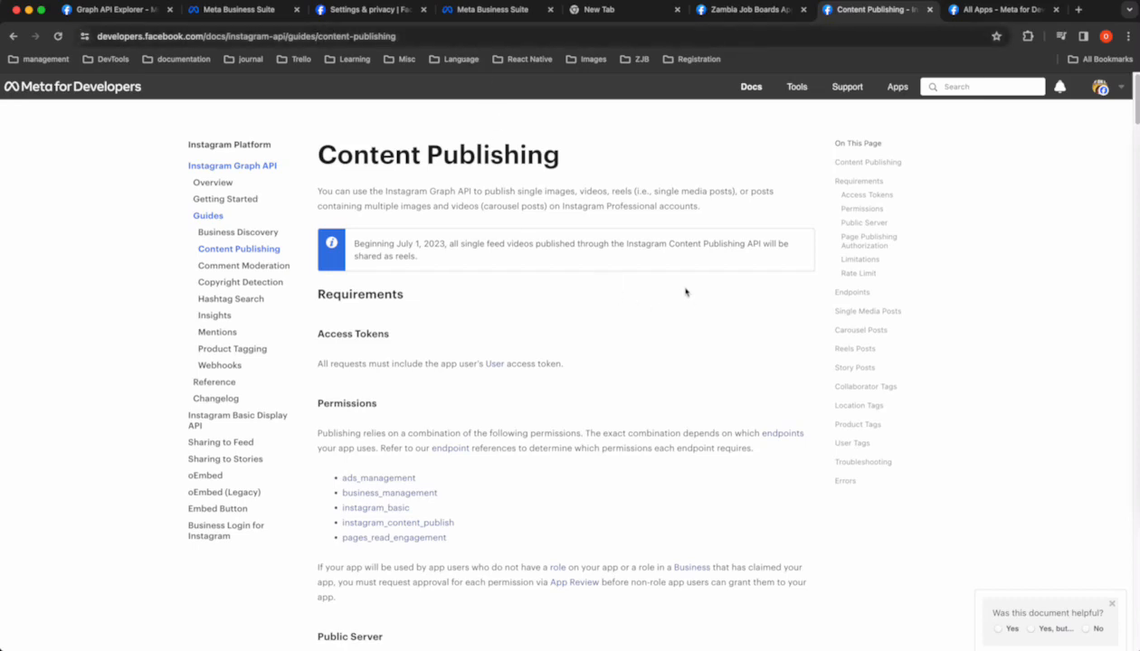
{"action": "scroll", "scroll_direction": "down", "scroll_amount": 3}
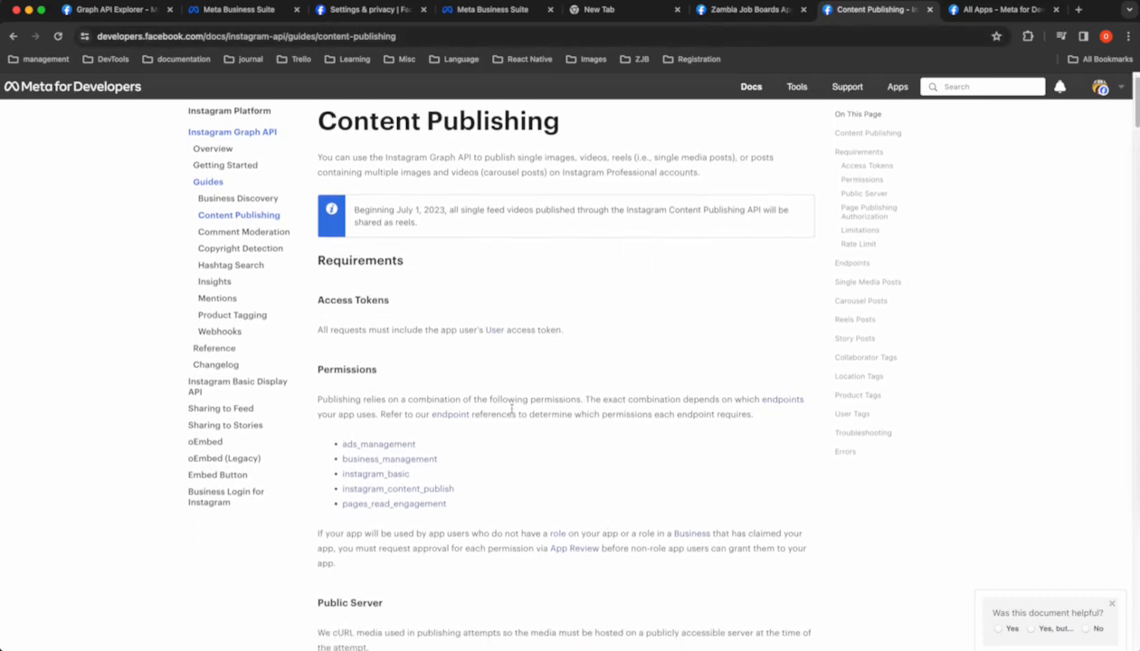
{"action": "scroll", "scroll_direction": "down", "scroll_amount": 3}
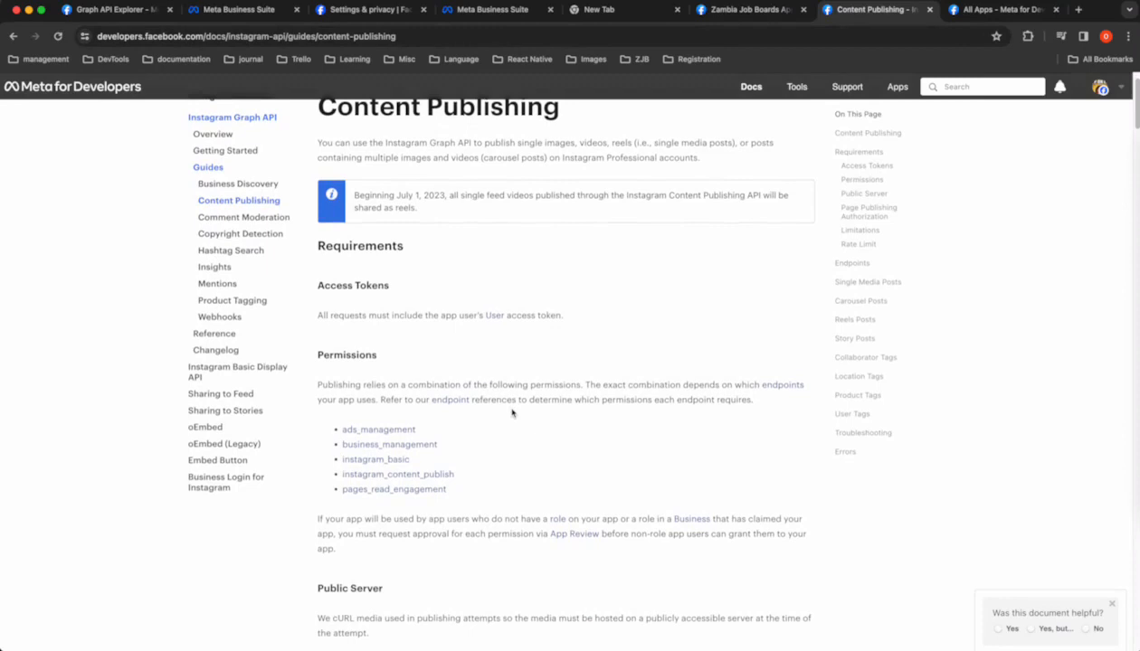
{"action": "mouse_move", "coordinate": [1023, 215]}
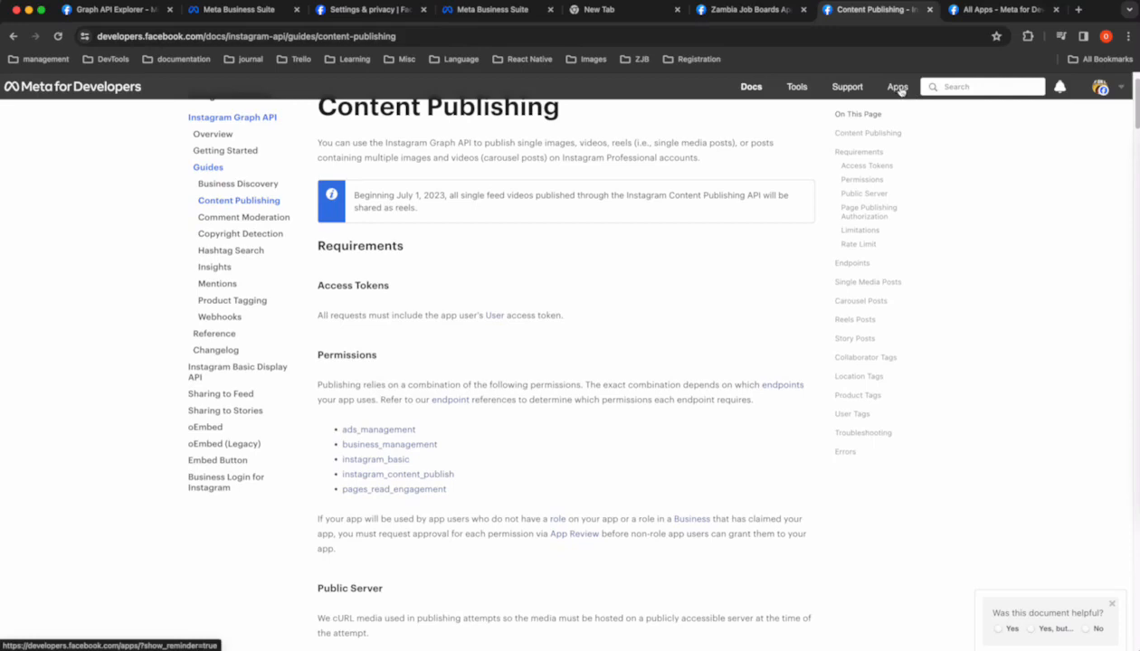
{"action": "left_click", "coordinate": [898, 86]}
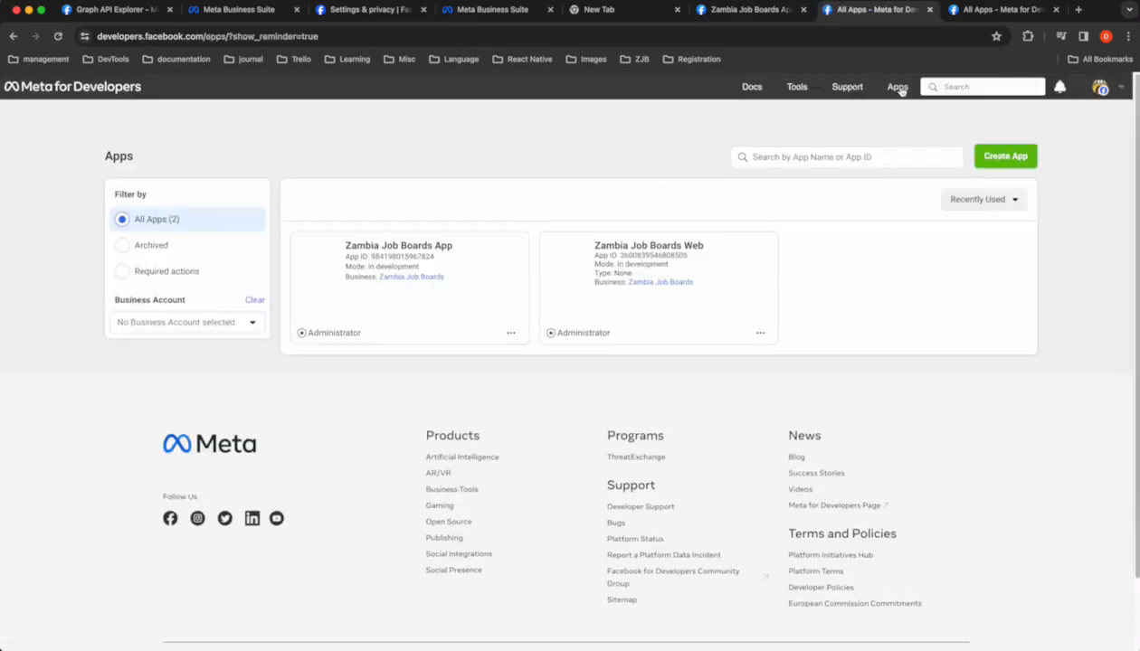
{"action": "left_click", "coordinate": [1004, 156]}
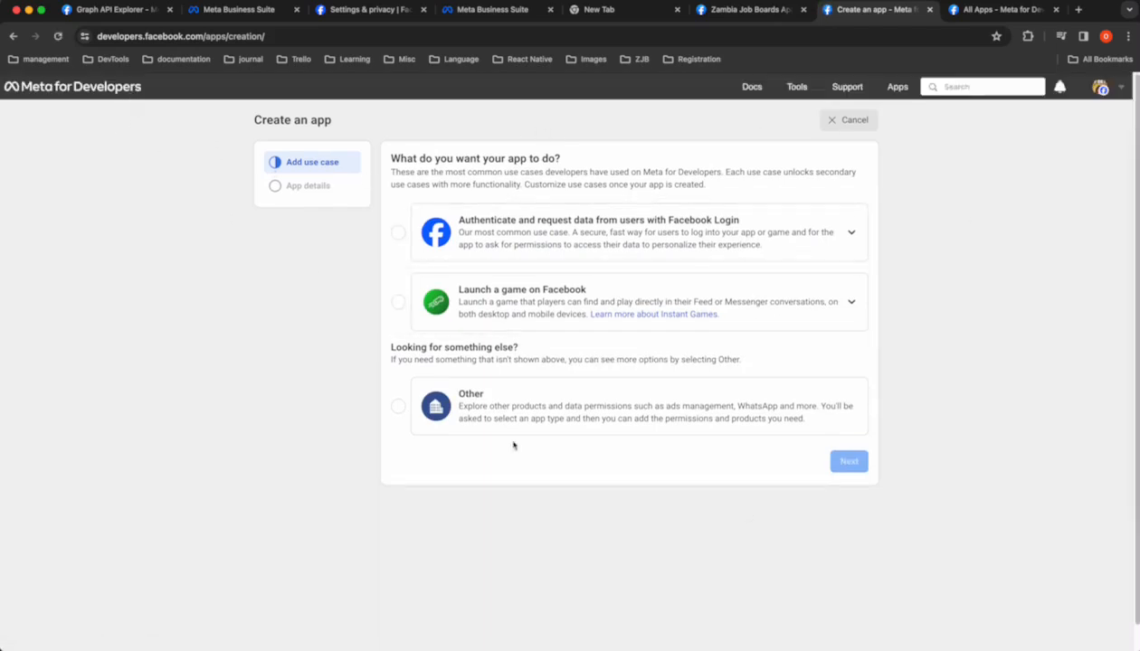
{"action": "mouse_move", "coordinate": [771, 456]}
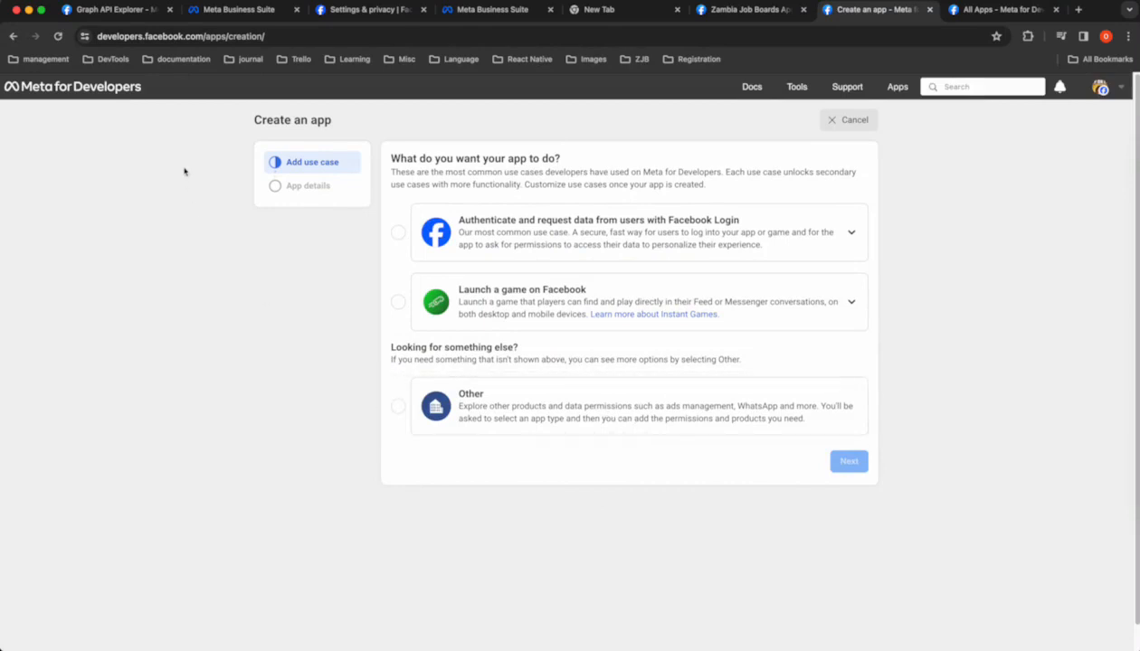
{"action": "left_click", "coordinate": [13, 36]}
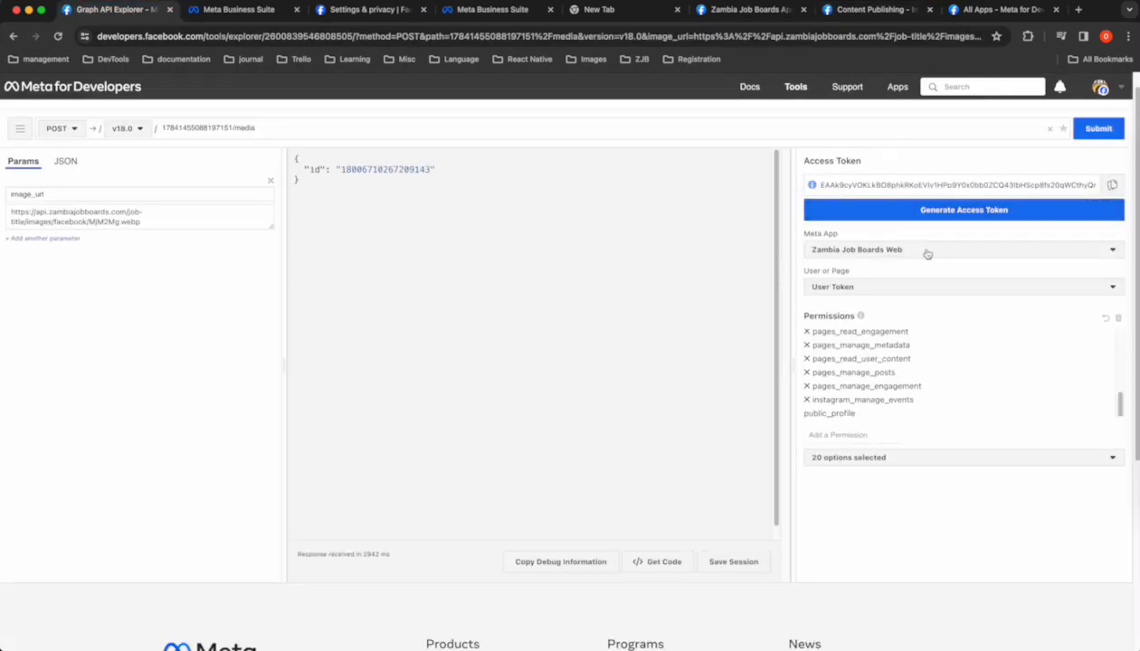
{"action": "left_click", "coordinate": [962, 249]}
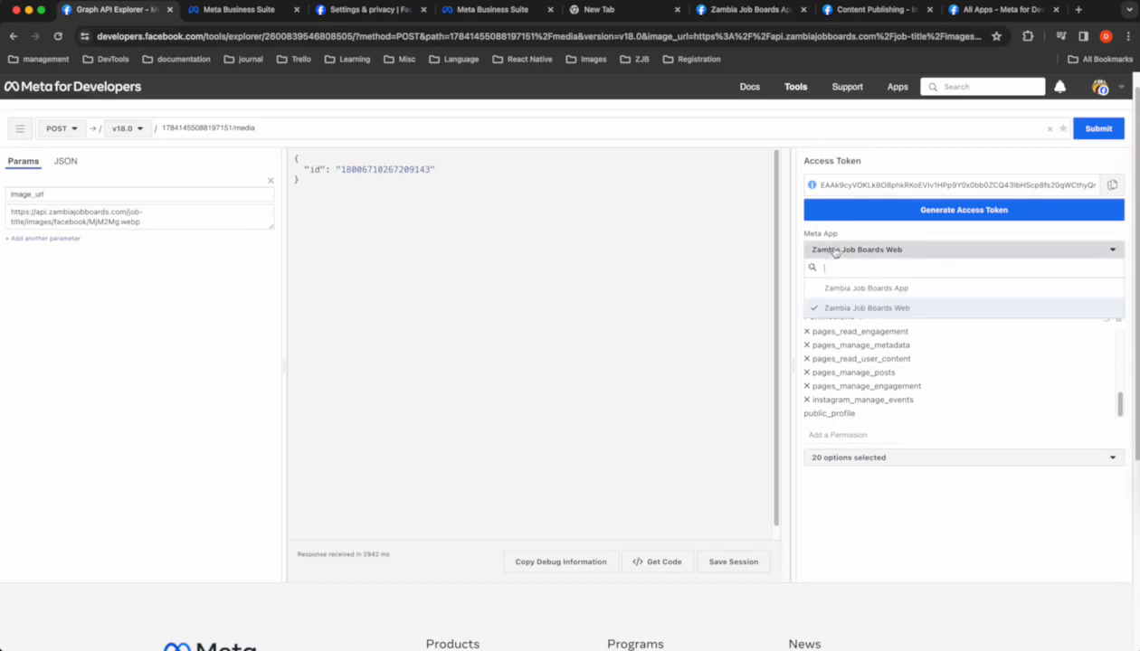
{"action": "left_click", "coordinate": [864, 307]}
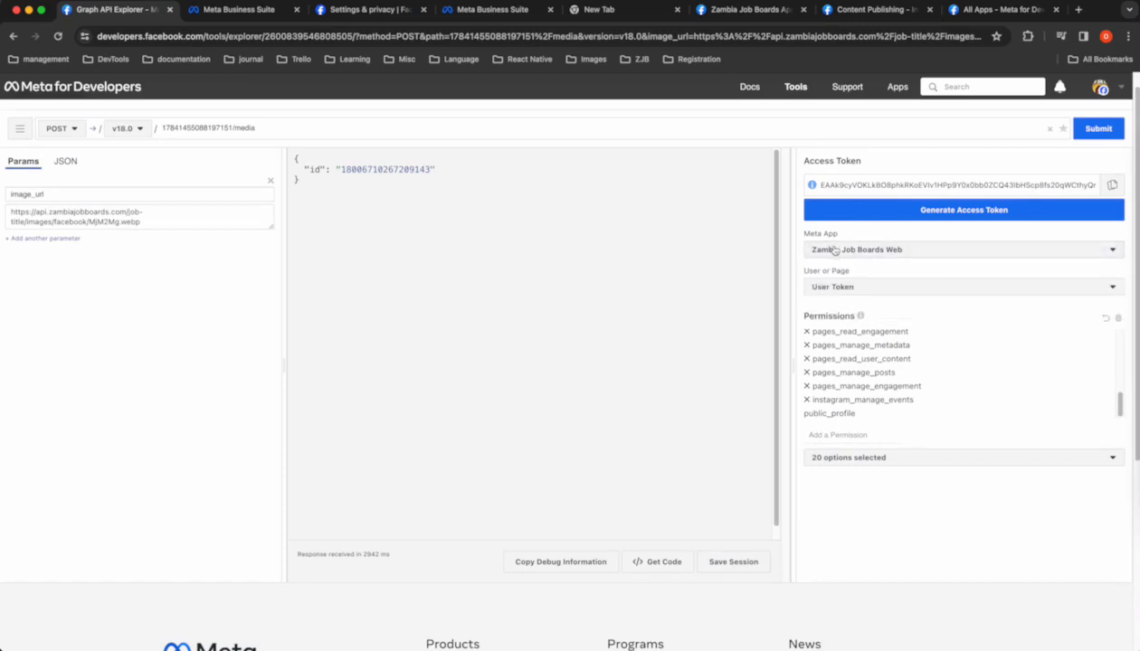
{"action": "mouse_move", "coordinate": [844, 286]}
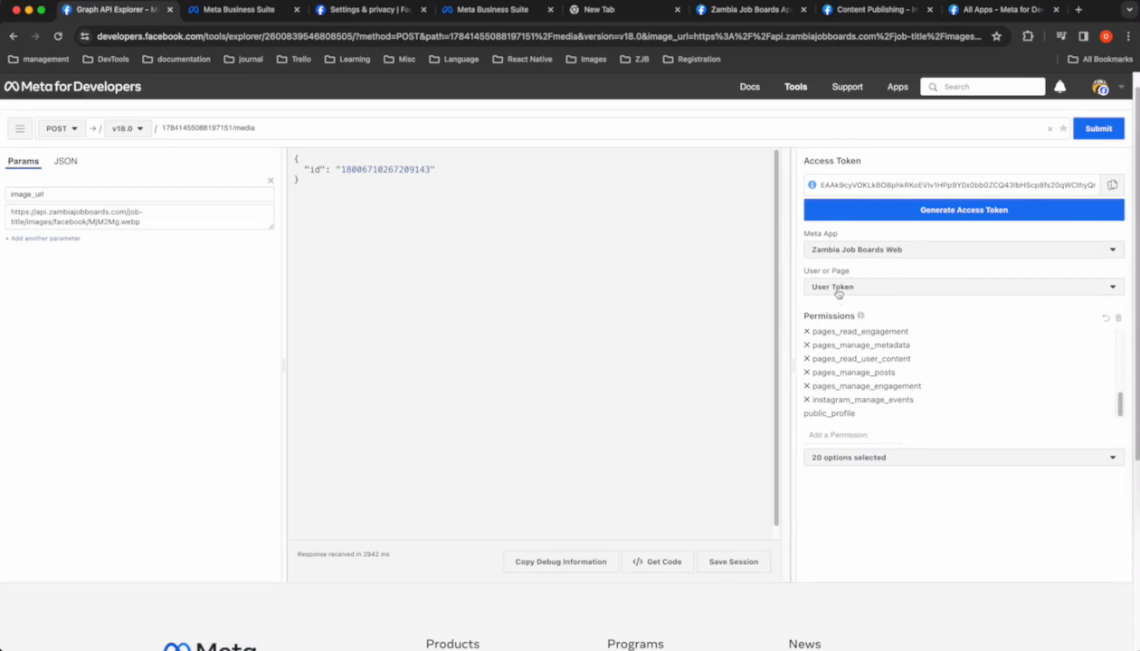
{"action": "mouse_move", "coordinate": [623, 307]}
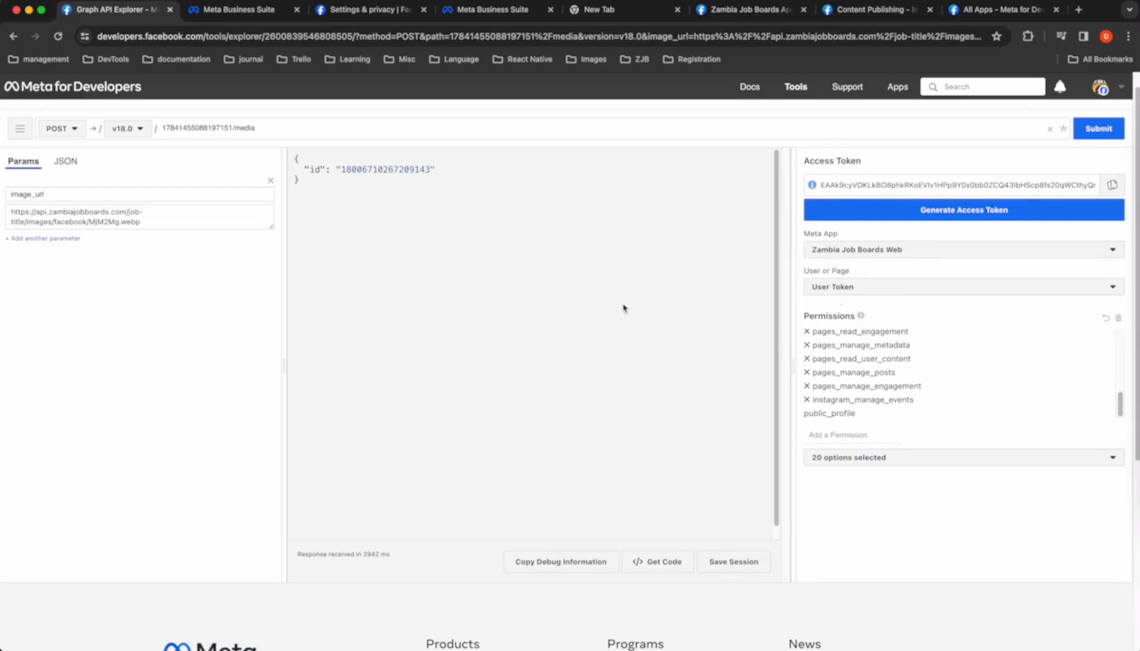
{"action": "mouse_move", "coordinate": [673, 388]}
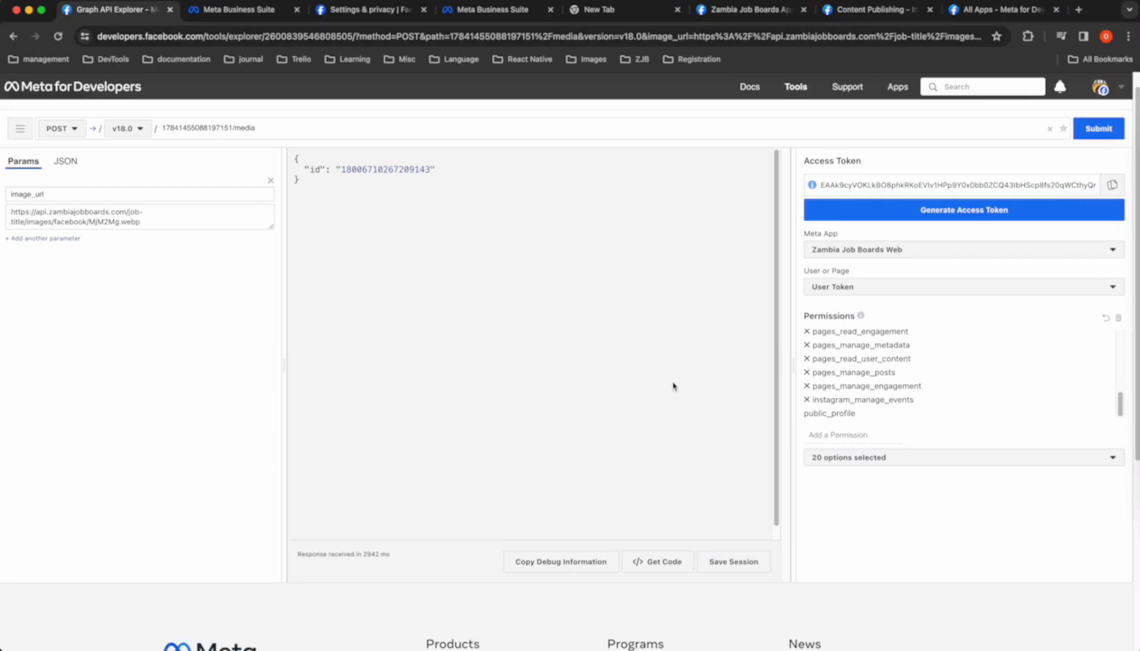
Highlight the five required permissions in the Content Publishing guide's Permissions section.
{"action": "left_click", "coordinate": [875, 9]}
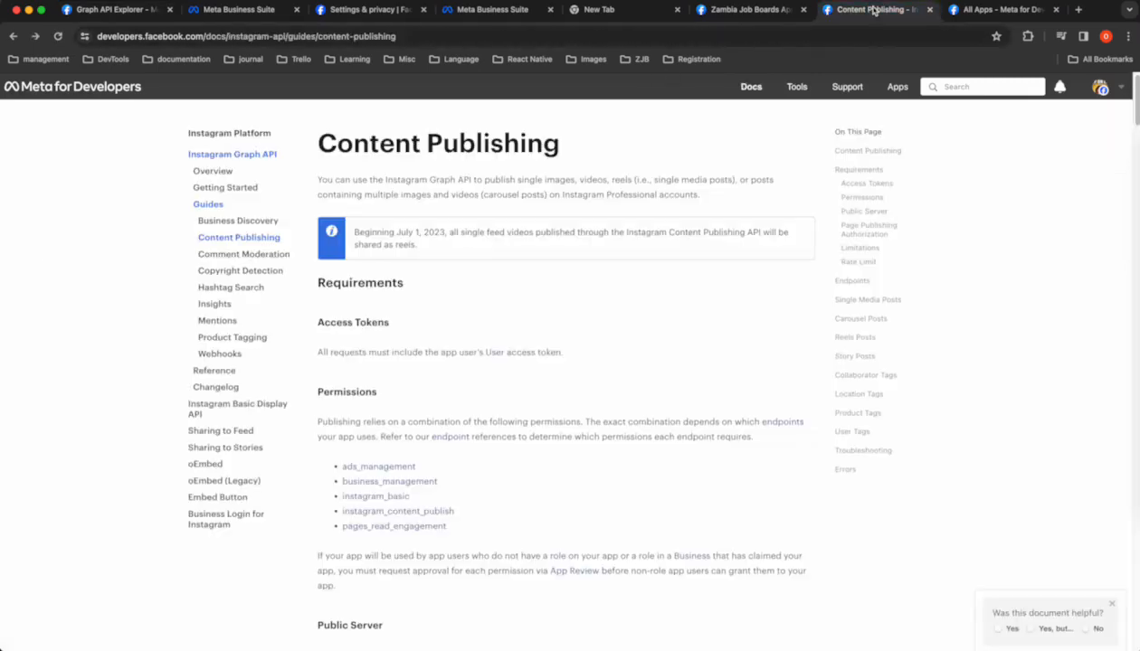
{"action": "scroll", "scroll_direction": "down", "scroll_amount": 3}
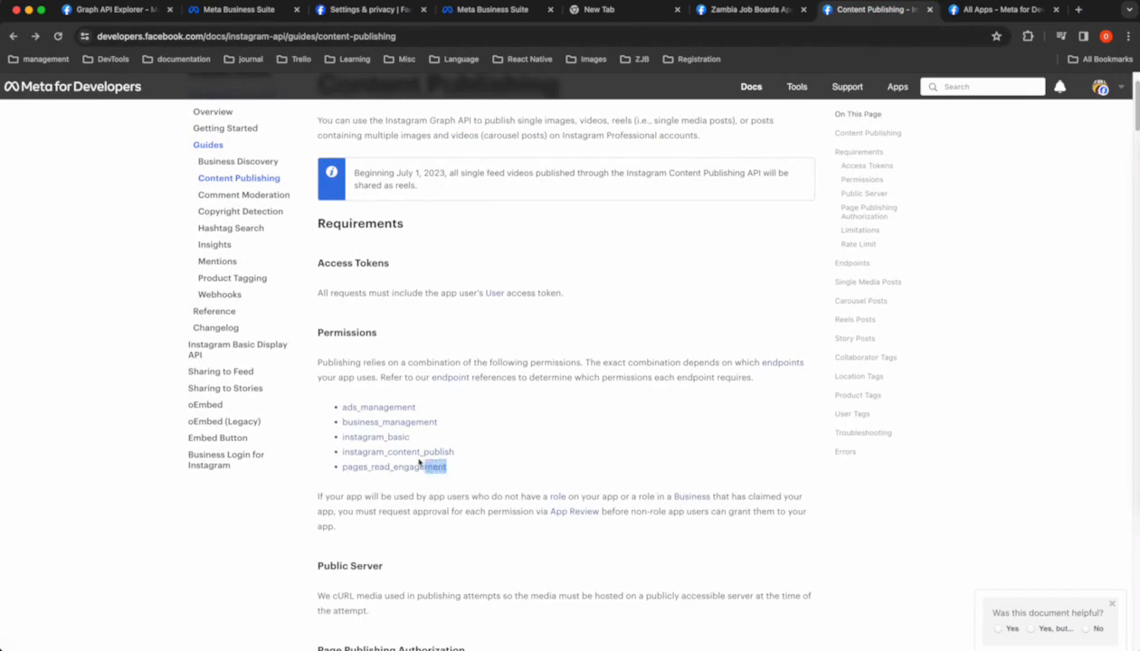
{"action": "left_click_drag", "start_coordinate": [342, 405], "coordinate": [421, 467]}
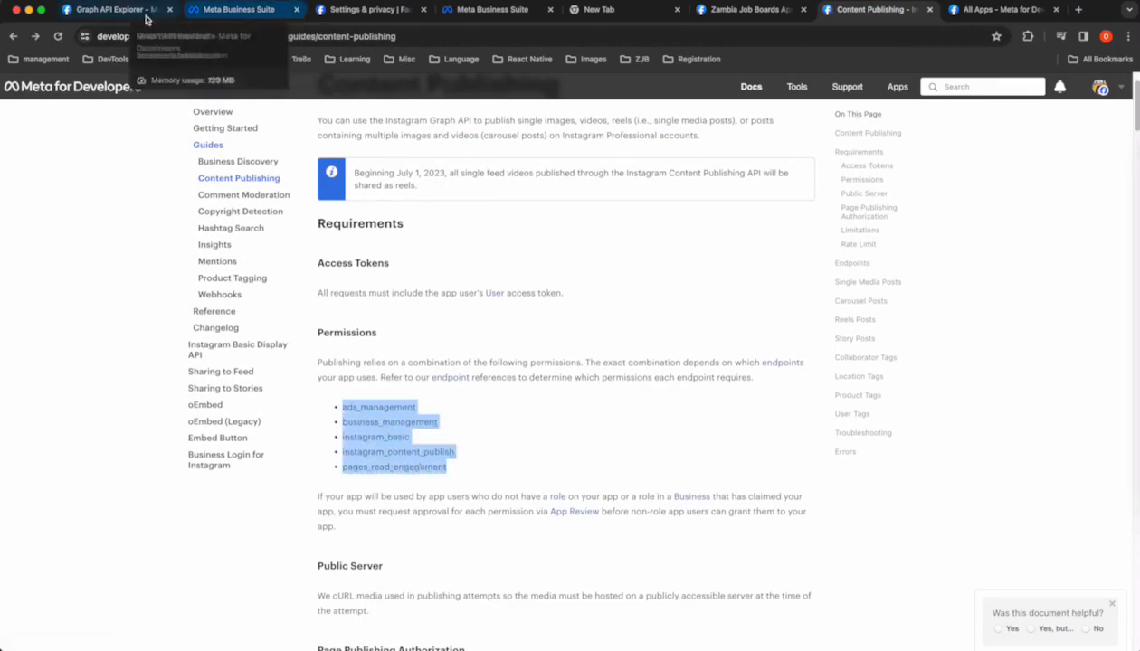
Return to Graph API Explorer and review the token's granted permissions such as pages_read_engagement and public_profile.
{"action": "left_click", "coordinate": [108, 11]}
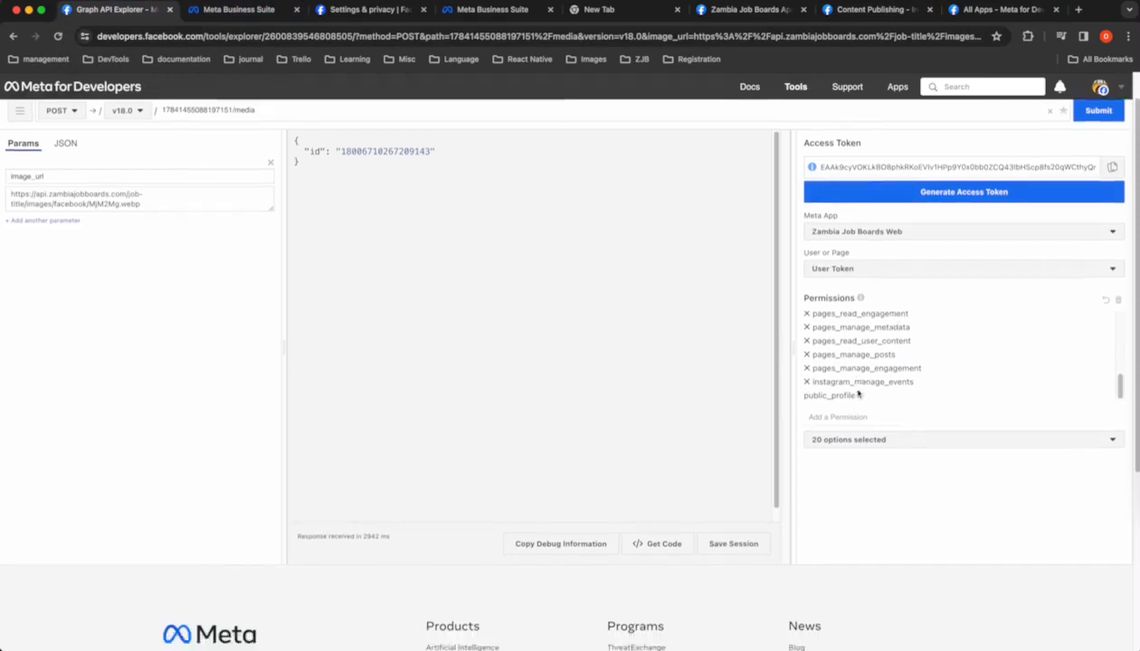
{"action": "scroll", "scroll_direction": "down", "scroll_amount": 3}
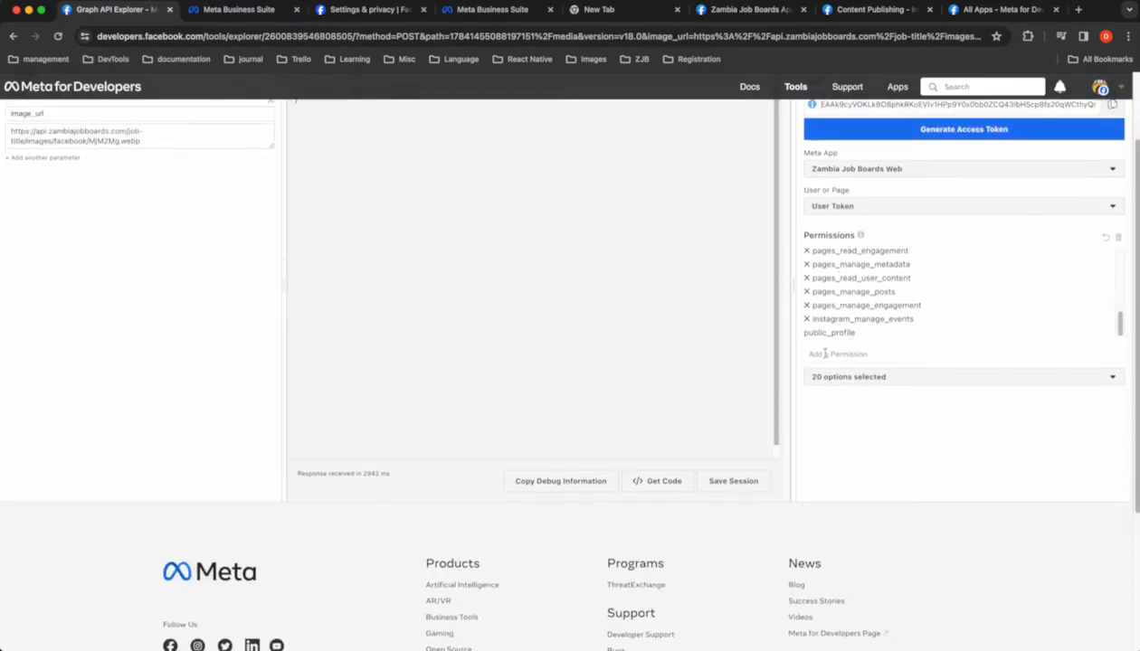
{"action": "scroll", "scroll_direction": "down", "scroll_amount": 3}
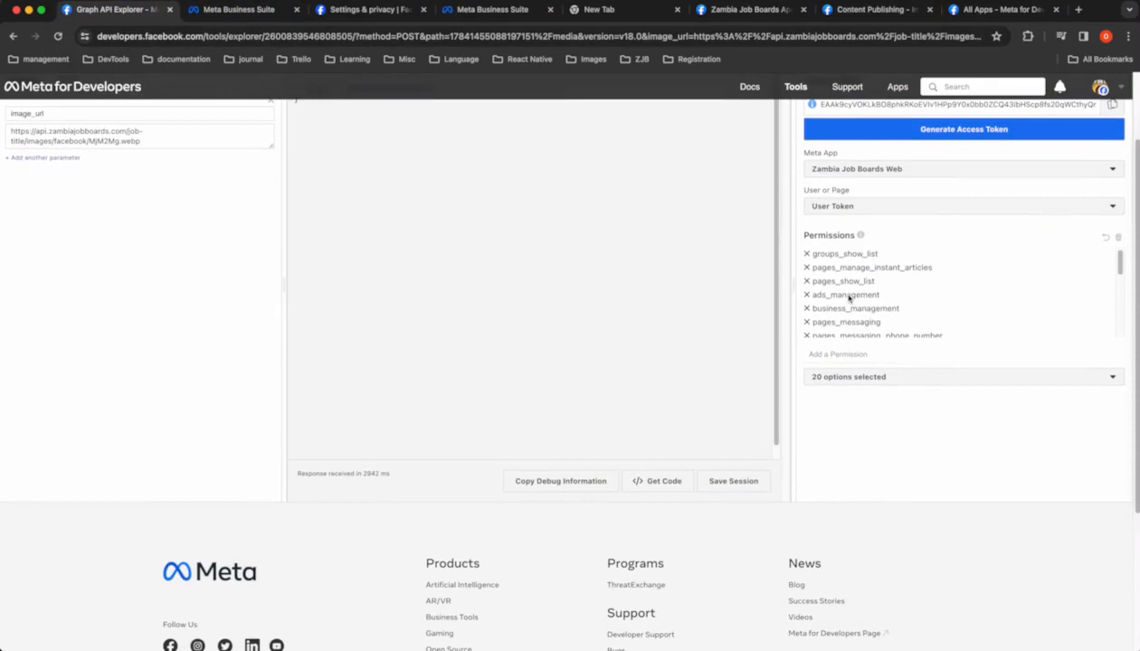
{"action": "scroll", "scroll_direction": "down", "scroll_amount": 3}
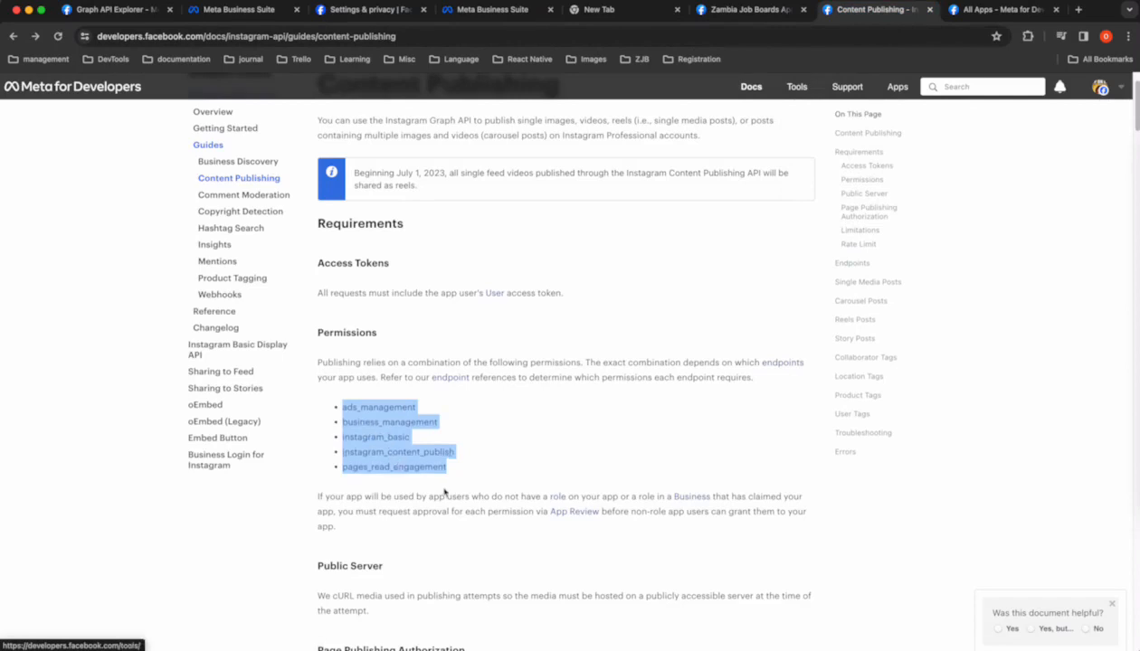
{"action": "scroll", "scroll_direction": "down", "scroll_amount": 3}
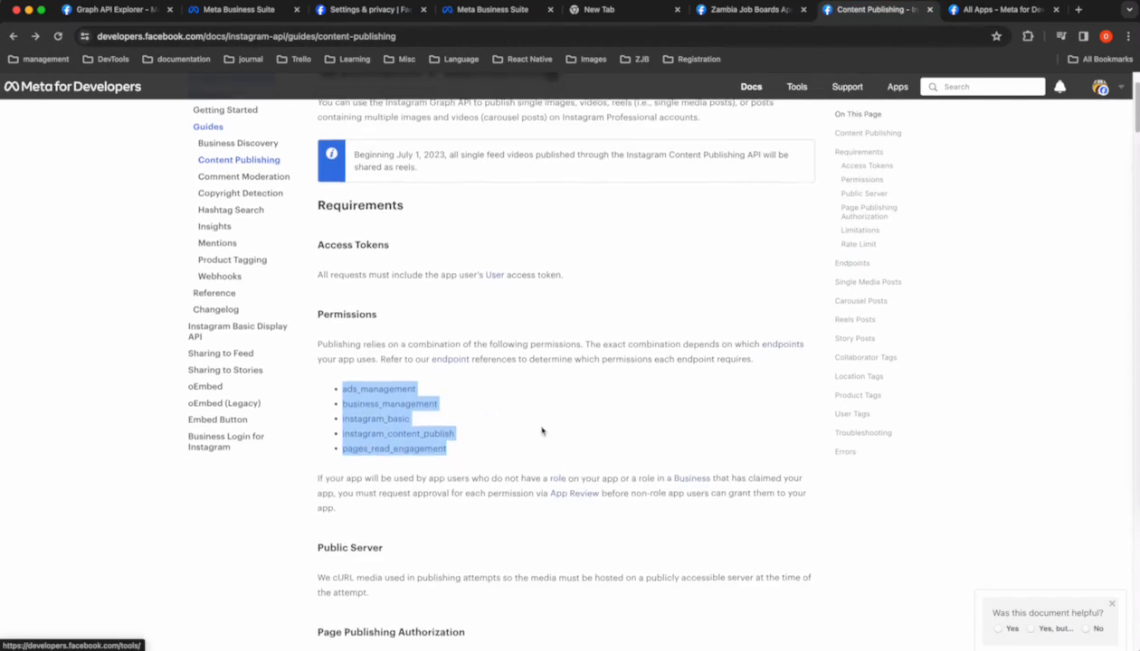
{"action": "left_click", "coordinate": [116, 11]}
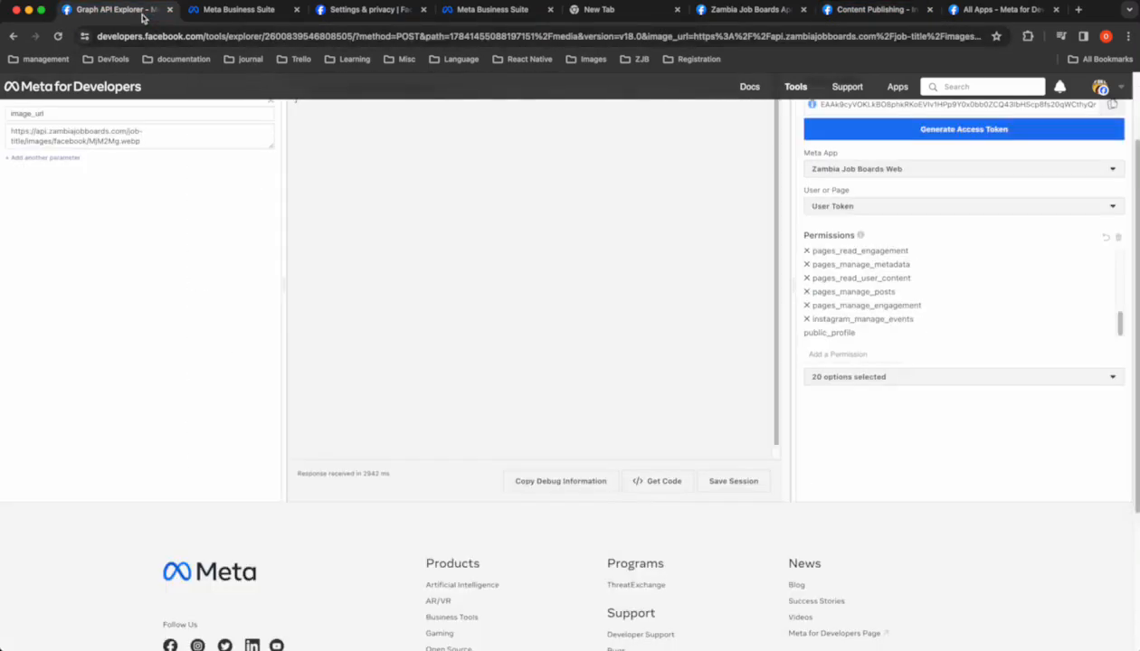
POST to the 'me' path for a success response, then go to the Instagram account's Business Settings.
{"action": "scroll", "scroll_direction": "up", "scroll_amount": 3}
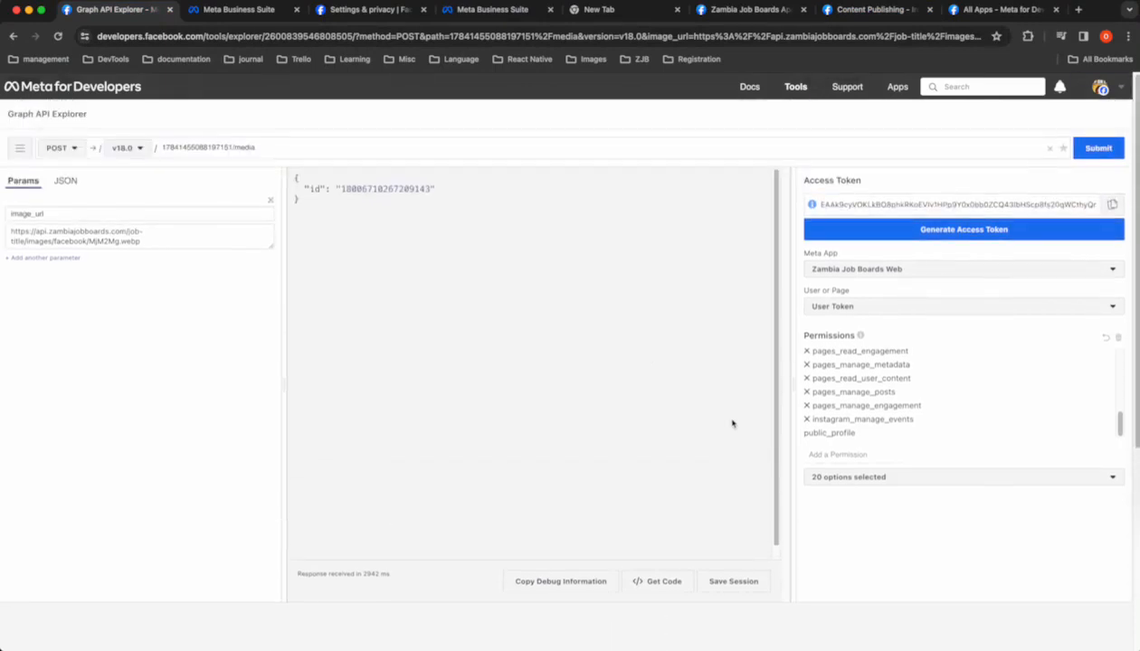
{"action": "mouse_move", "coordinate": [923, 262]}
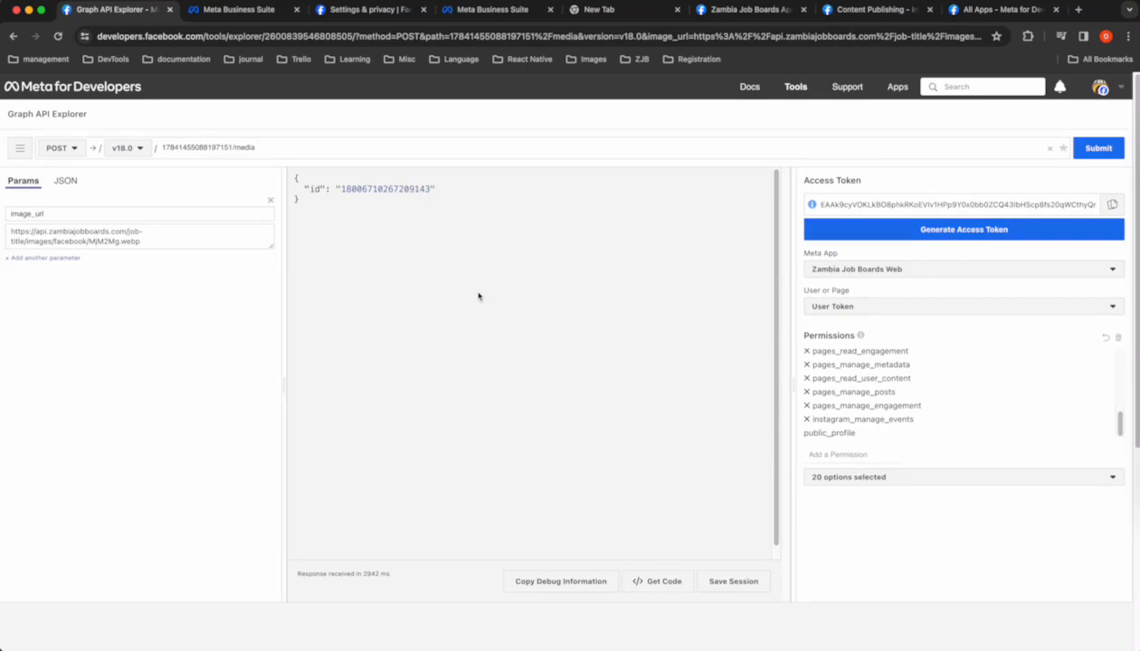
{"action": "mouse_move", "coordinate": [360, 235]}
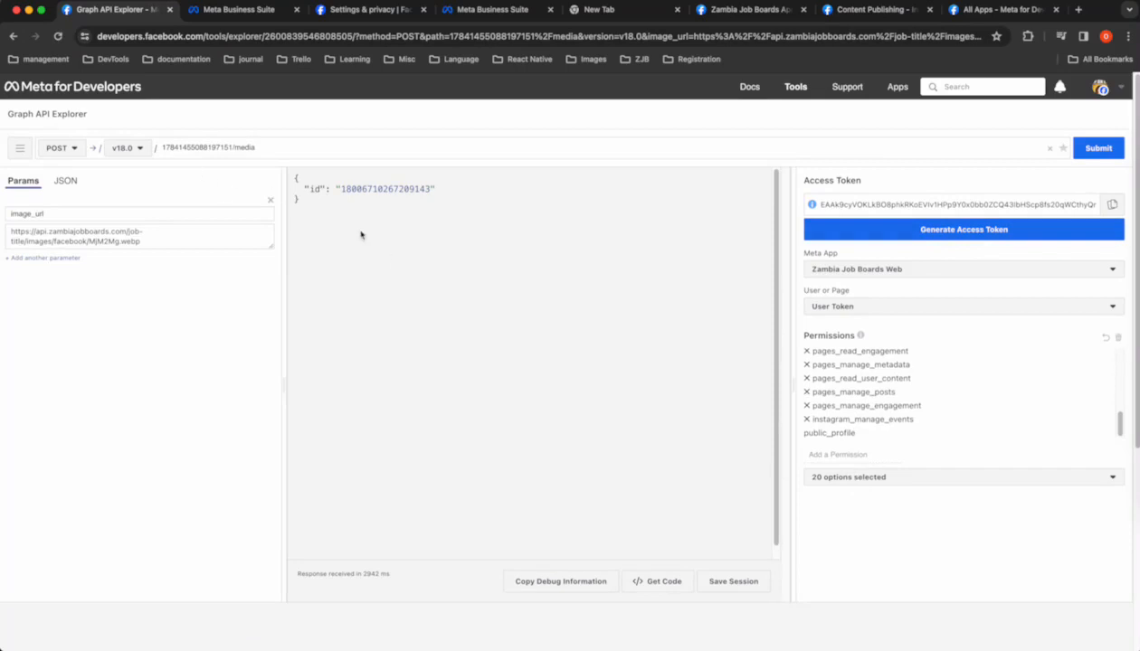
{"action": "mouse_move", "coordinate": [345, 228]}
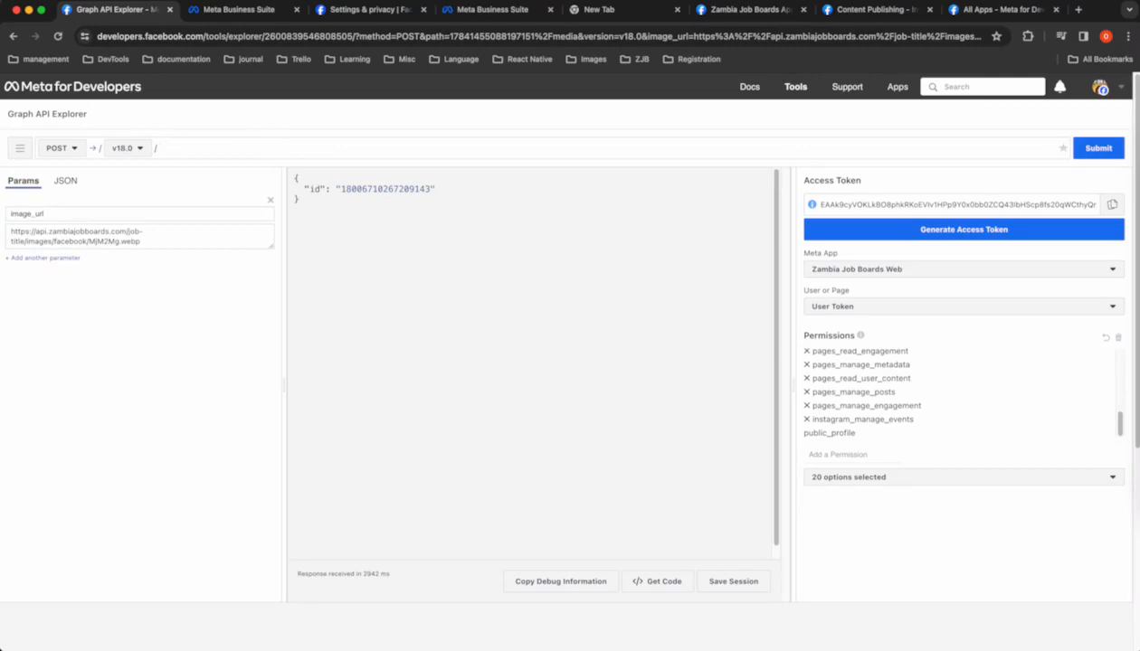
{"action": "type", "text": "me"}
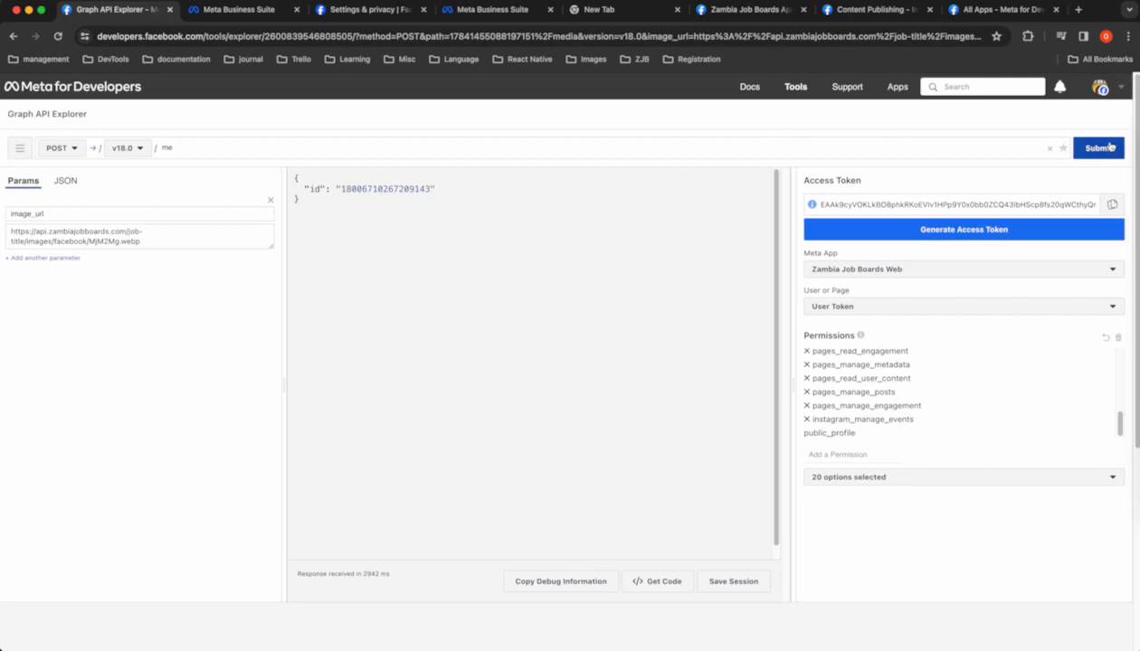
{"action": "left_click", "coordinate": [1096, 148]}
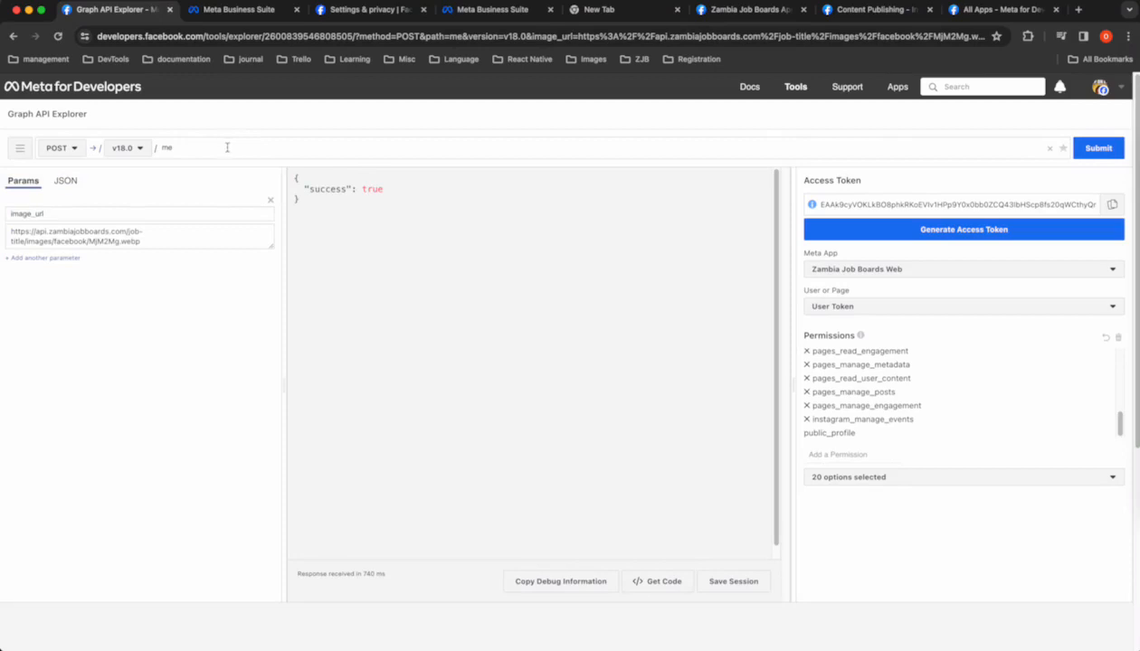
{"action": "mouse_move", "coordinate": [543, 278]}
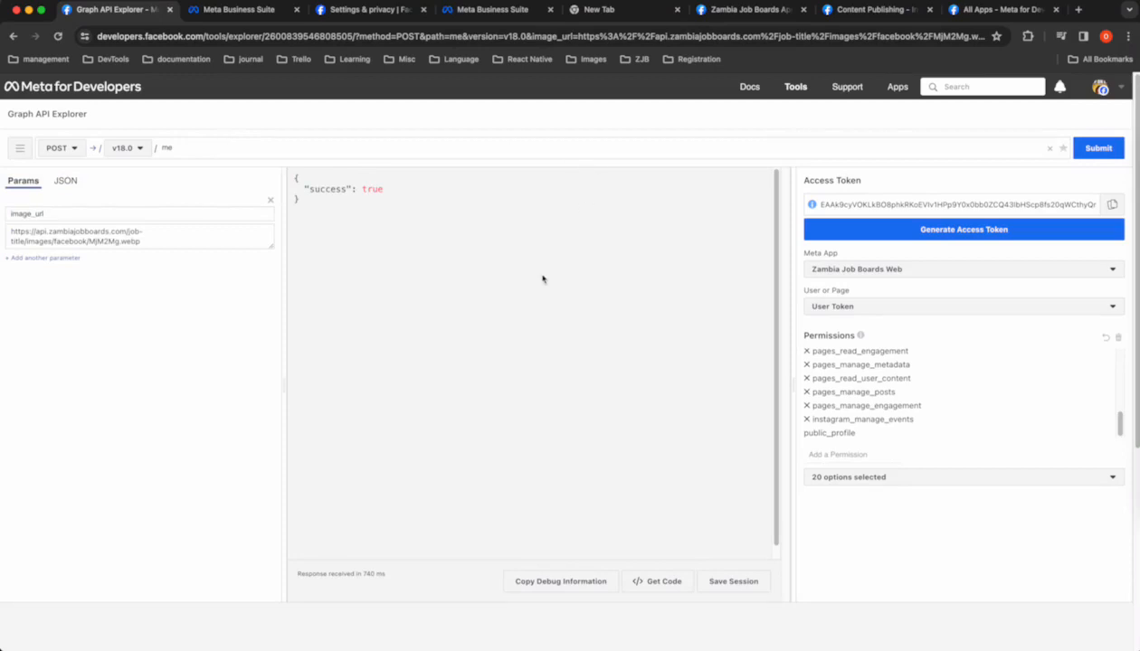
{"action": "mouse_move", "coordinate": [1027, 155]}
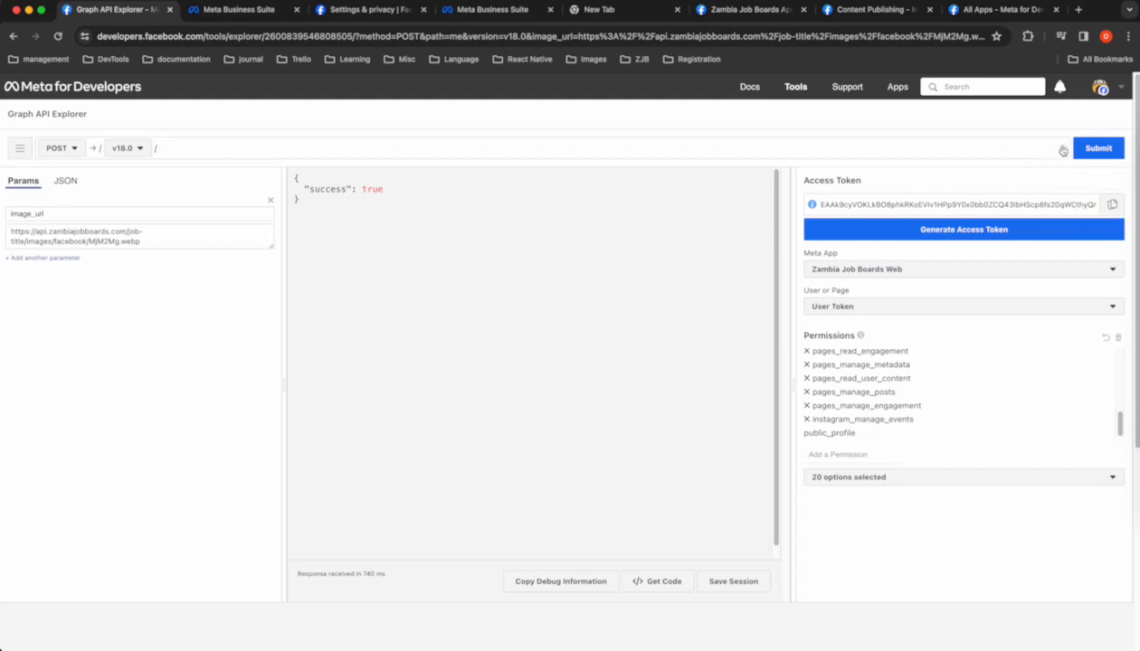
{"action": "mouse_move", "coordinate": [206, 156]}
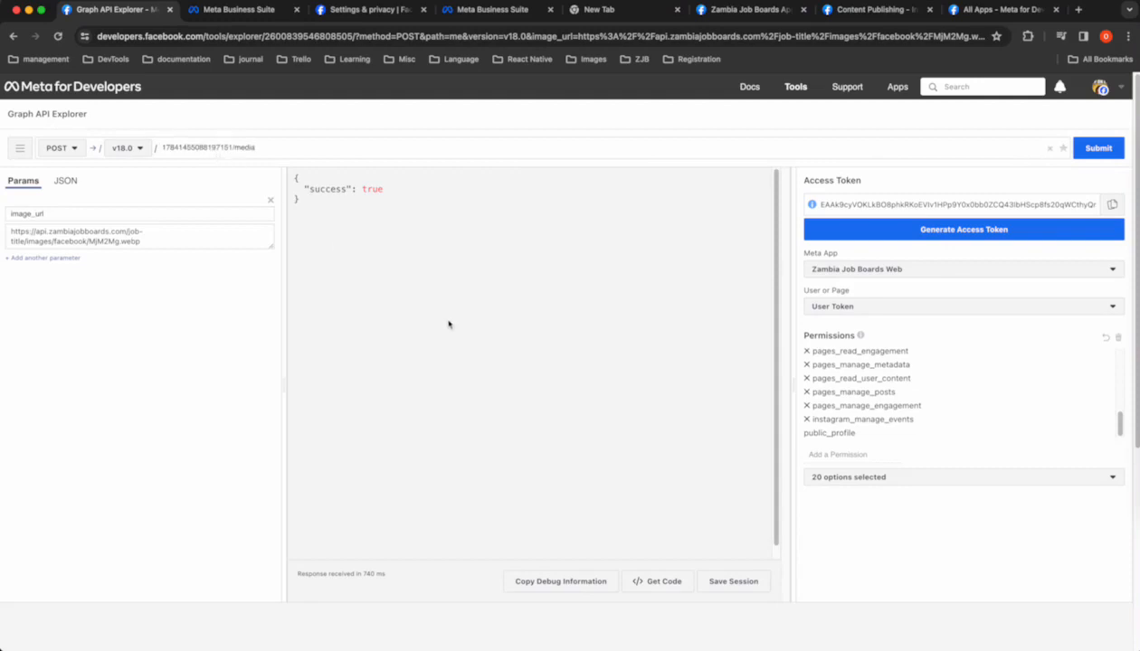
{"action": "mouse_move", "coordinate": [540, 213]}
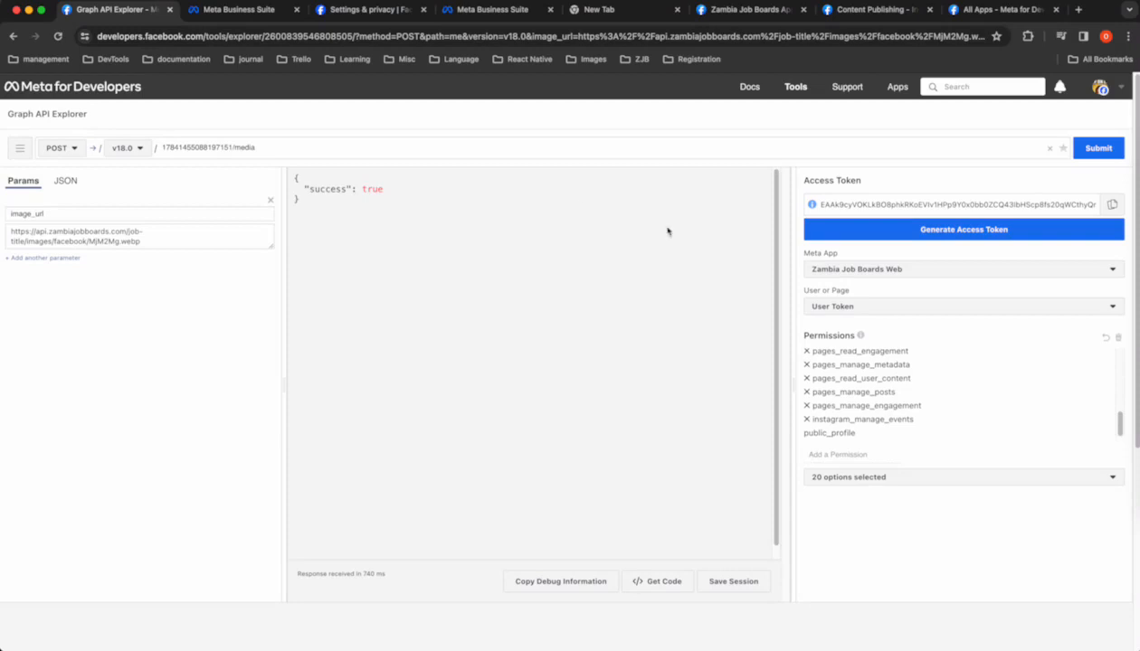
{"action": "left_click", "coordinate": [239, 11]}
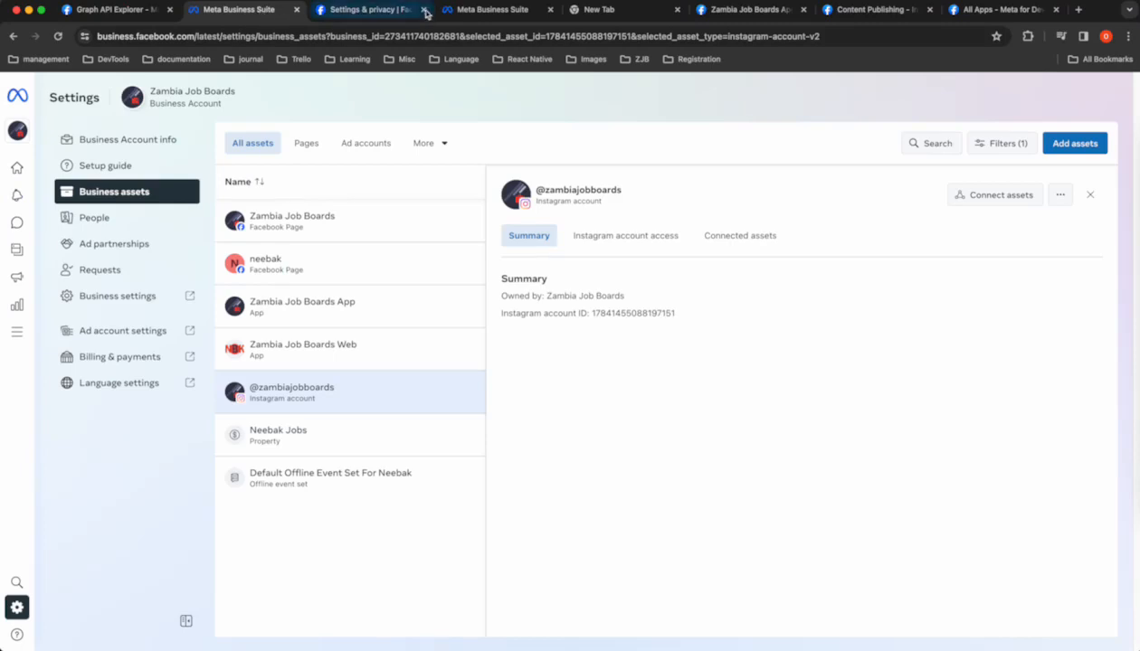
Reach the Zambia Job Boards home in Meta Business Suite via the Facebook sidebar.
{"action": "left_click", "coordinate": [496, 9]}
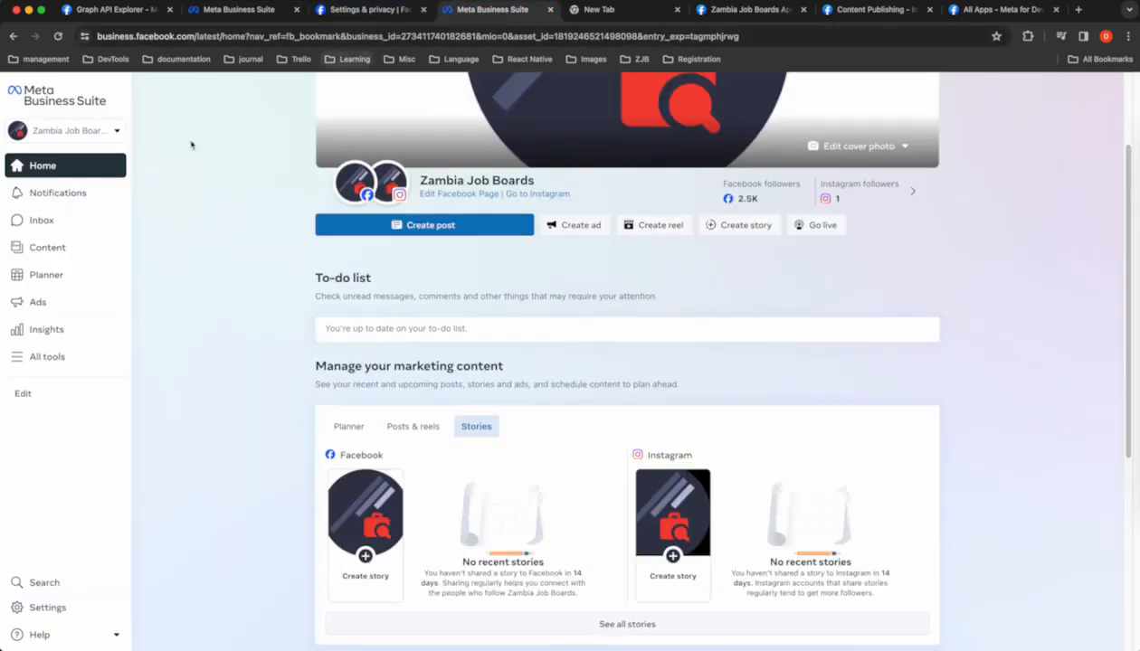
{"action": "scroll", "scroll_direction": "up", "scroll_amount": 3}
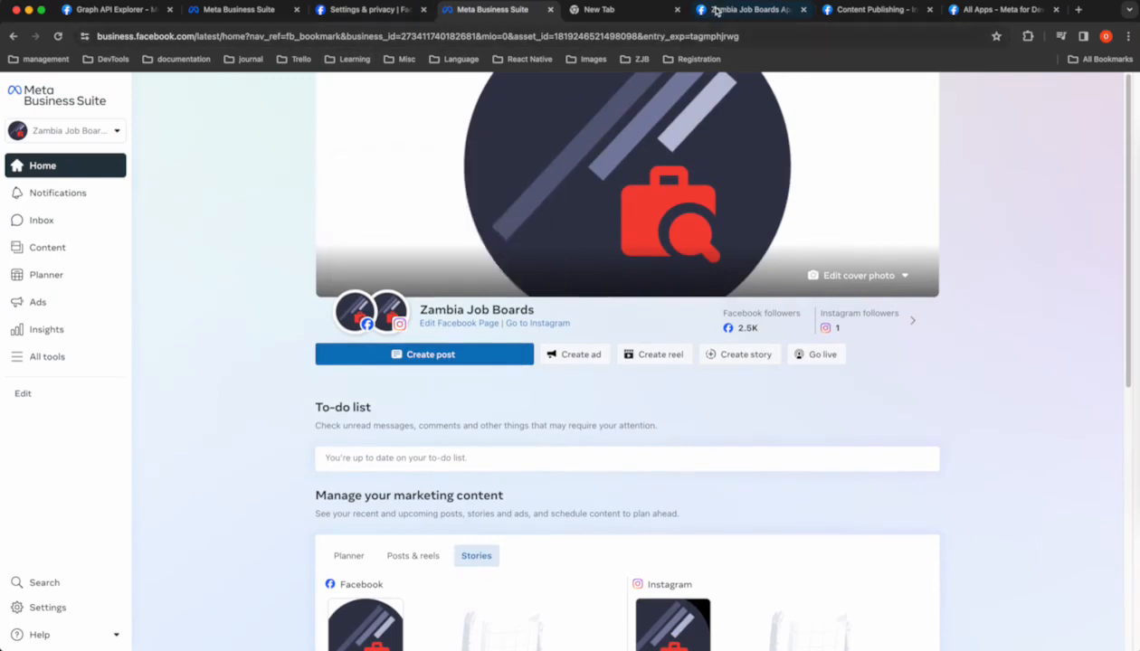
{"action": "left_click", "coordinate": [745, 11]}
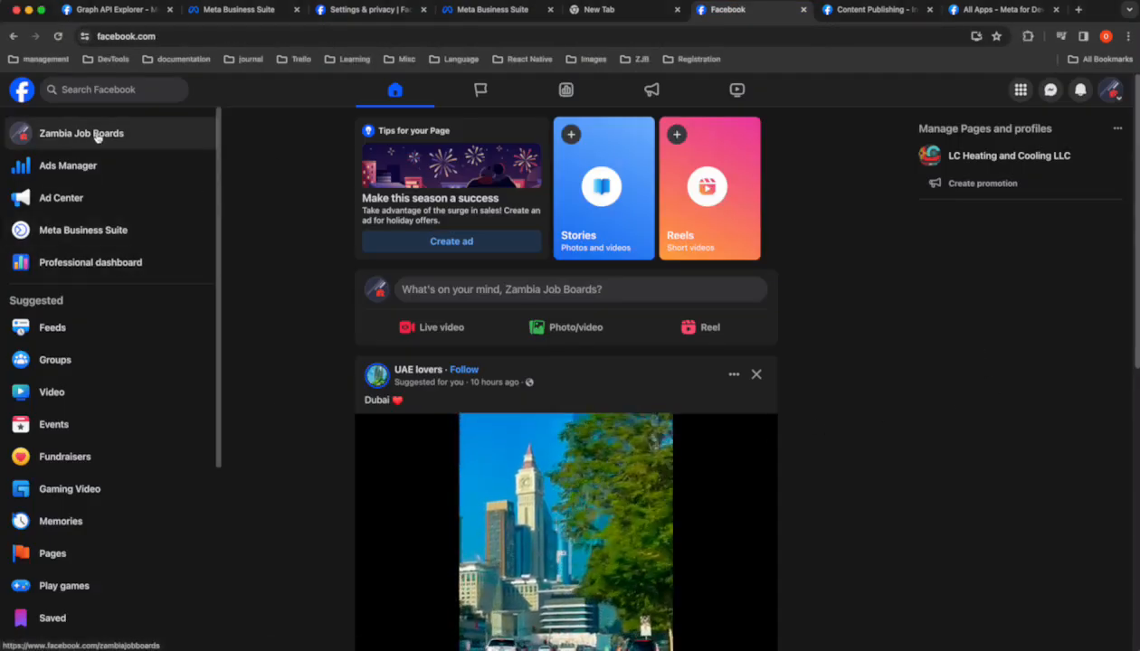
{"action": "left_click", "coordinate": [82, 230]}
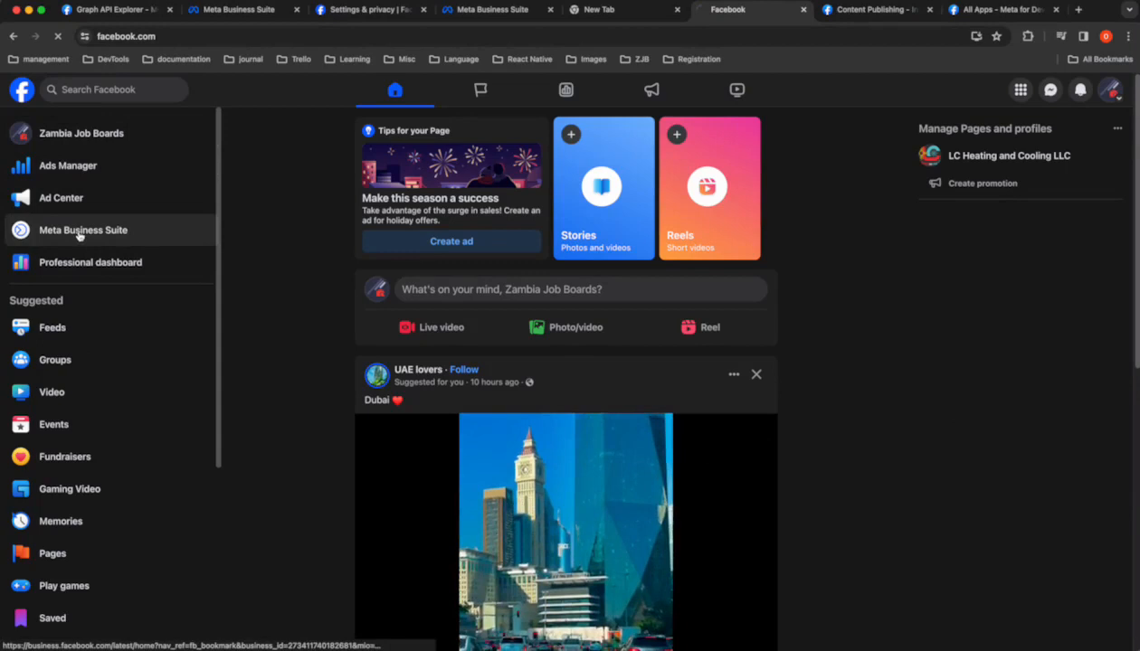
{"action": "left_click", "coordinate": [82, 230]}
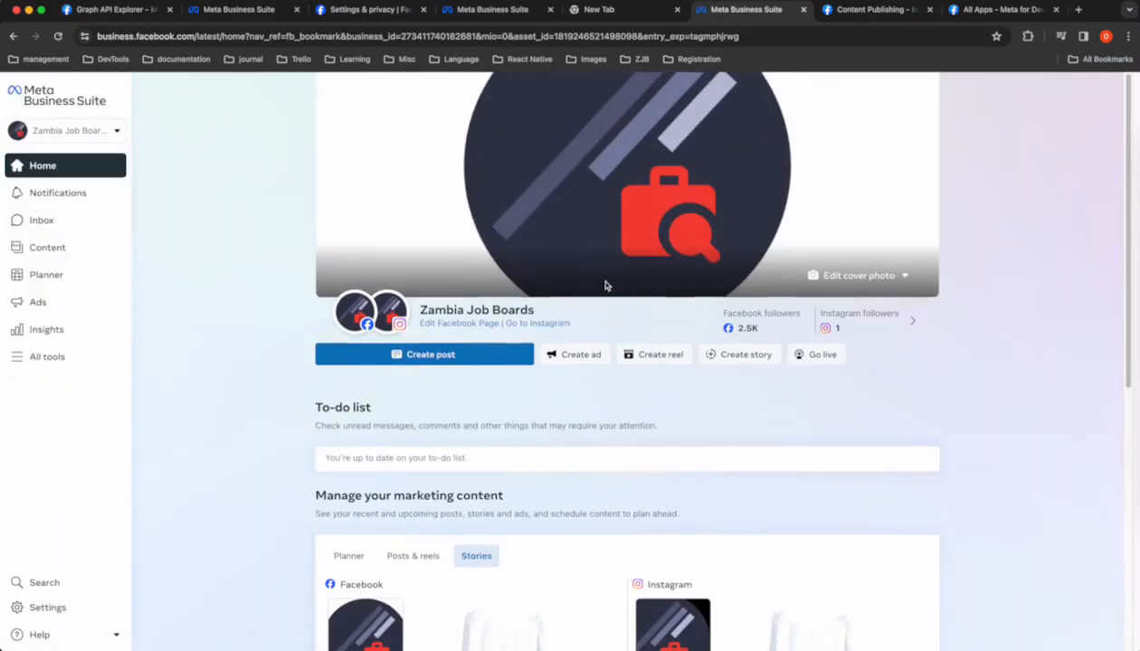
Review the home page's Facebook and Instagram follower counts and stories section.
{"action": "scroll", "scroll_direction": "down", "scroll_amount": 3}
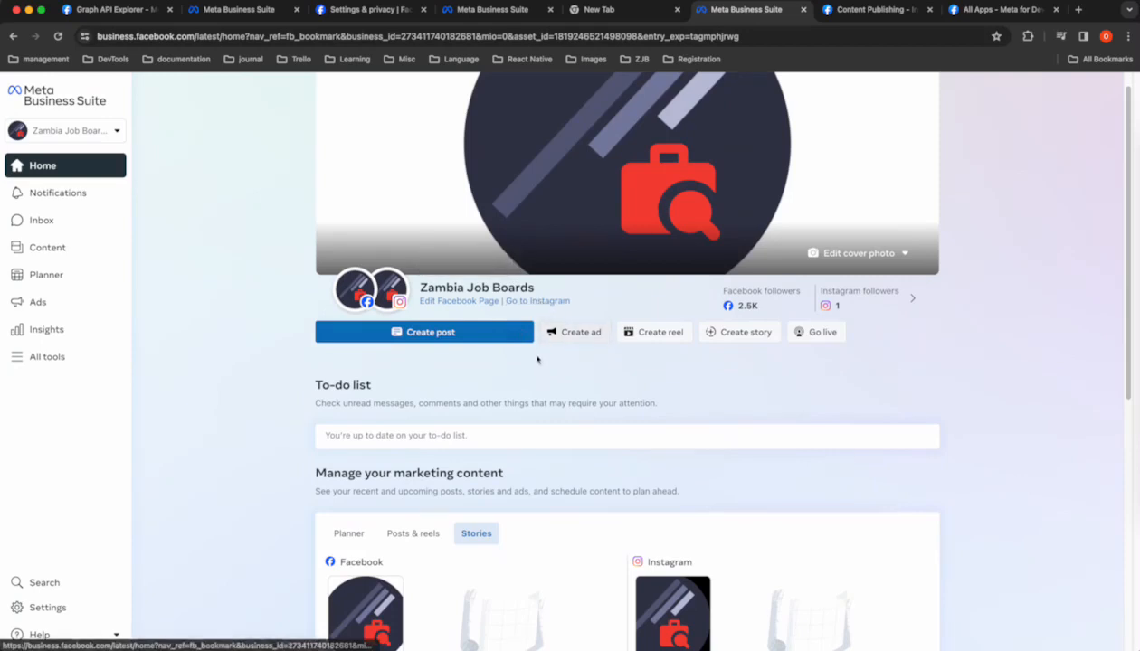
{"action": "mouse_move", "coordinate": [622, 402]}
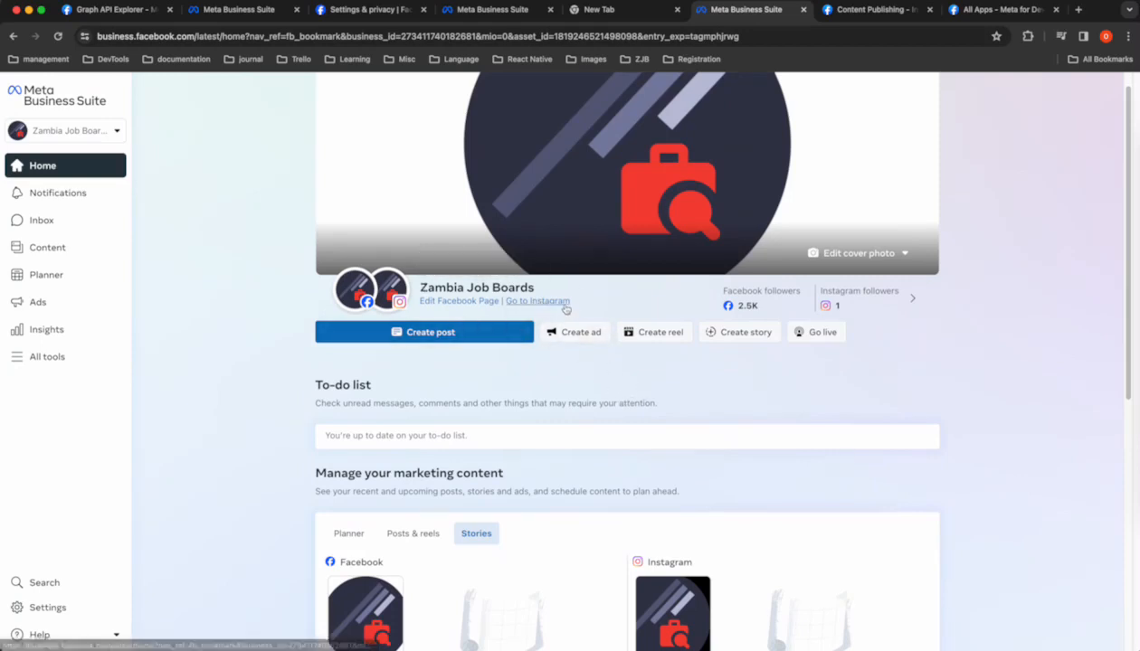
{"action": "mouse_move", "coordinate": [660, 365]}
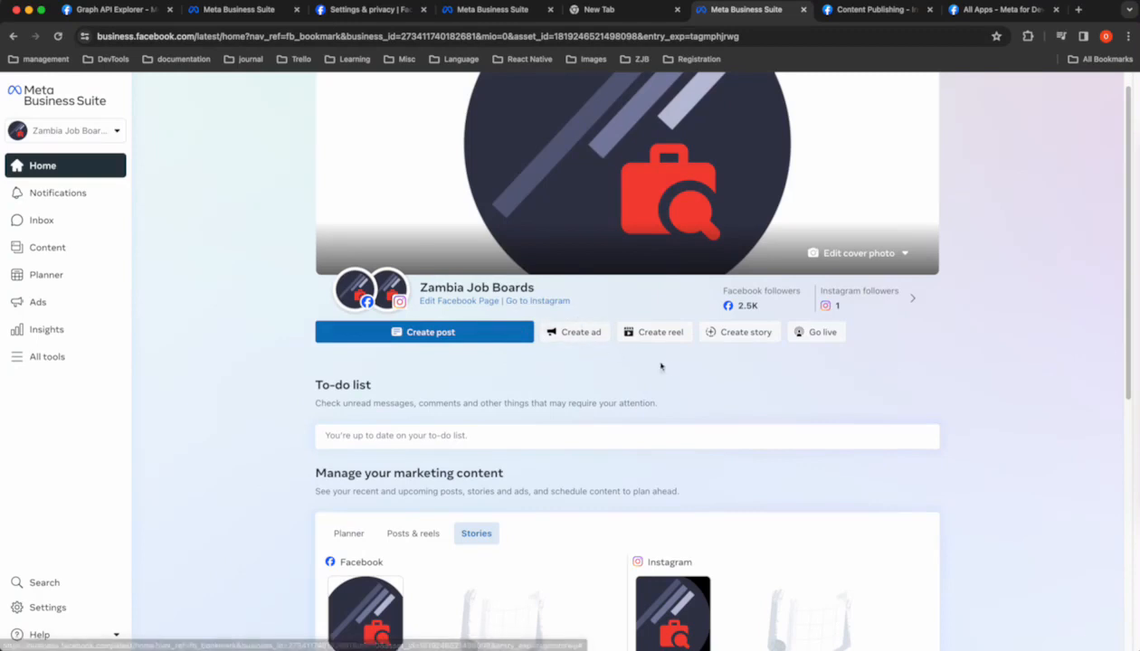
{"action": "scroll", "scroll_direction": "down", "scroll_amount": 3}
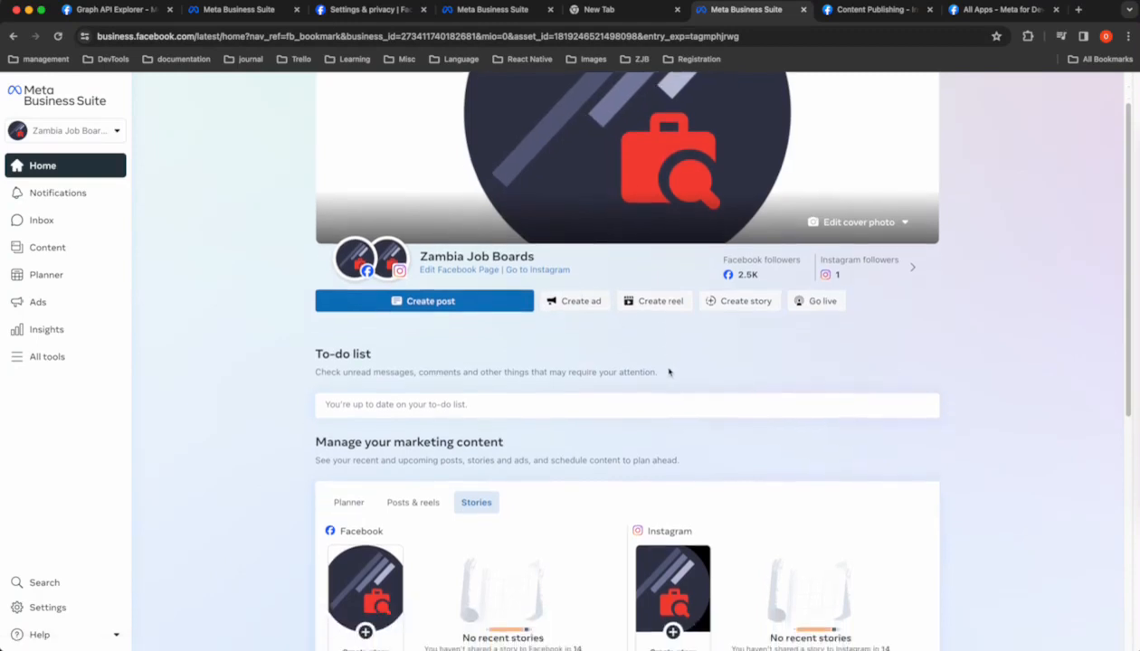
{"action": "scroll", "scroll_direction": "down", "scroll_amount": 3}
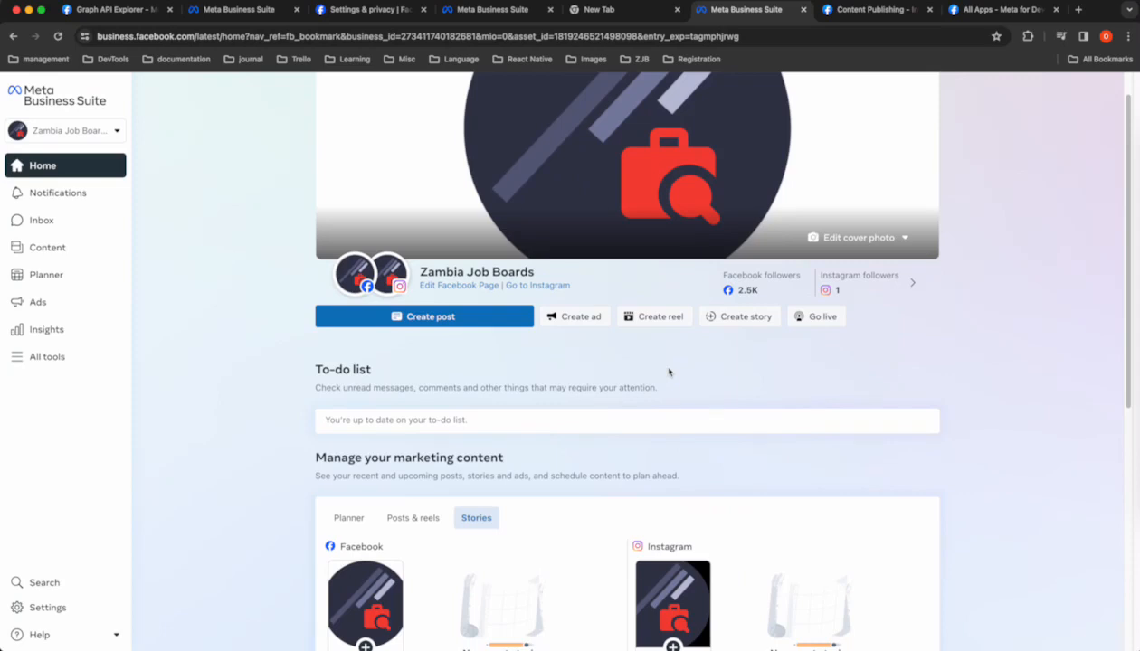
{"action": "mouse_move", "coordinate": [226, 372]}
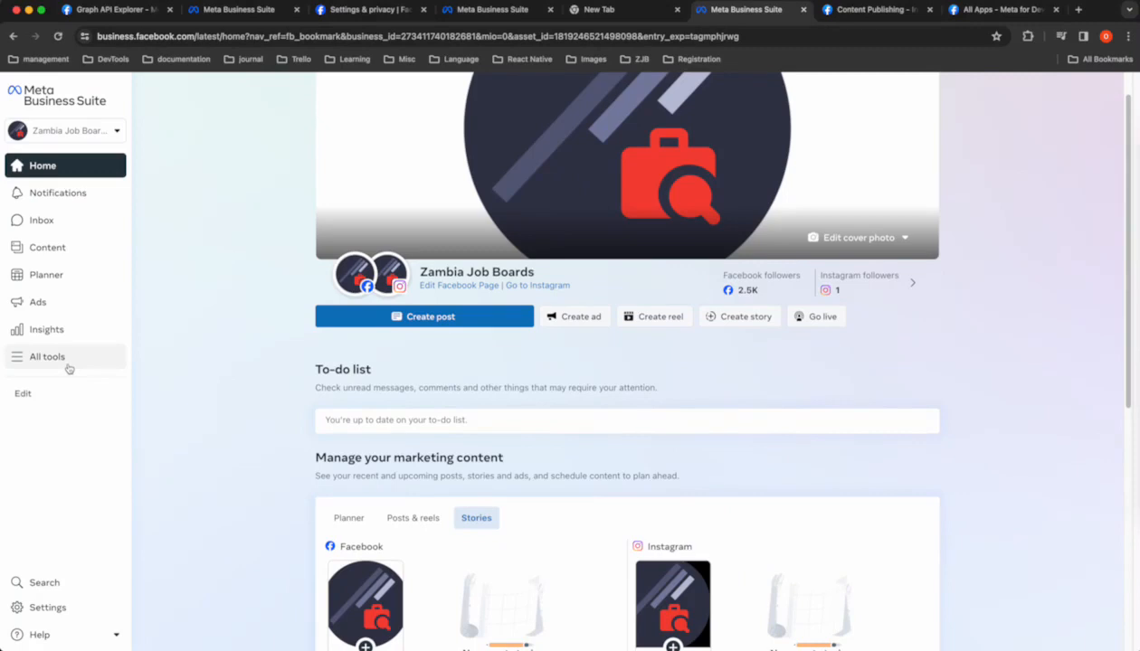
Copy the Instagram account ID from Business assets settings and bring it to the Graph API Explorer media path.
{"action": "left_click", "coordinate": [47, 356]}
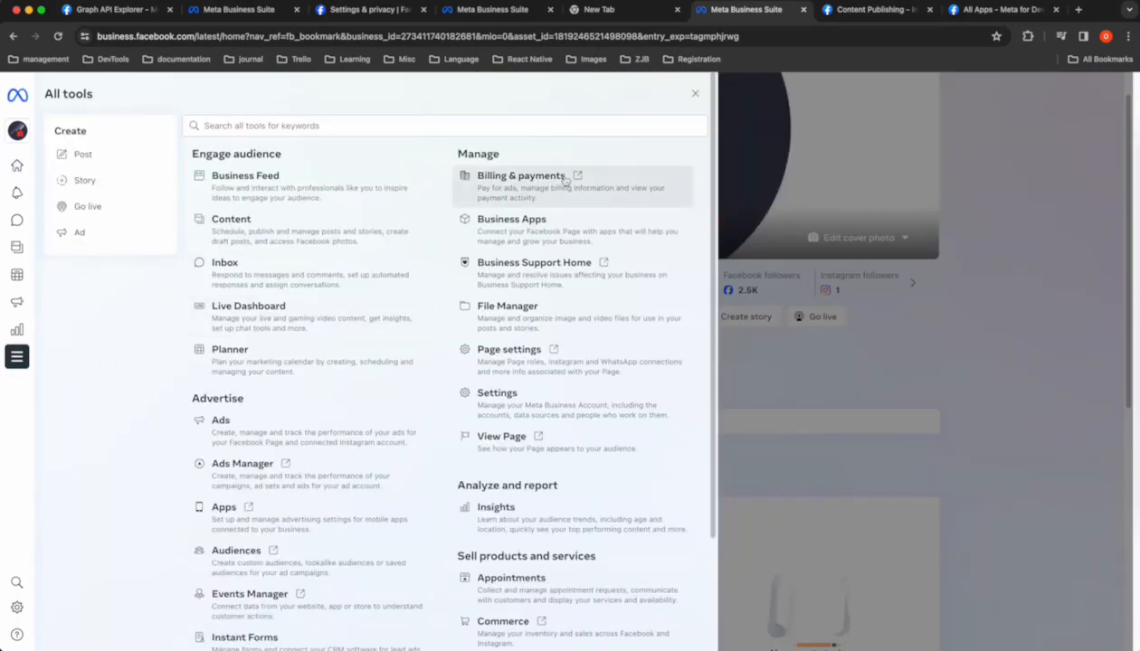
{"action": "mouse_move", "coordinate": [526, 441]}
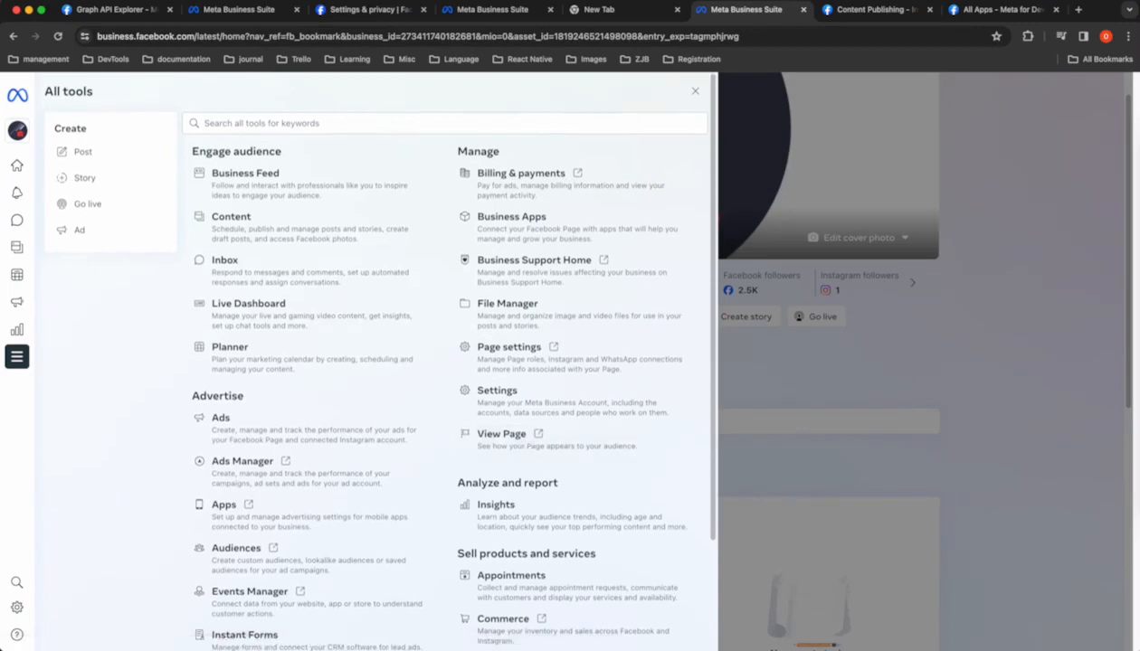
{"action": "left_click", "coordinate": [695, 91]}
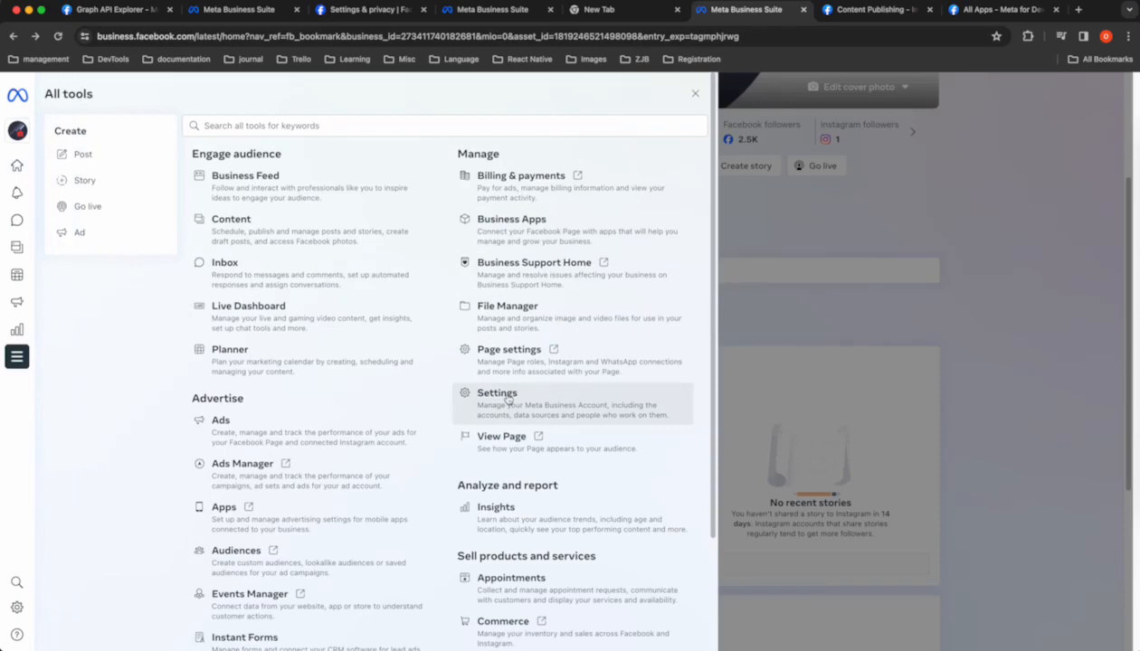
{"action": "left_click", "coordinate": [498, 392]}
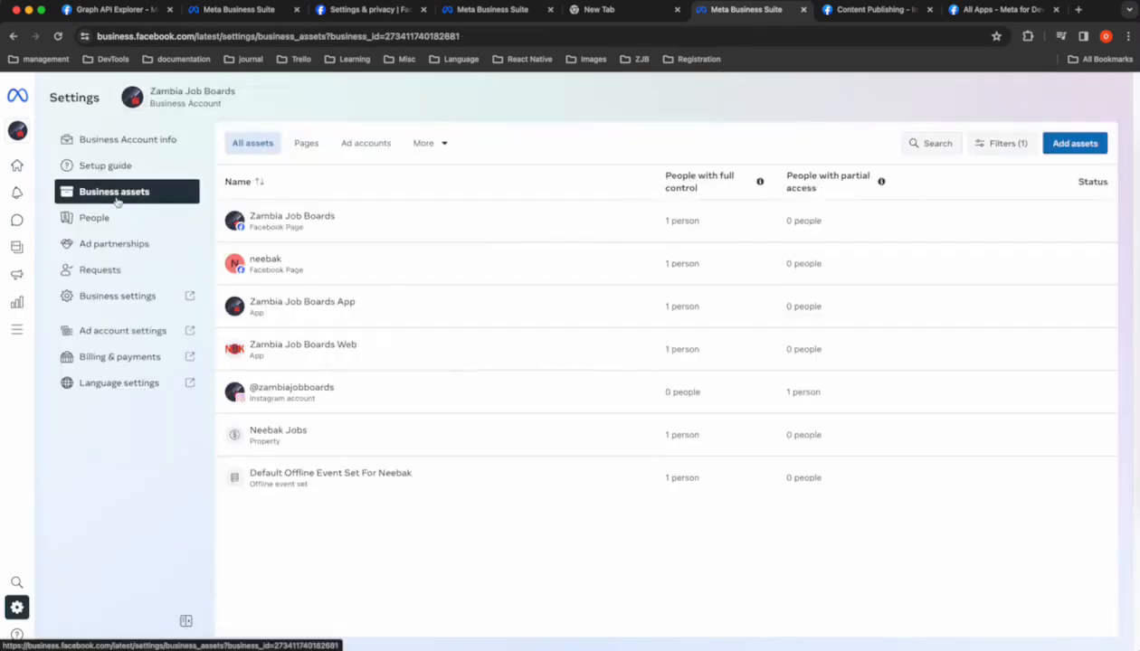
{"action": "mouse_move", "coordinate": [299, 390]}
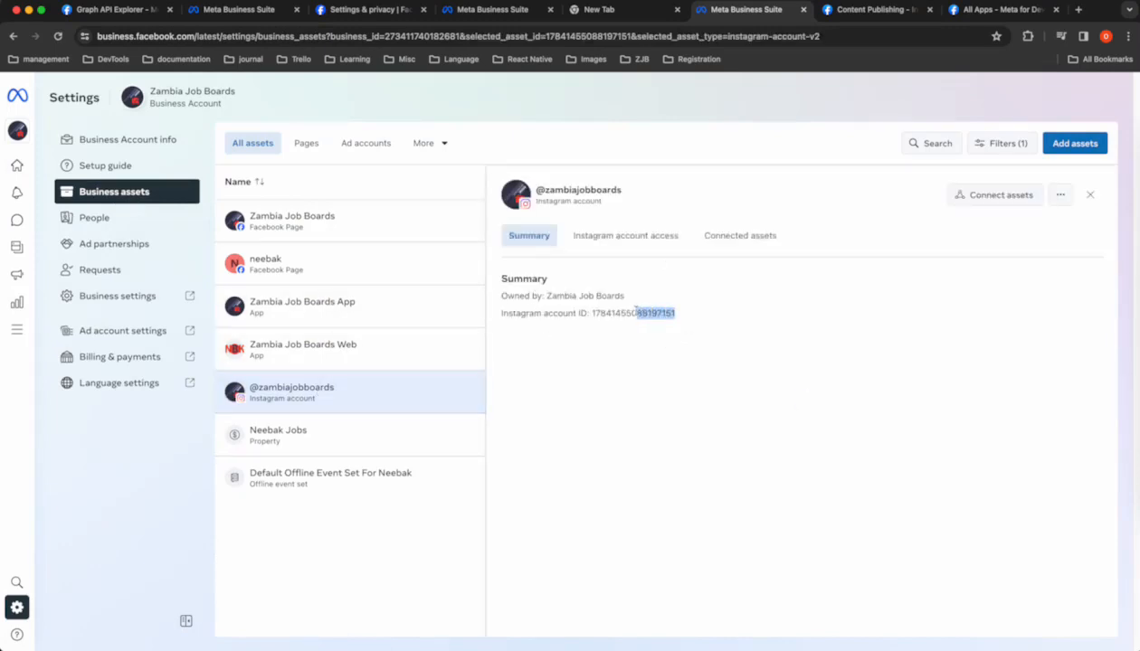
{"action": "left_click", "coordinate": [696, 102]}
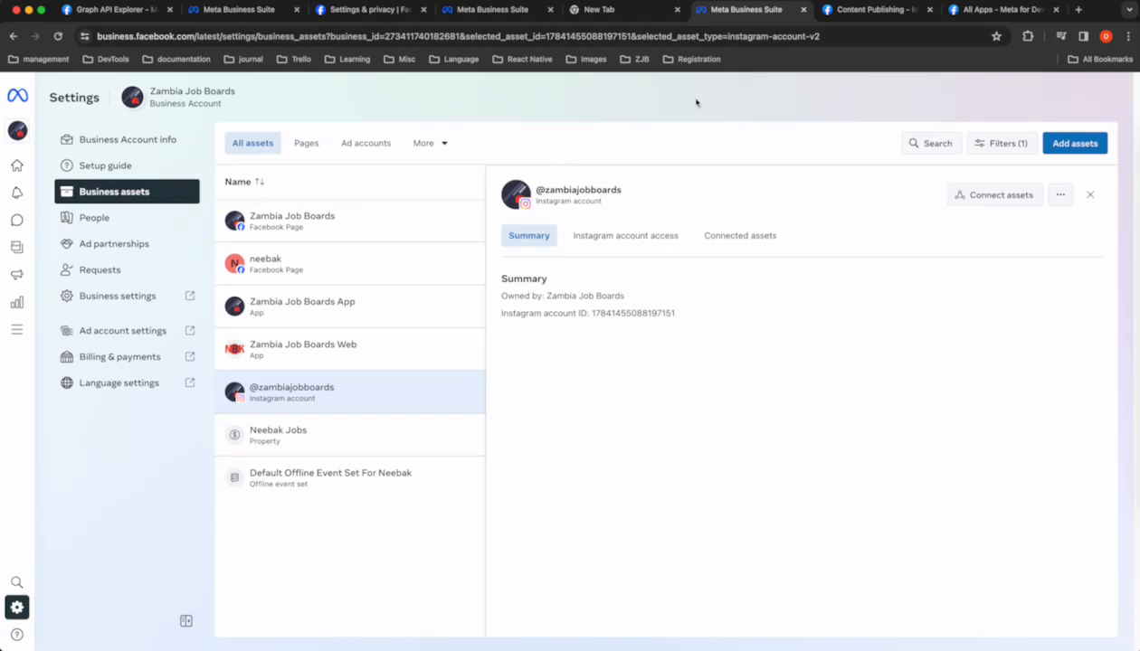
{"action": "mouse_move", "coordinate": [366, 96]}
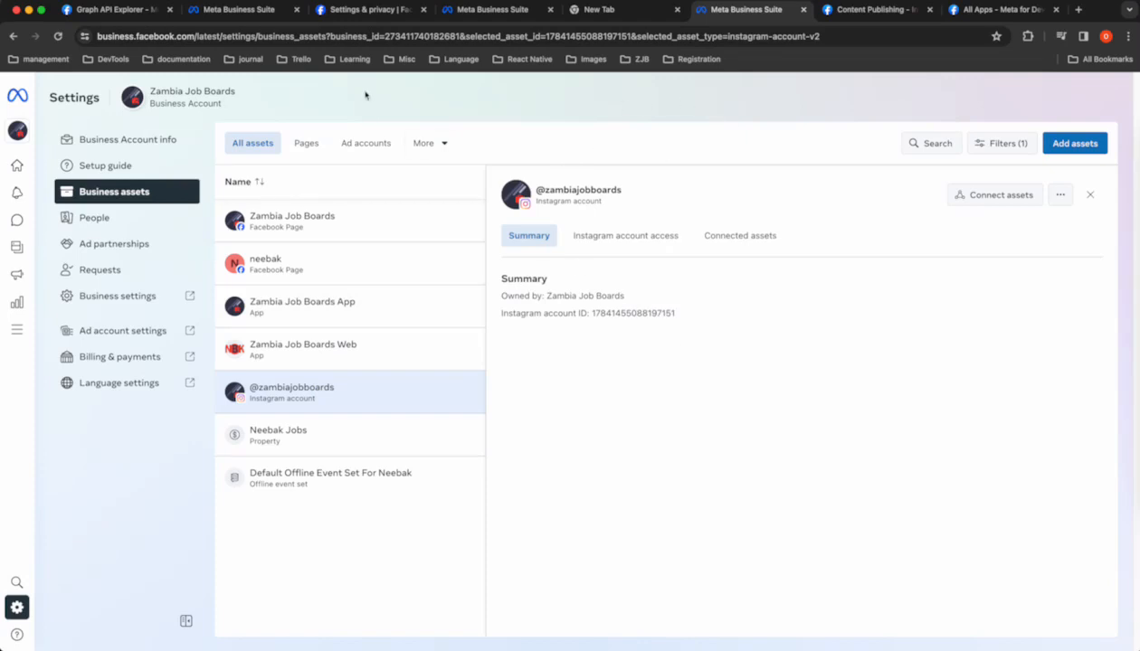
{"action": "left_click", "coordinate": [116, 9]}
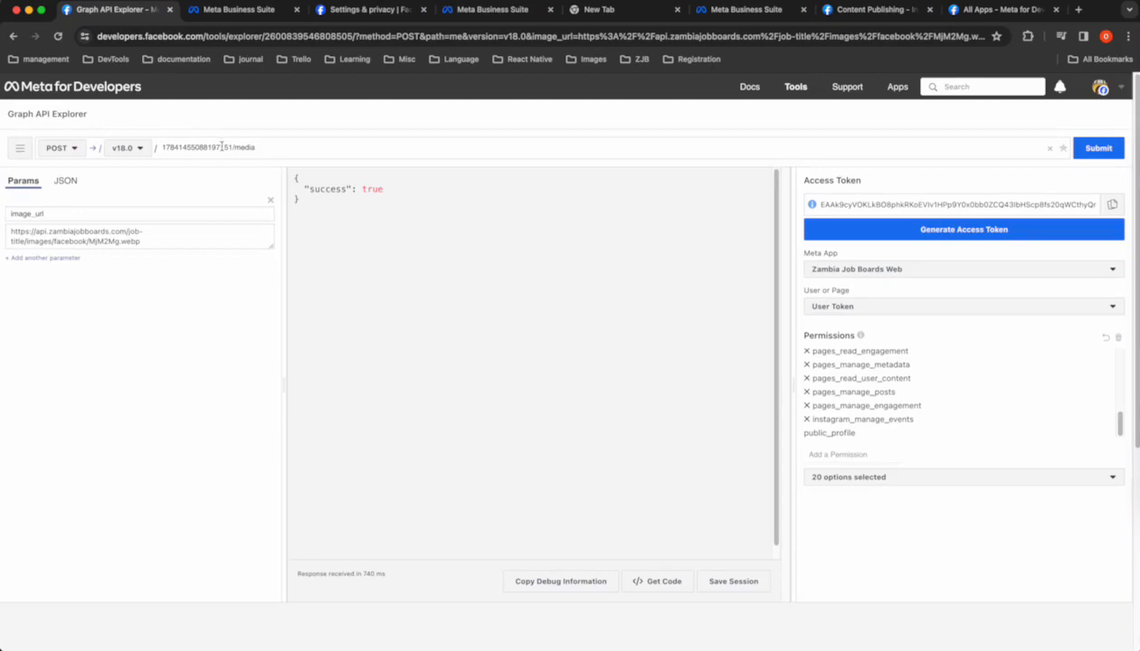
{"action": "double_click", "coordinate": [195, 148]}
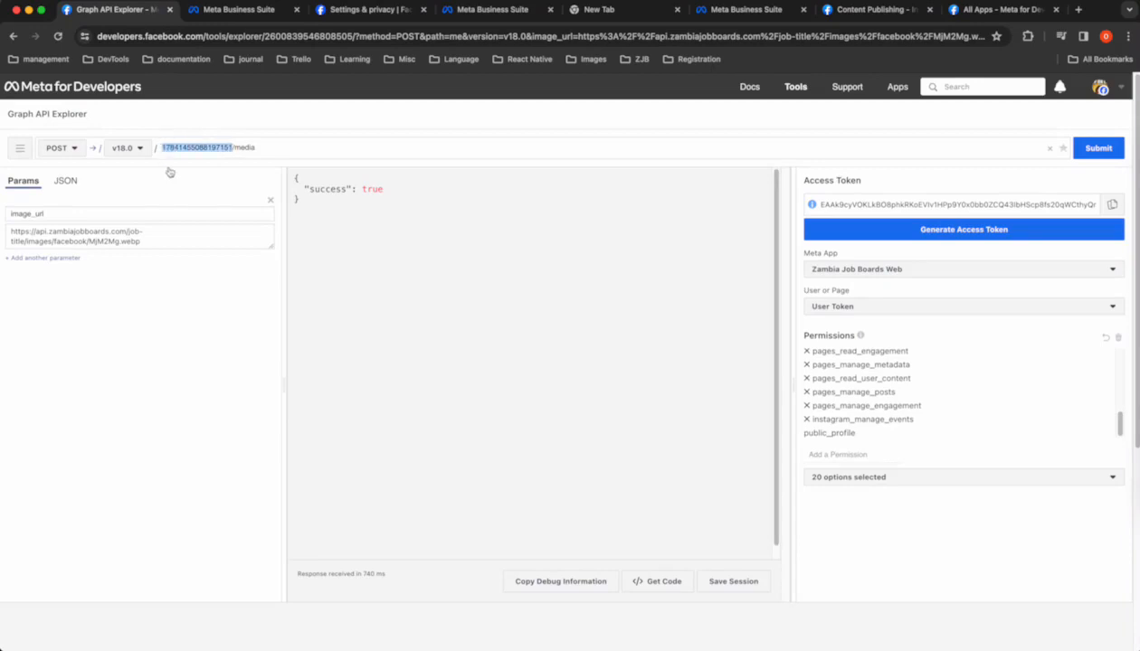
{"action": "left_click", "coordinate": [237, 148]}
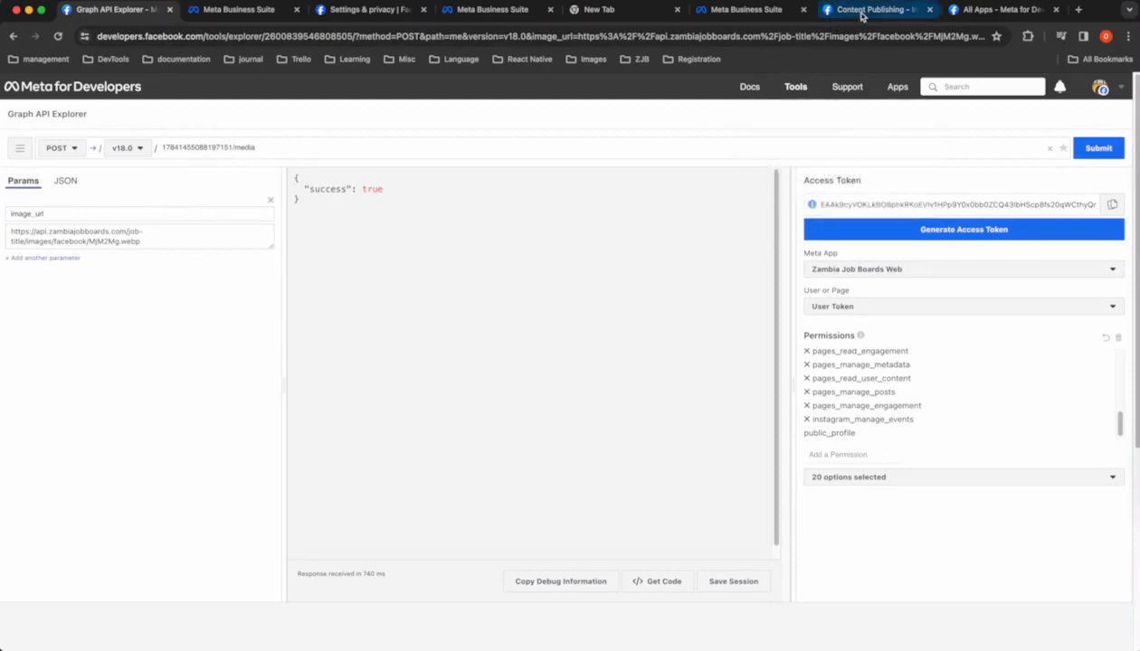
Review the Single Media Posts Step 1 sample request in the guide, then return to Graph API Explorer.
{"action": "left_click", "coordinate": [874, 9]}
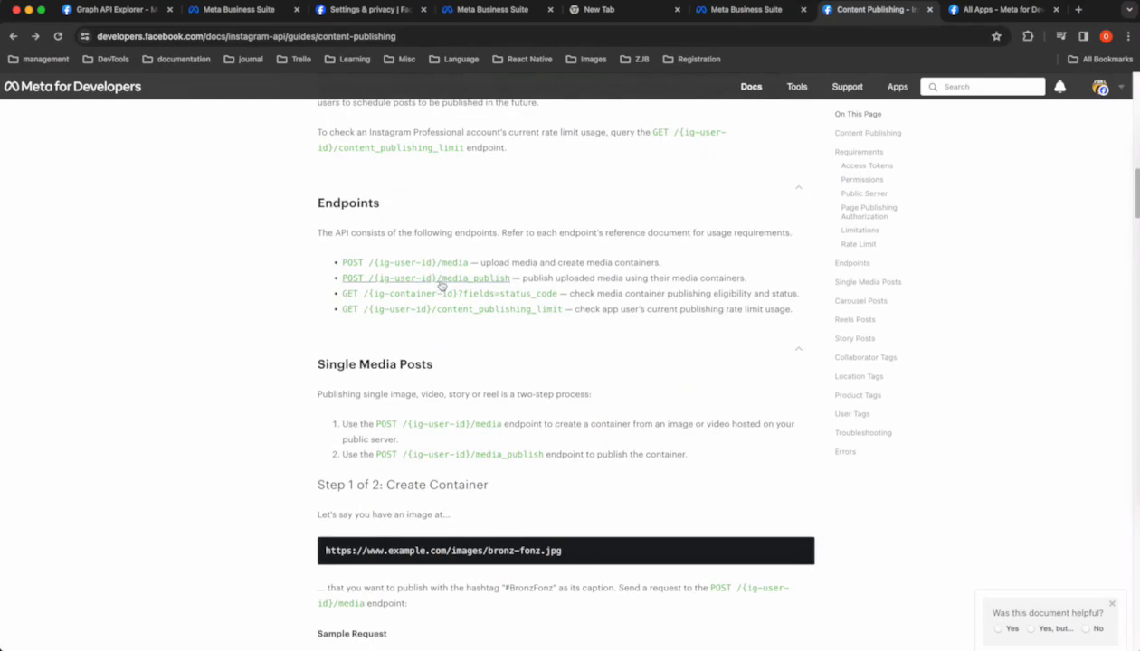
{"action": "mouse_move", "coordinate": [485, 271]}
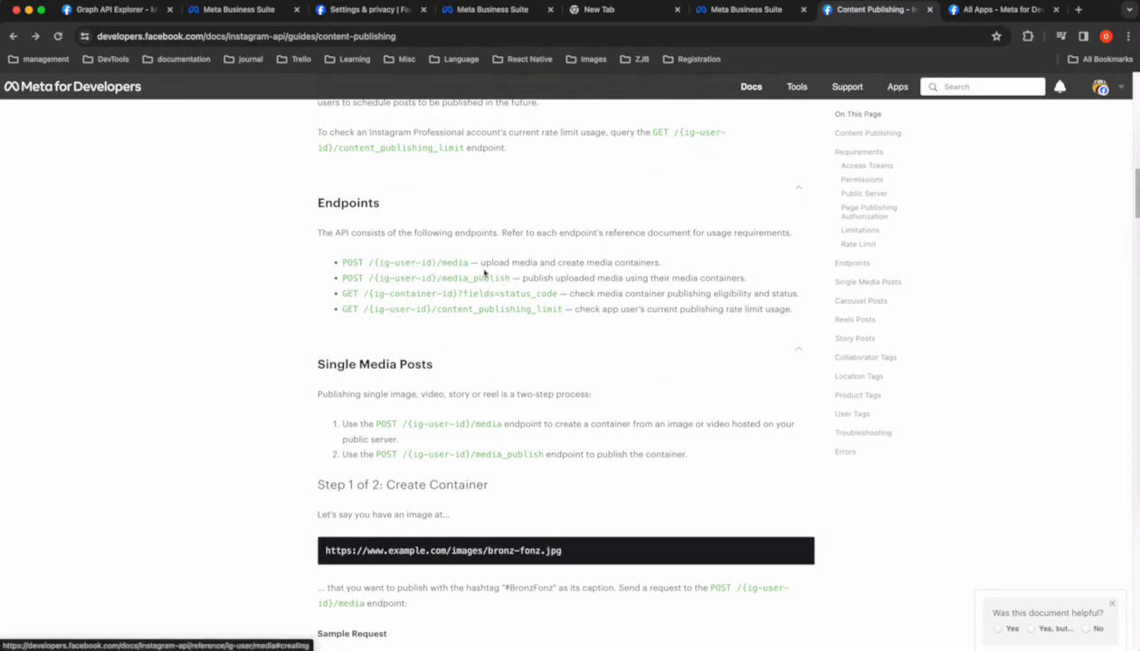
{"action": "mouse_move", "coordinate": [636, 273]}
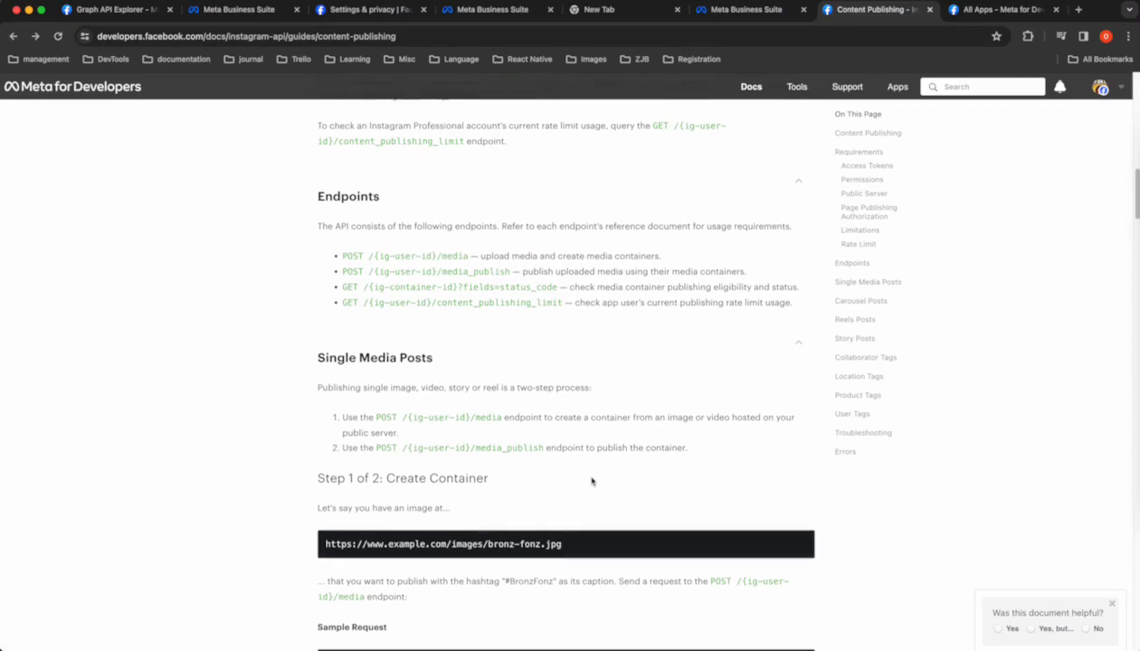
{"action": "scroll", "scroll_direction": "up", "scroll_amount": 3}
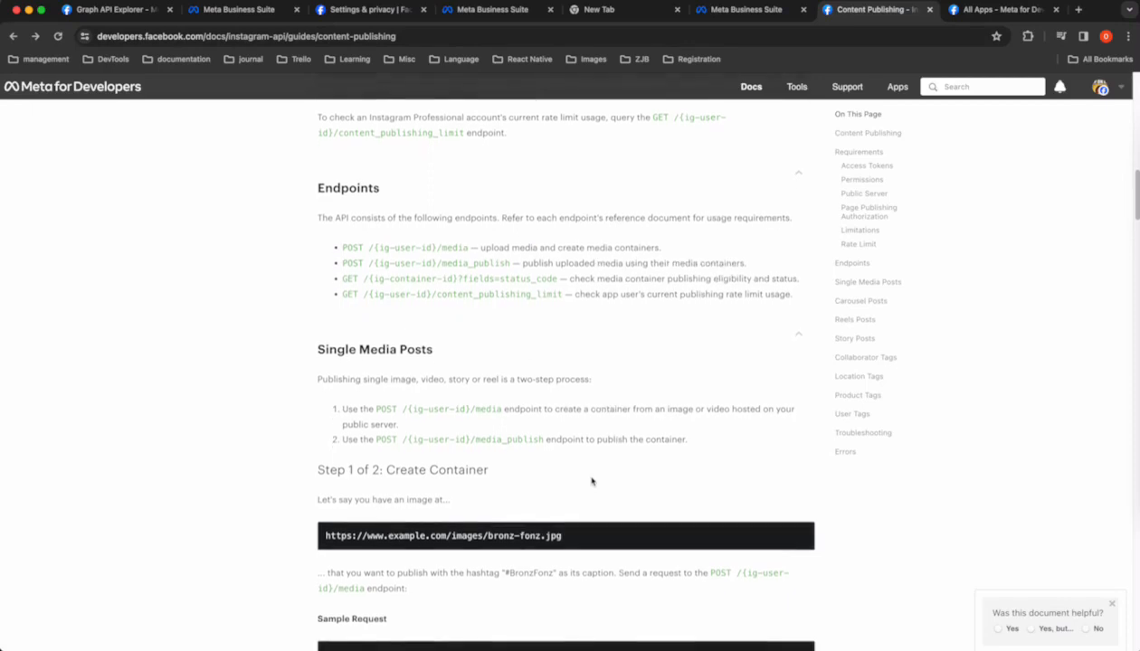
{"action": "scroll", "scroll_direction": "down", "scroll_amount": 3}
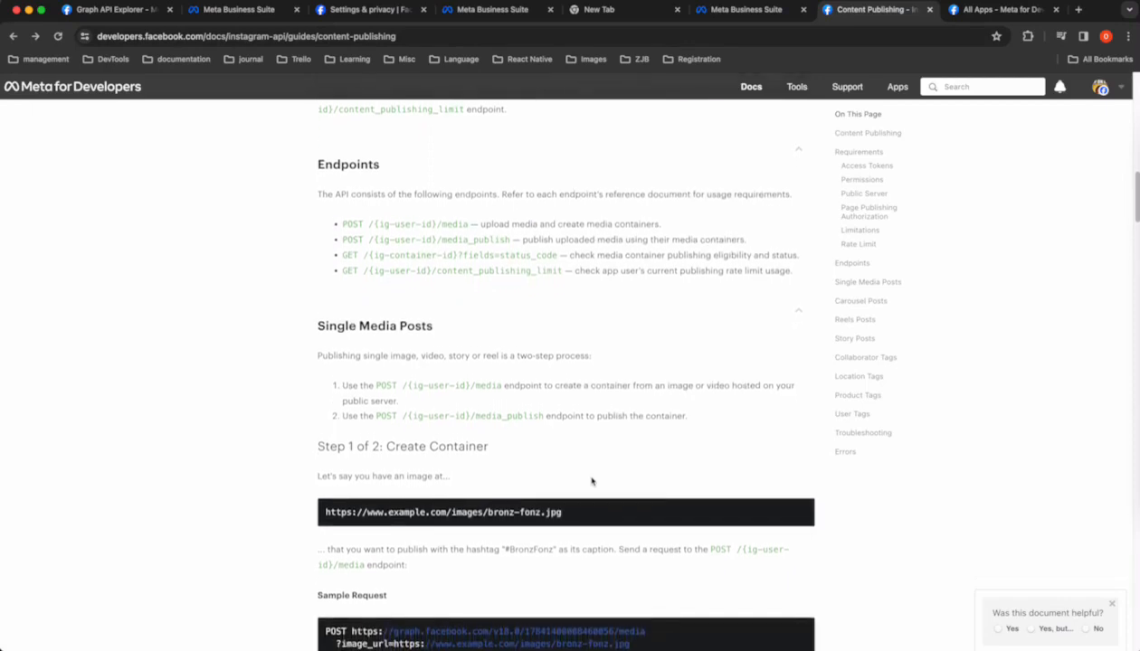
{"action": "scroll", "scroll_direction": "down", "scroll_amount": 3}
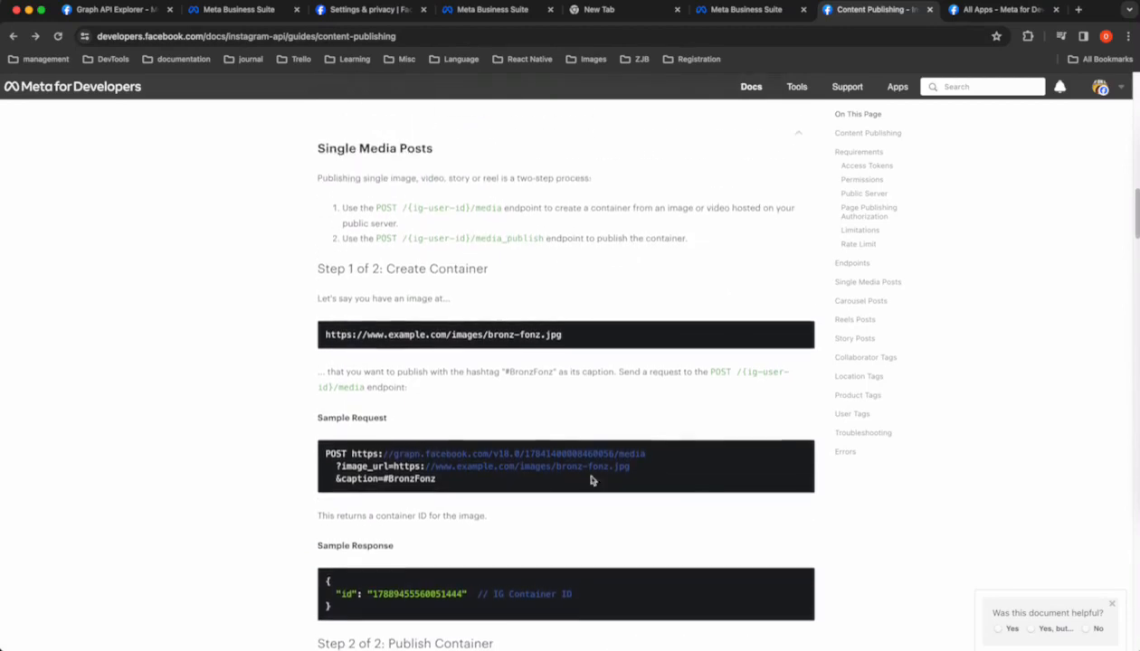
{"action": "scroll", "scroll_direction": "up", "scroll_amount": 3}
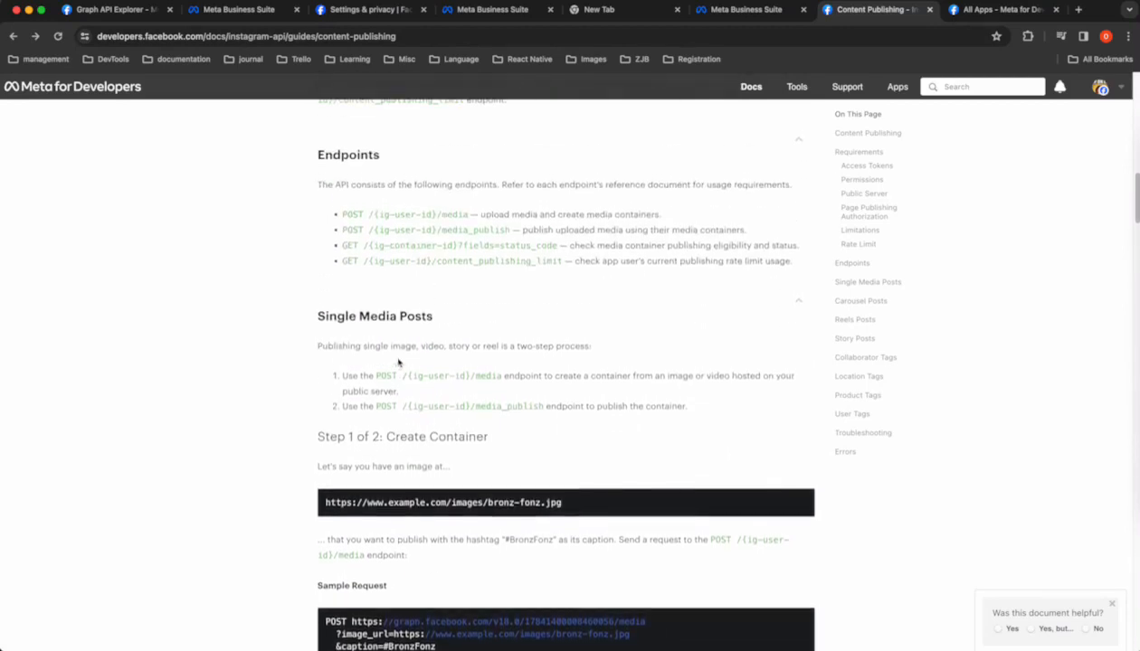
{"action": "scroll", "scroll_direction": "down", "scroll_amount": 3}
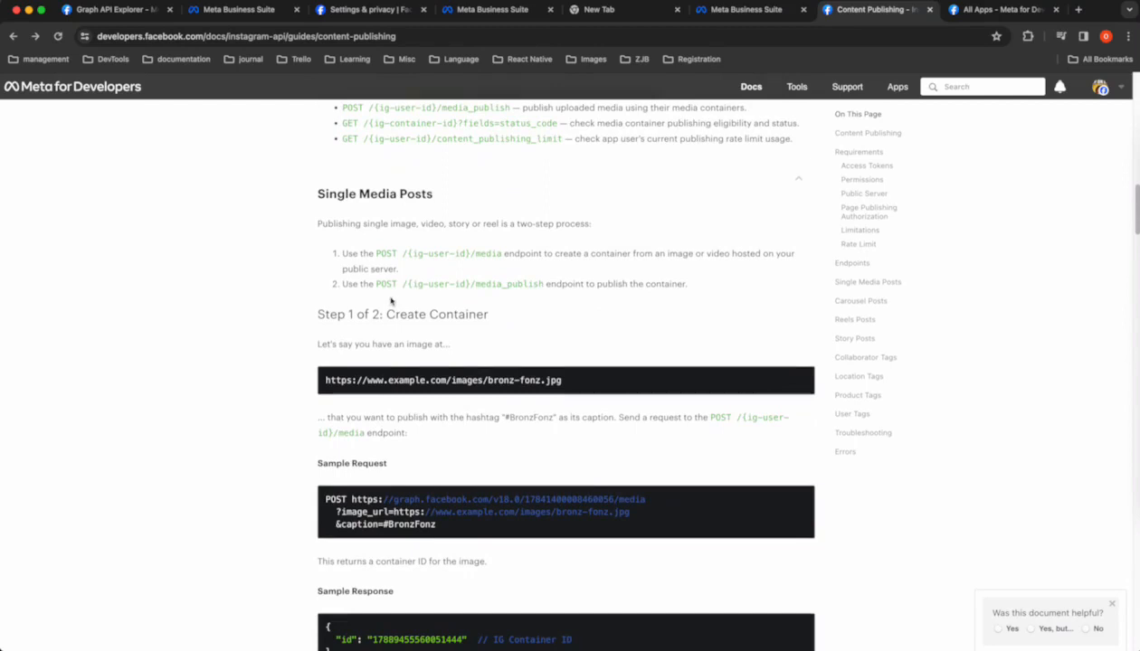
{"action": "mouse_move", "coordinate": [466, 282]}
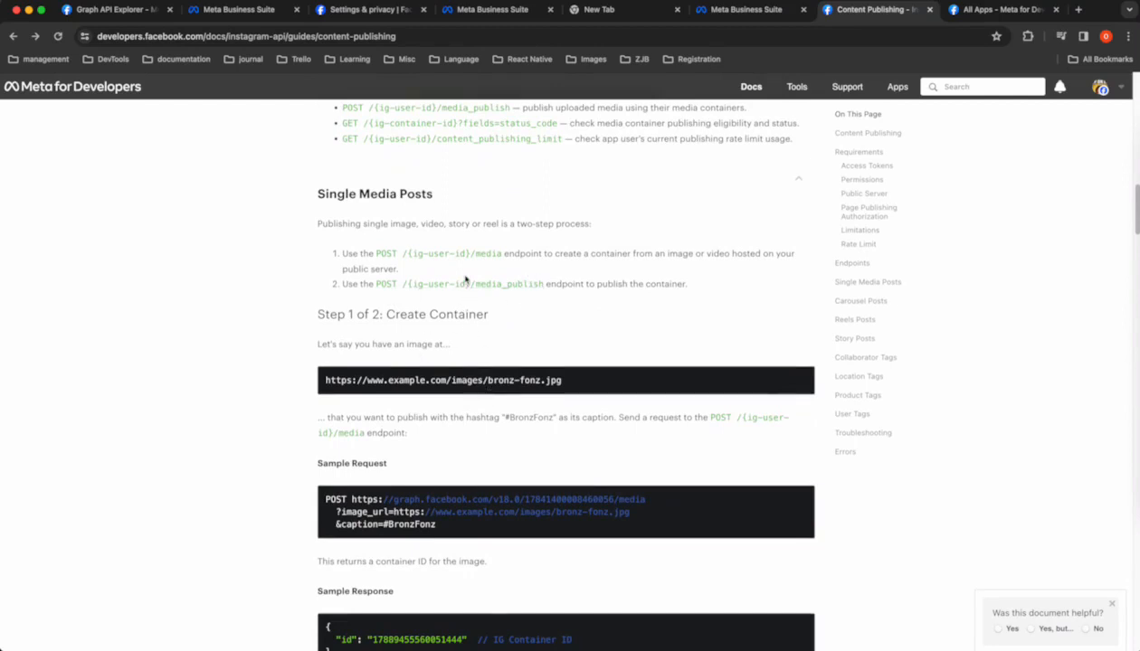
{"action": "mouse_move", "coordinate": [745, 29]}
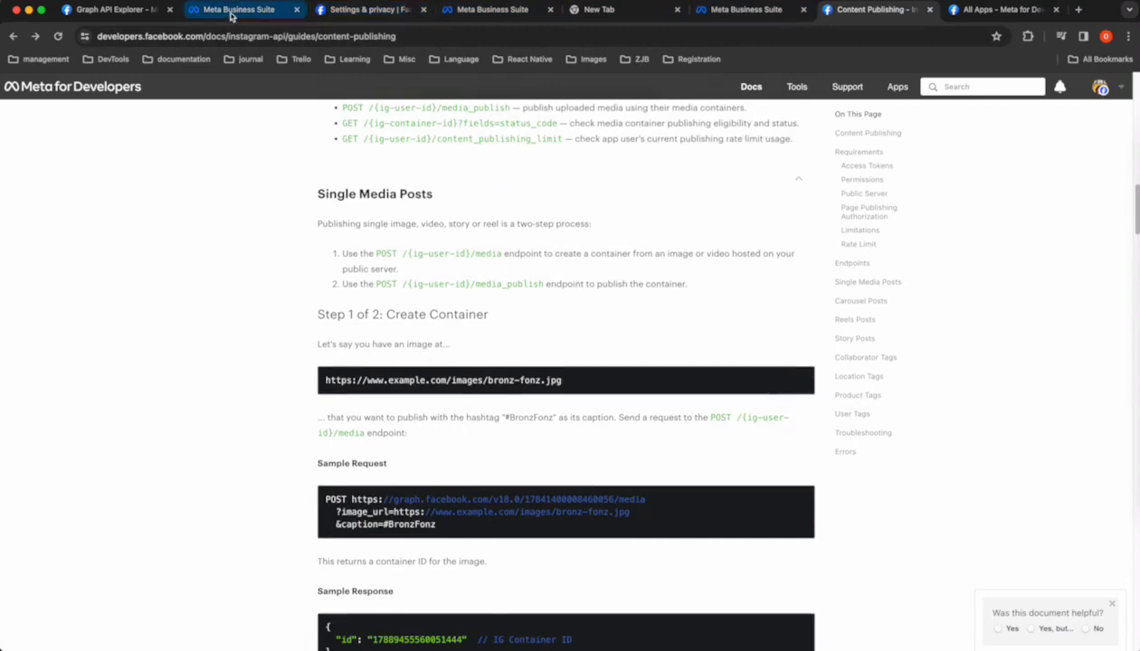
{"action": "left_click", "coordinate": [116, 9]}
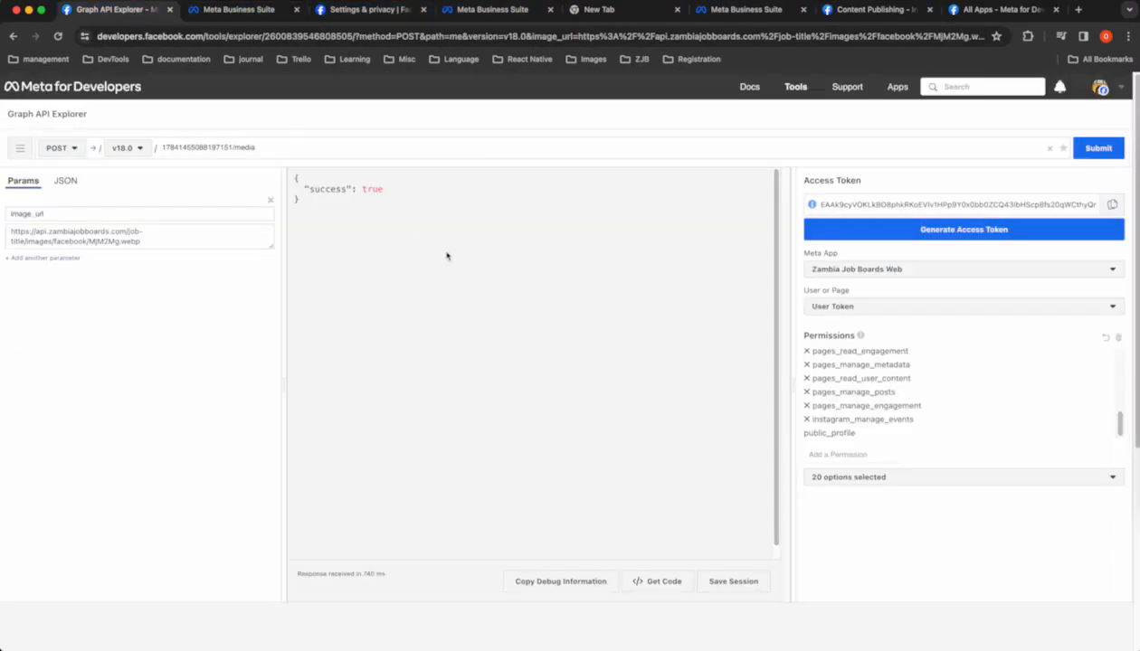
Create the media container with the image_url POST and copy the returned container id.
{"action": "left_click", "coordinate": [1096, 148]}
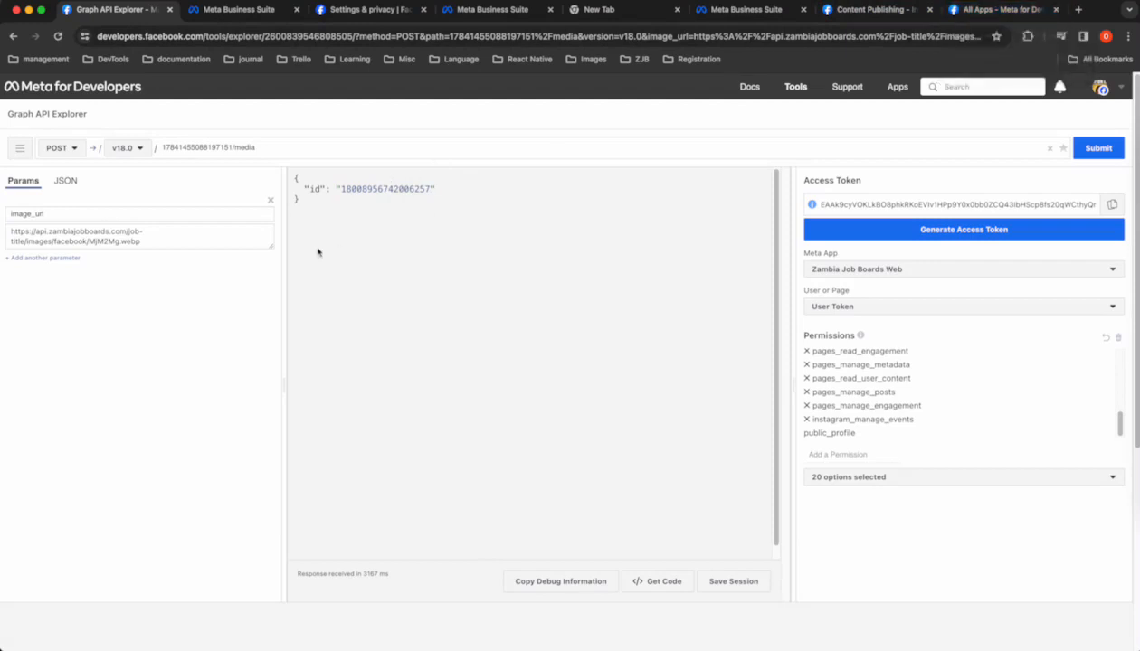
{"action": "mouse_move", "coordinate": [439, 236]}
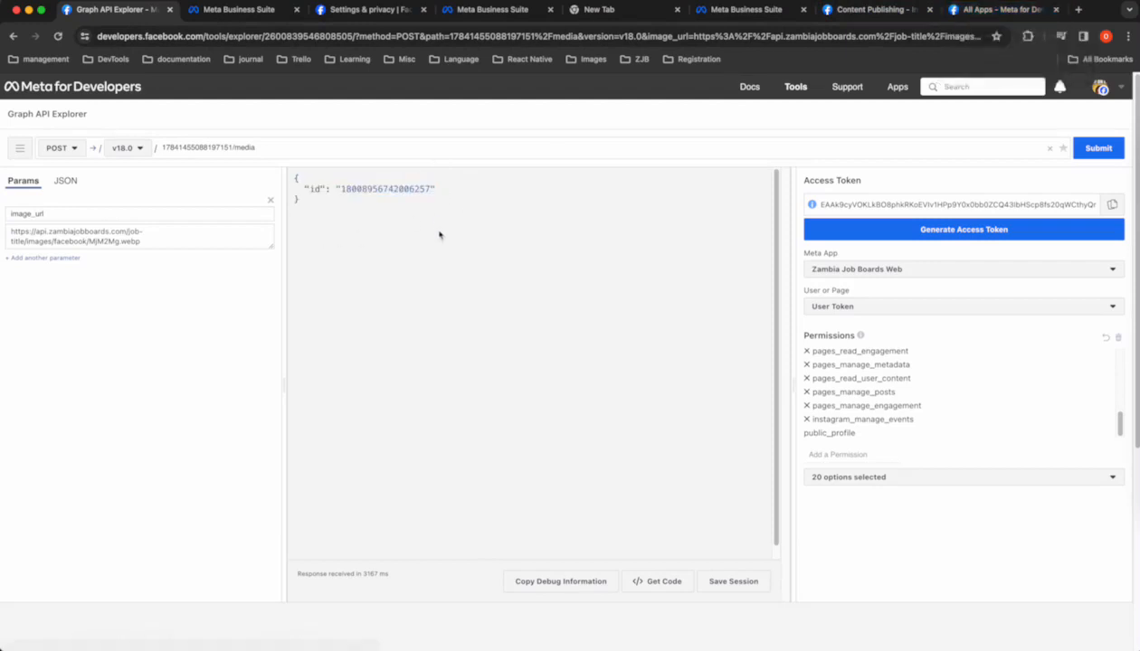
{"action": "double_click", "coordinate": [385, 189]}
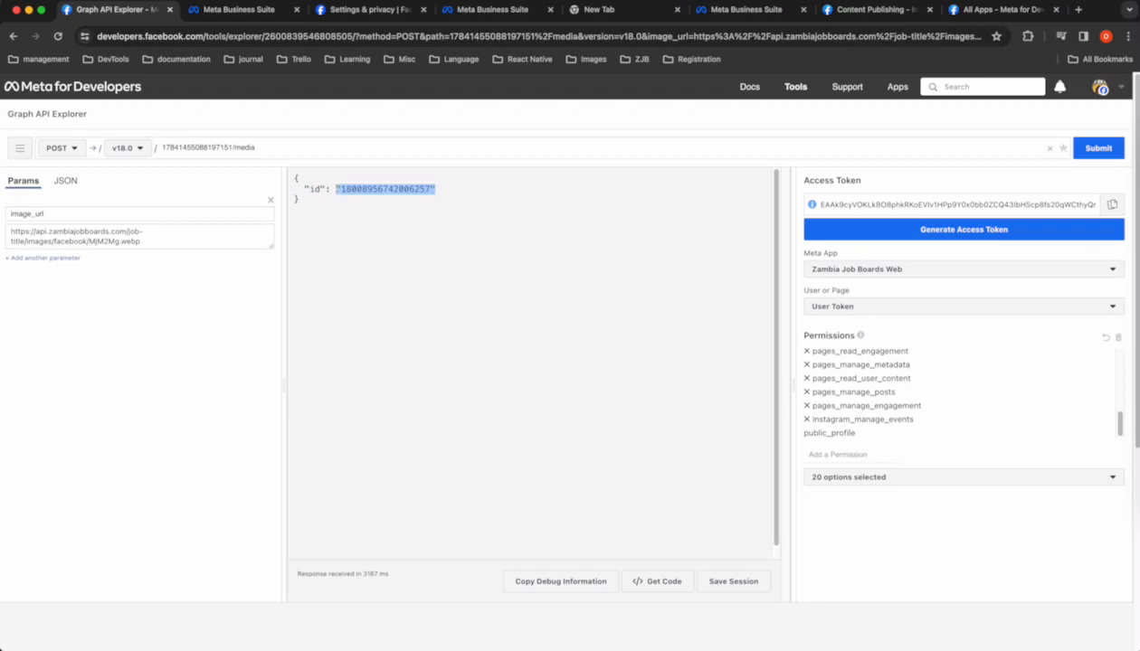
{"action": "left_click", "coordinate": [877, 9]}
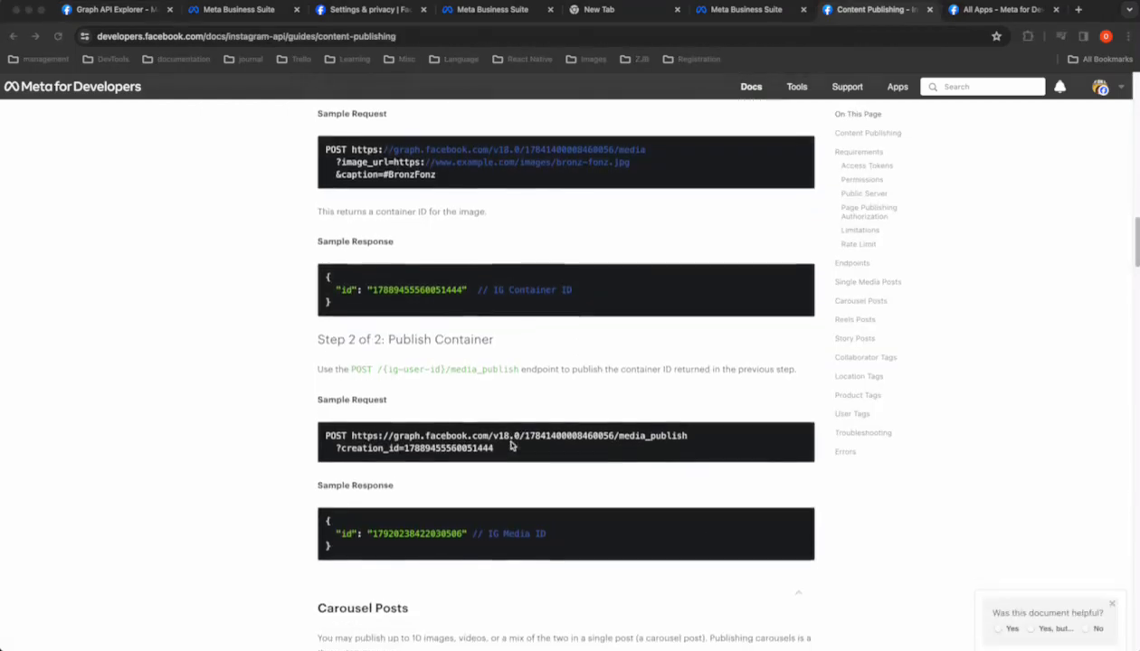
Take media_publish from the guide so the Explorer request path ends in media_publish.
{"action": "scroll", "scroll_direction": "down", "scroll_amount": 3}
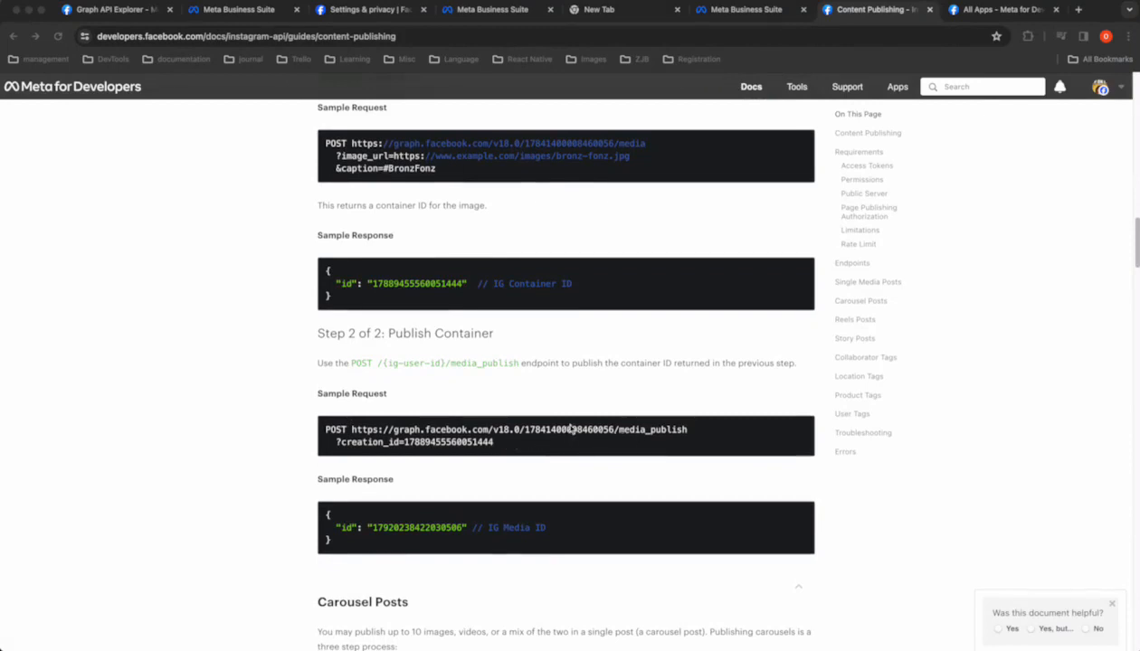
{"action": "mouse_move", "coordinate": [678, 436]}
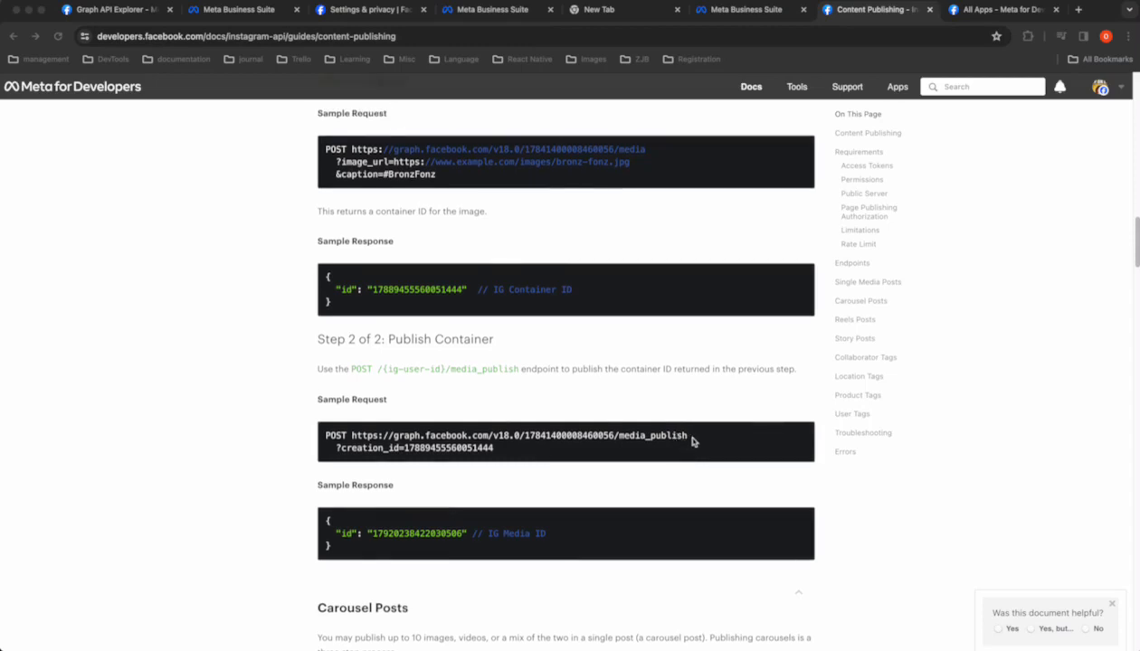
{"action": "mouse_move", "coordinate": [349, 456]}
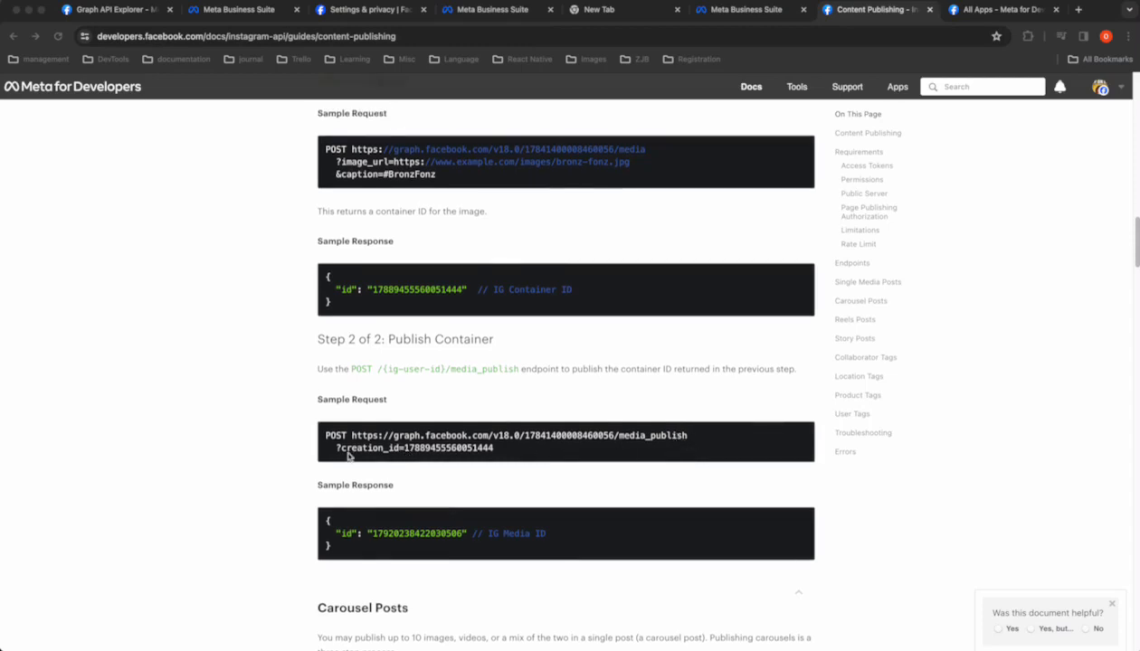
{"action": "mouse_move", "coordinate": [510, 452]}
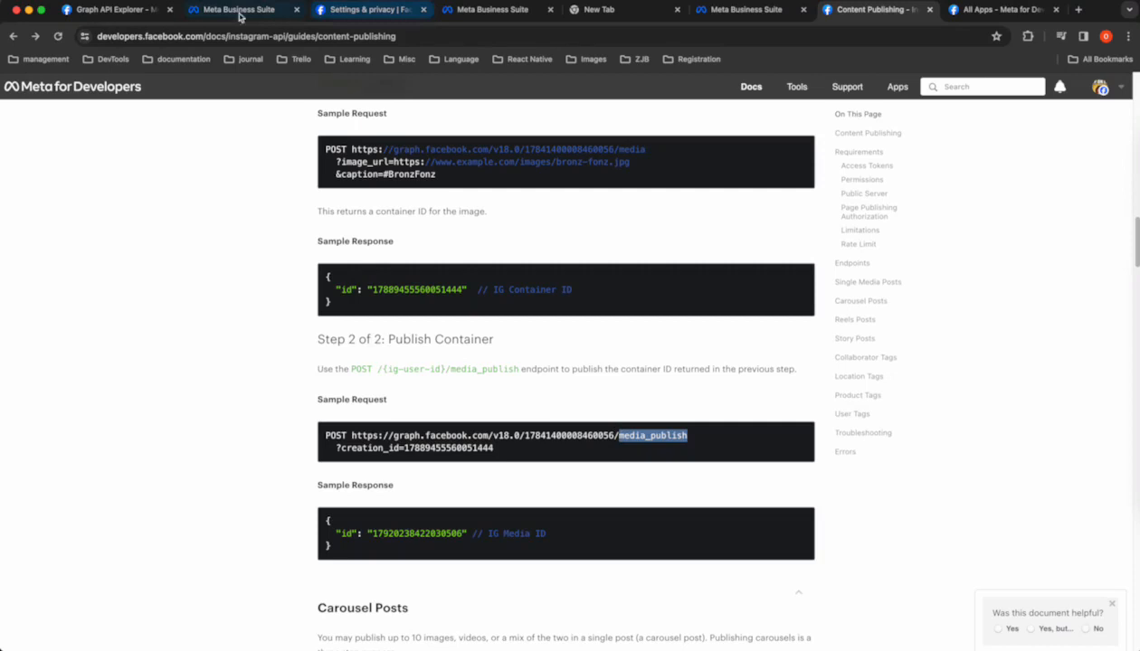
{"action": "left_click", "coordinate": [116, 10]}
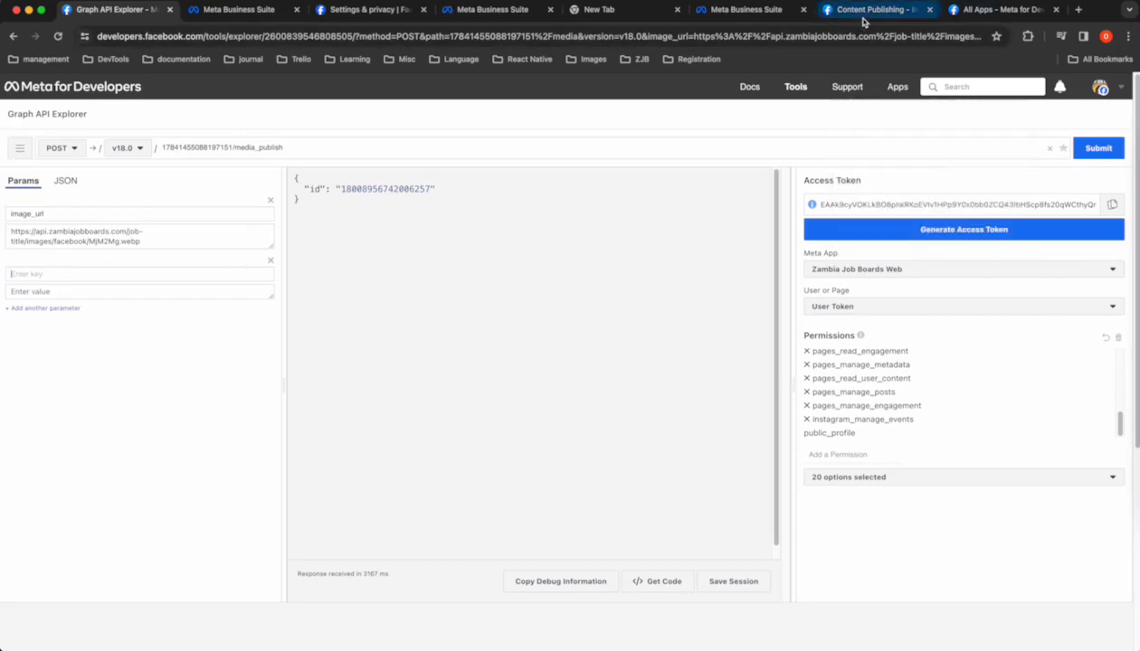
Look up creation_id in the guide, grab the container ID, and restore the /media request with image_url.
{"action": "left_click", "coordinate": [874, 9]}
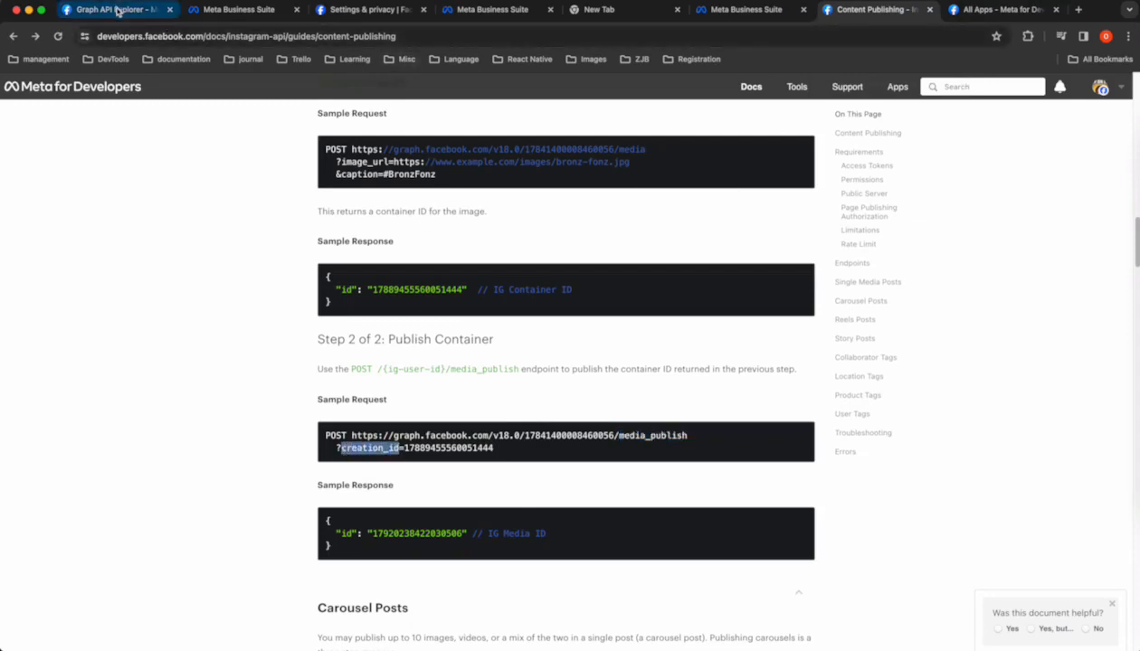
{"action": "left_click", "coordinate": [116, 9]}
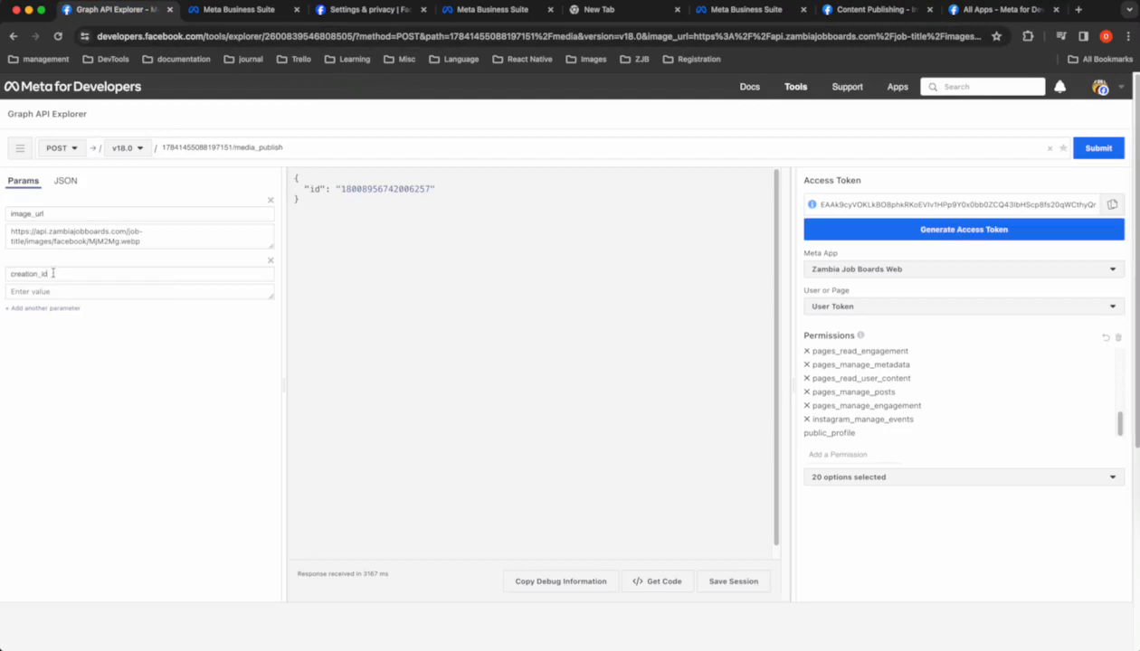
{"action": "double_click", "coordinate": [386, 188]}
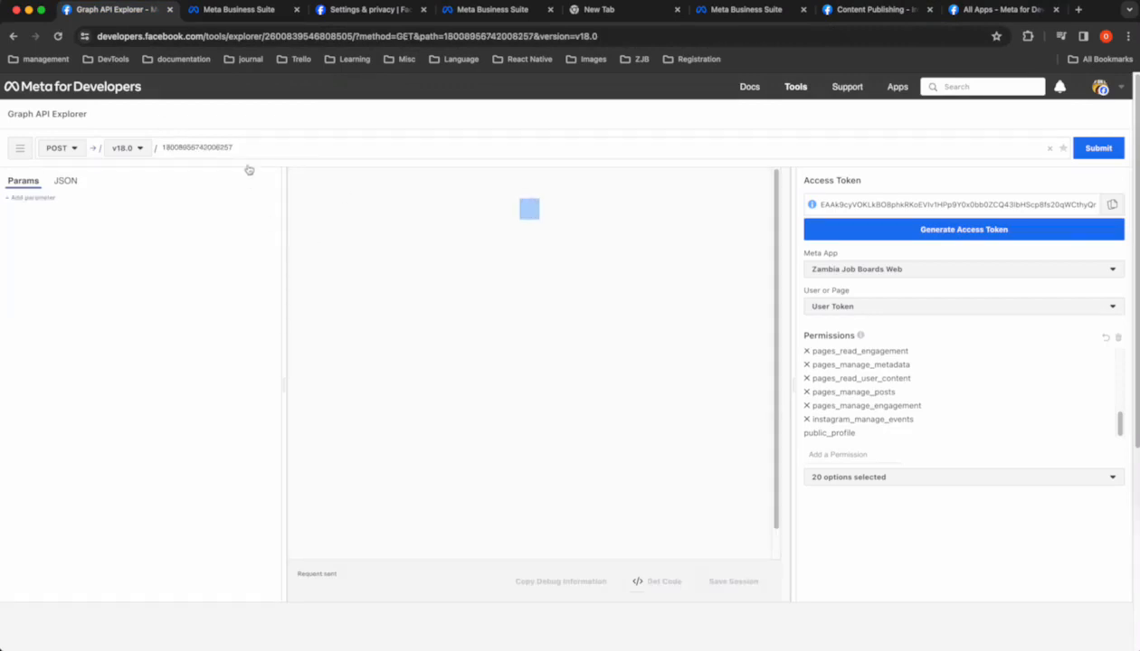
{"action": "left_click", "coordinate": [1096, 148]}
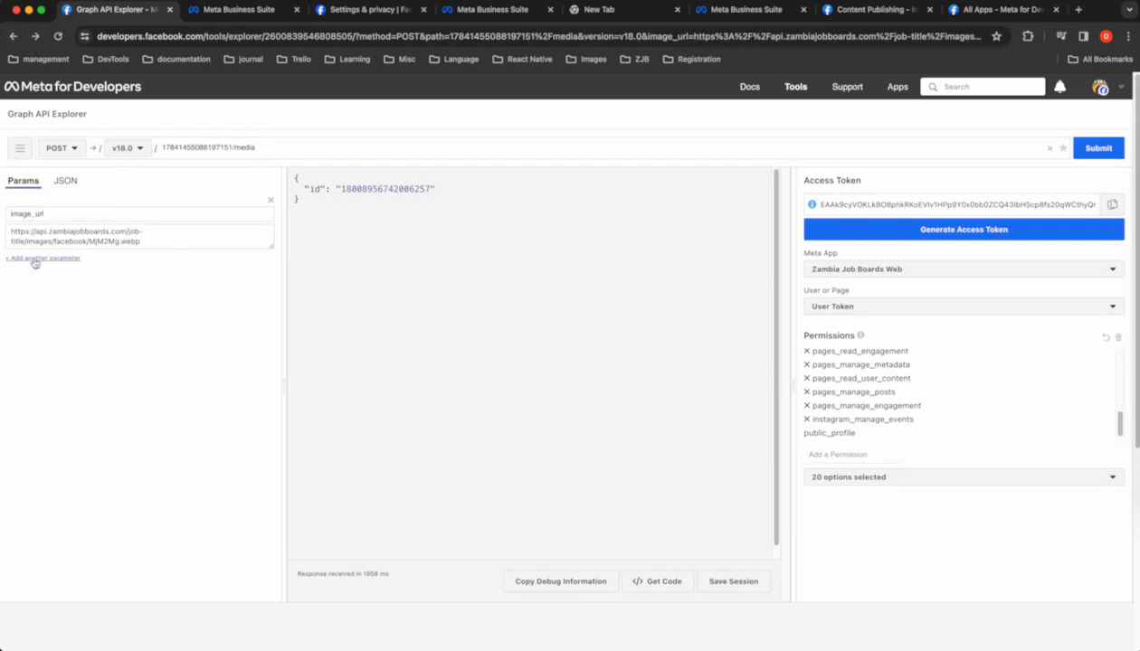
Add the creation_id container parameter, set the path to media_publish and submit the POST.
{"action": "left_click", "coordinate": [42, 257]}
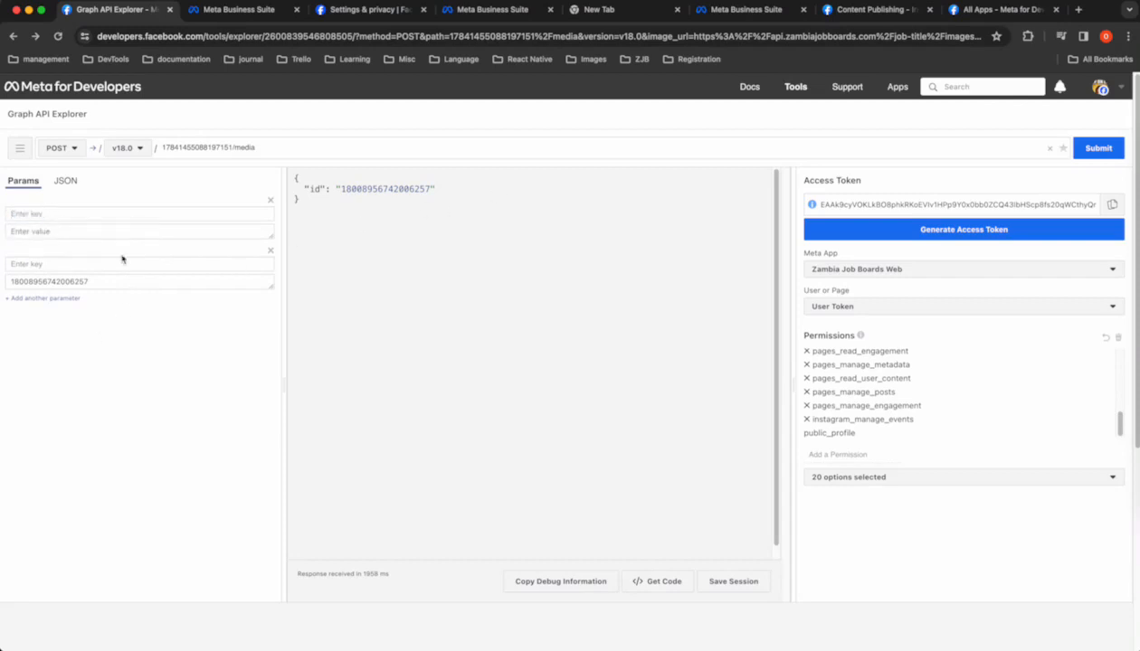
{"action": "type", "text": "creationg_id"}
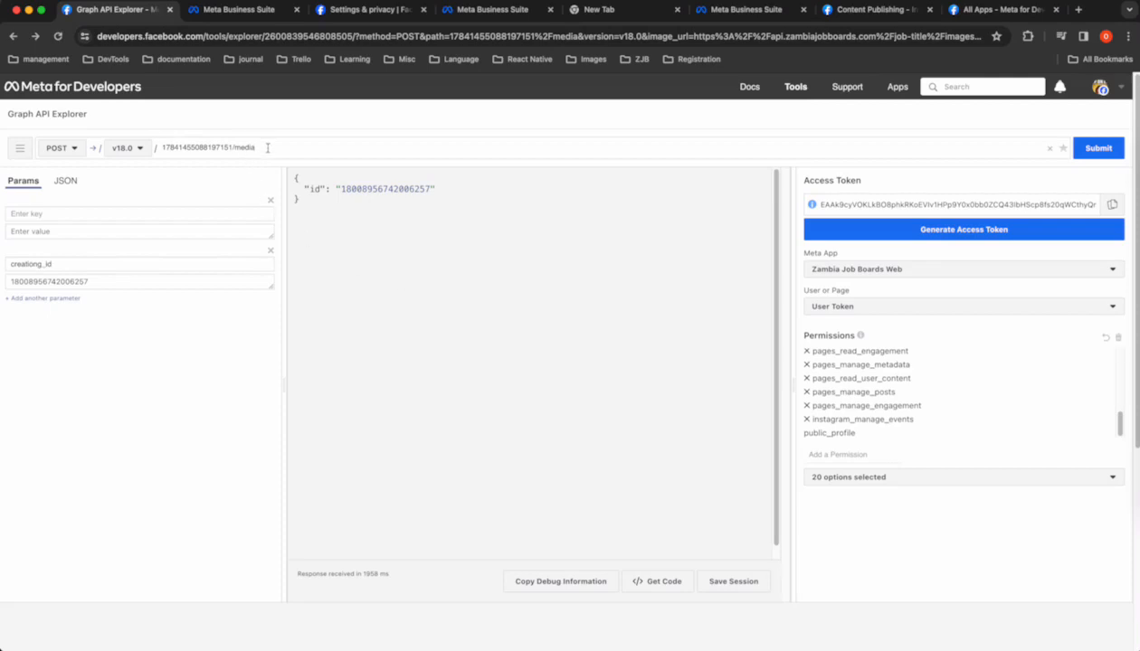
{"action": "type", "text": "_publish"}
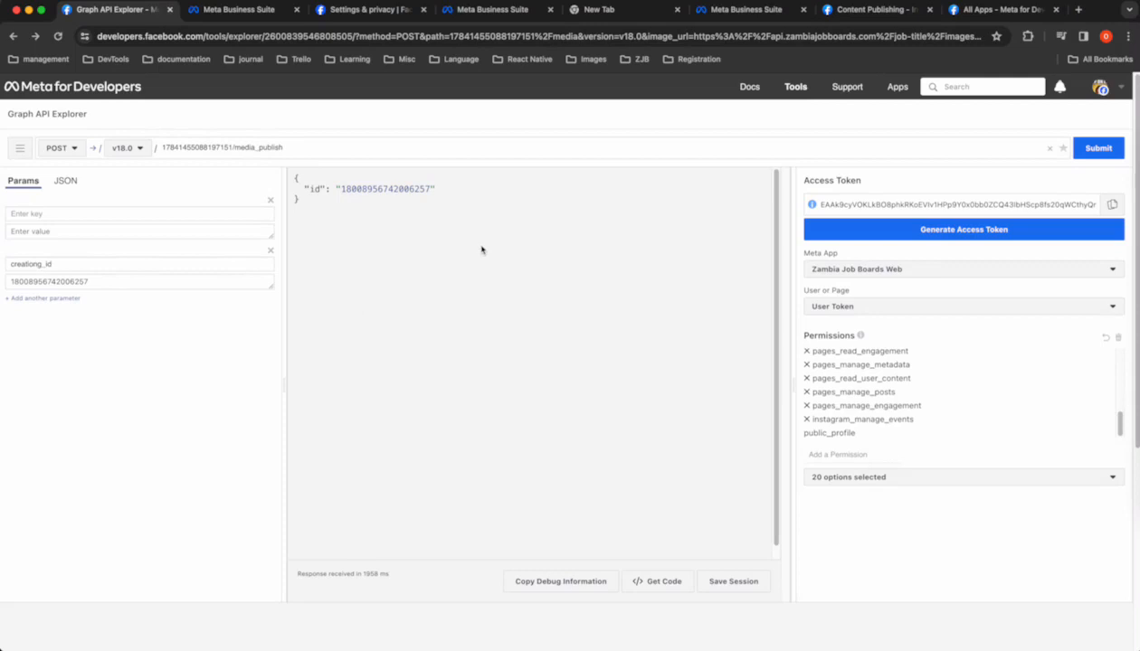
{"action": "mouse_move", "coordinate": [1039, 147]}
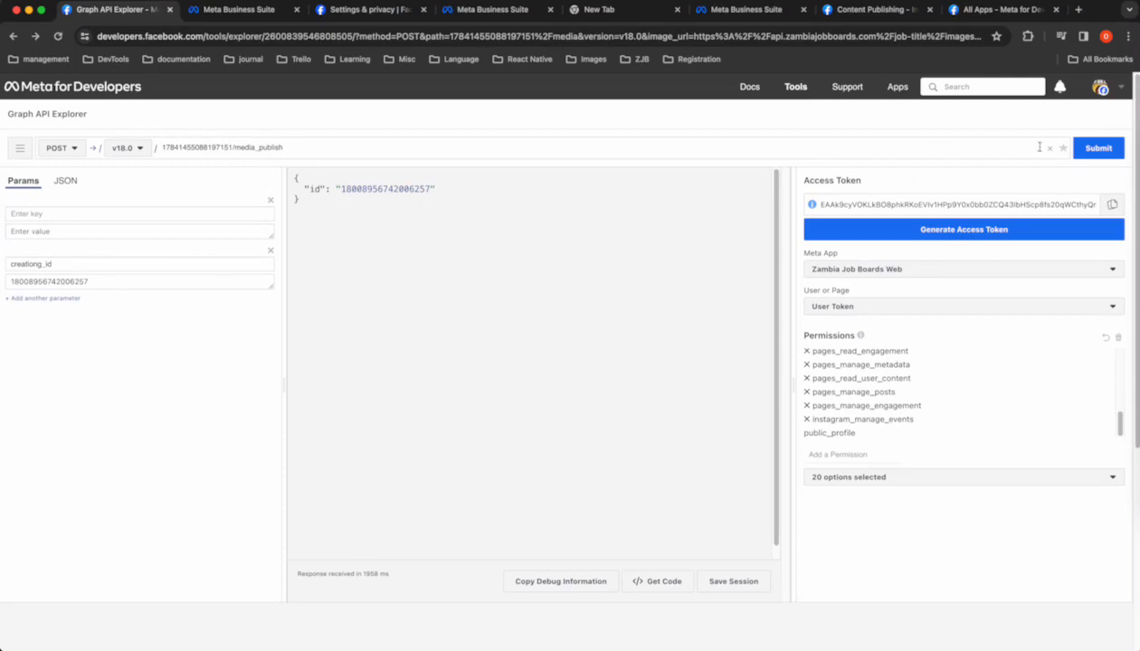
{"action": "left_click", "coordinate": [1096, 149]}
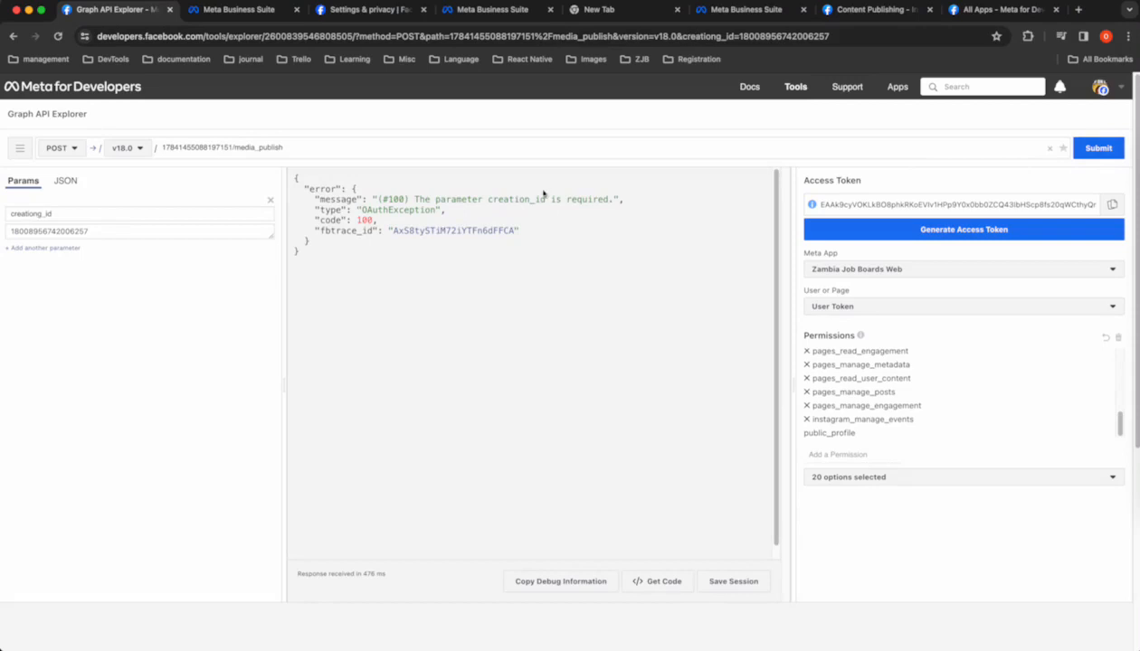
Correct the misspelled creation_id key from the 'creation_id is required' error and resubmit.
{"action": "double_click", "coordinate": [528, 199]}
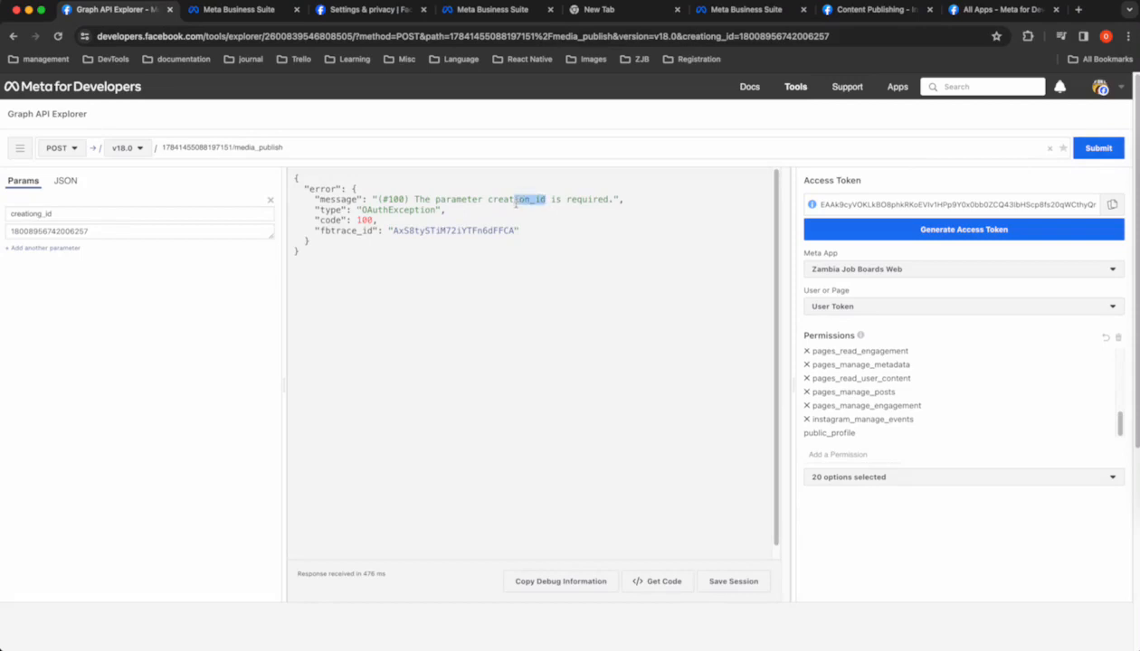
{"action": "double_click", "coordinate": [516, 199]}
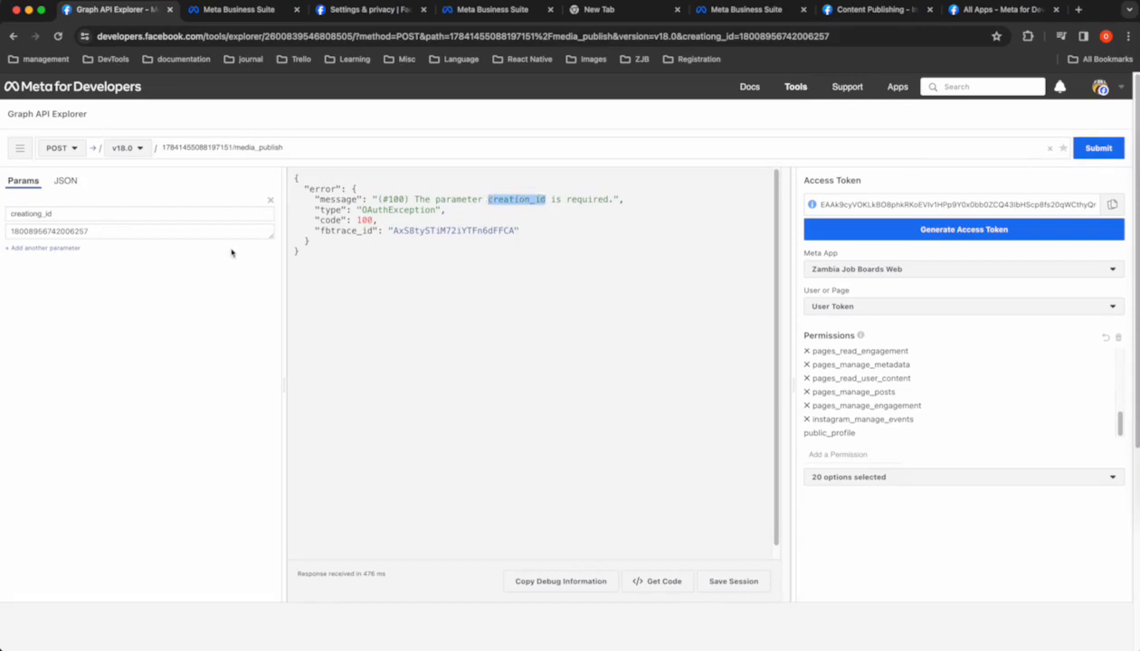
{"action": "left_click", "coordinate": [141, 213]}
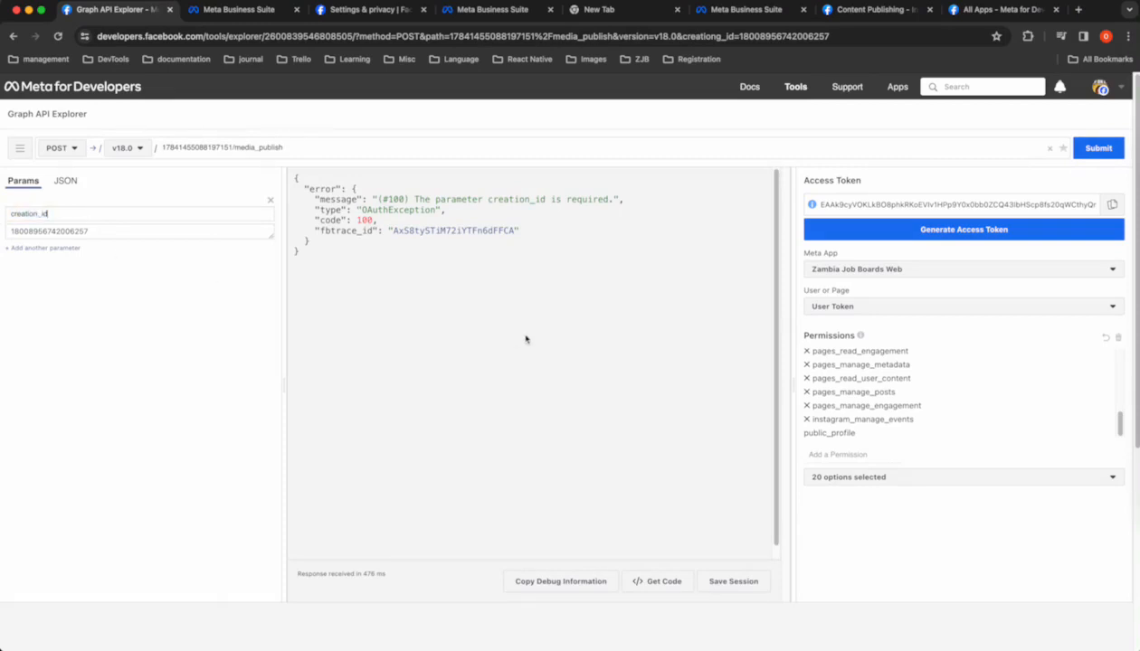
{"action": "left_click", "coordinate": [1096, 148]}
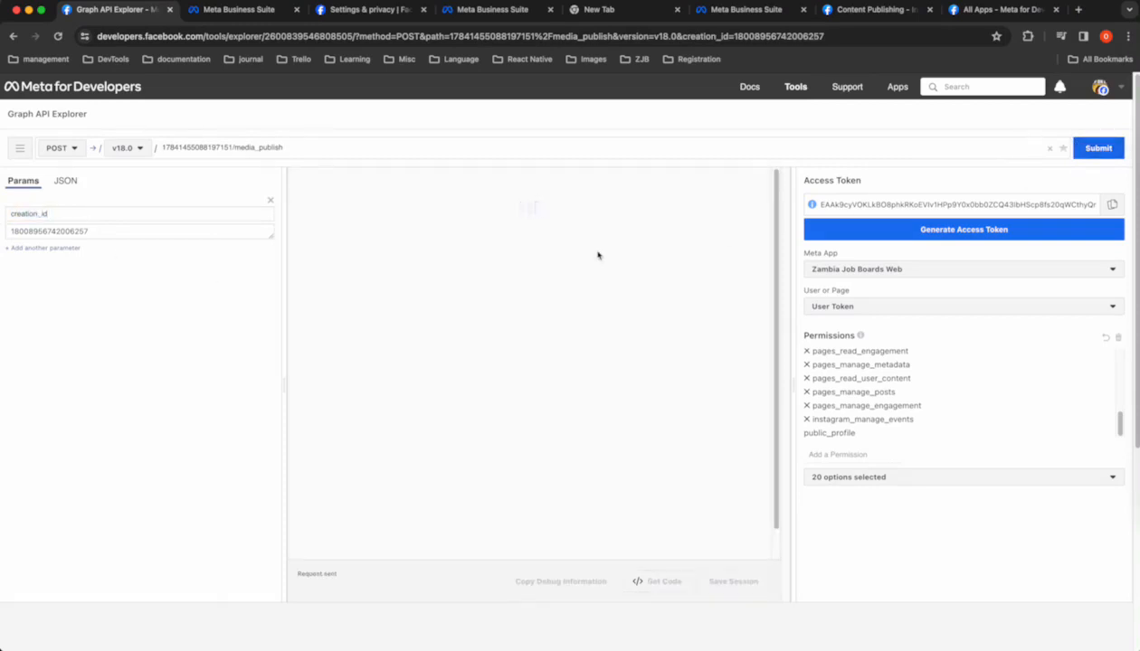
Return to the Content Publishing guide and scroll to the Step 2 Publish Container sample response.
{"action": "left_click", "coordinate": [1096, 148]}
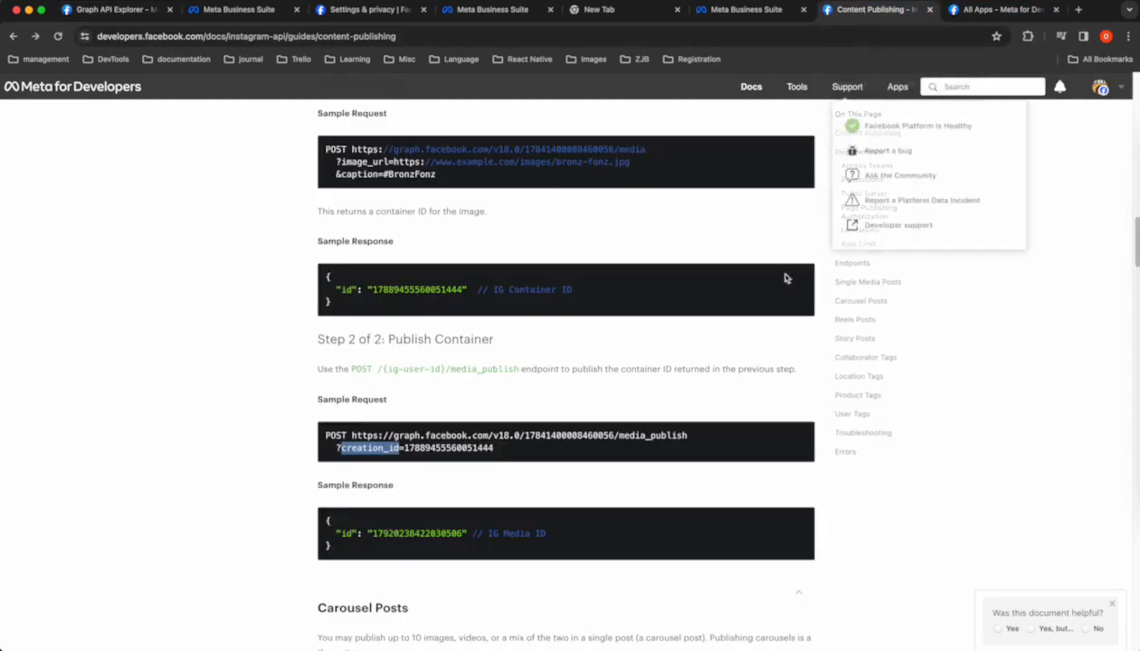
{"action": "scroll", "scroll_direction": "down", "scroll_amount": 3}
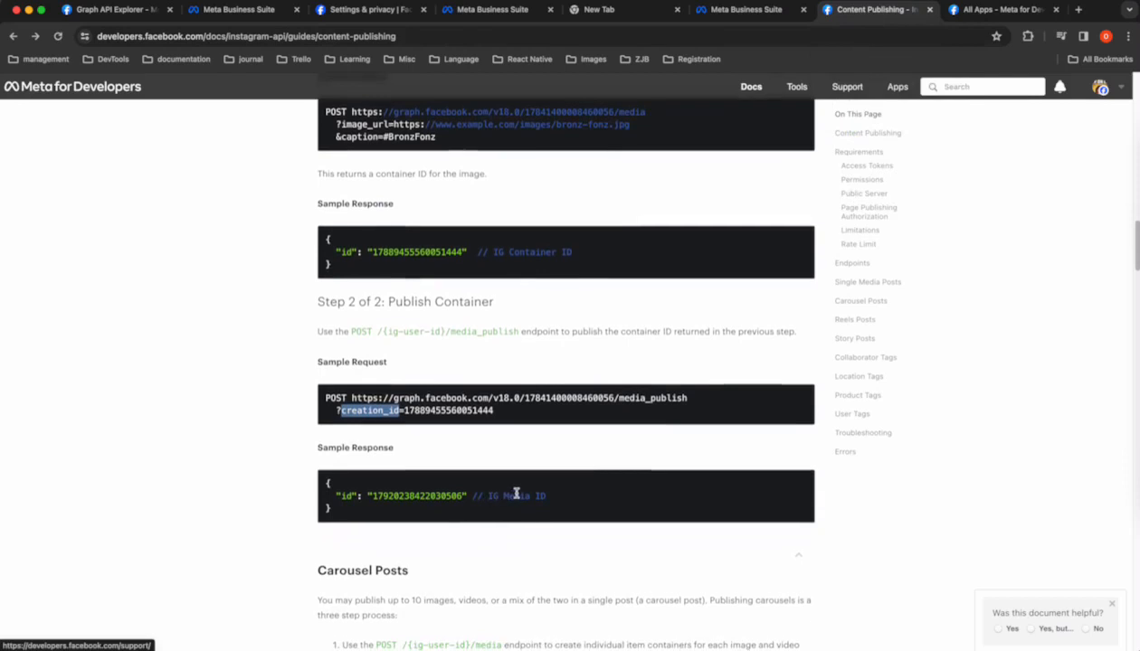
{"action": "scroll", "scroll_direction": "down", "scroll_amount": 3}
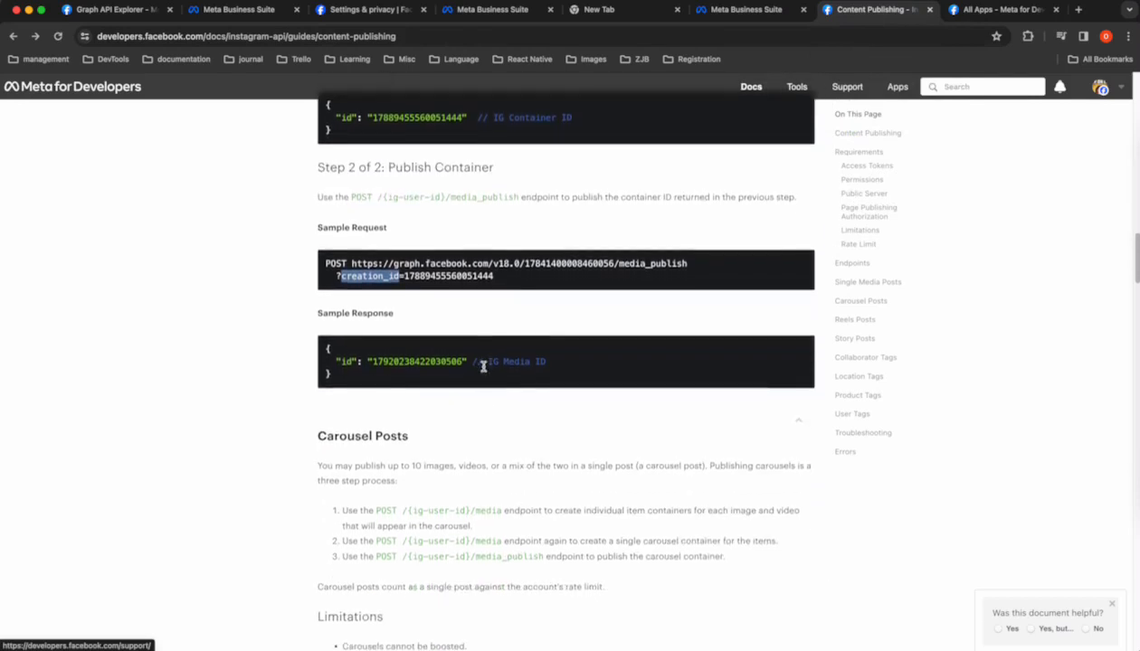
{"action": "scroll", "scroll_direction": "down", "scroll_amount": 3}
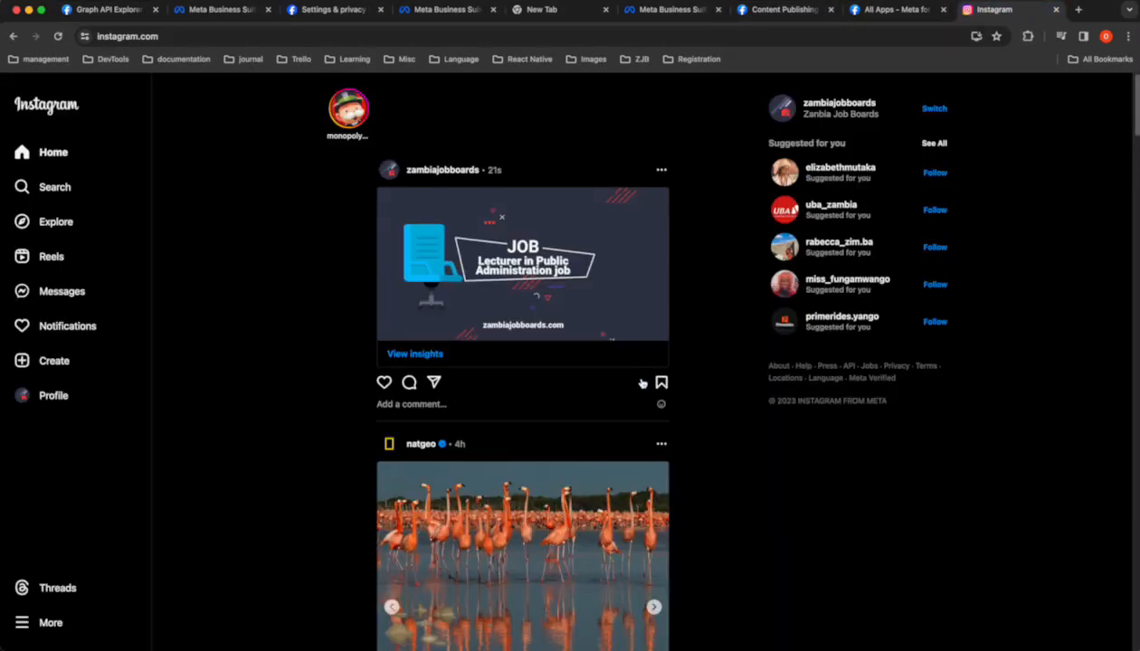
{"action": "mouse_move", "coordinate": [499, 189]}
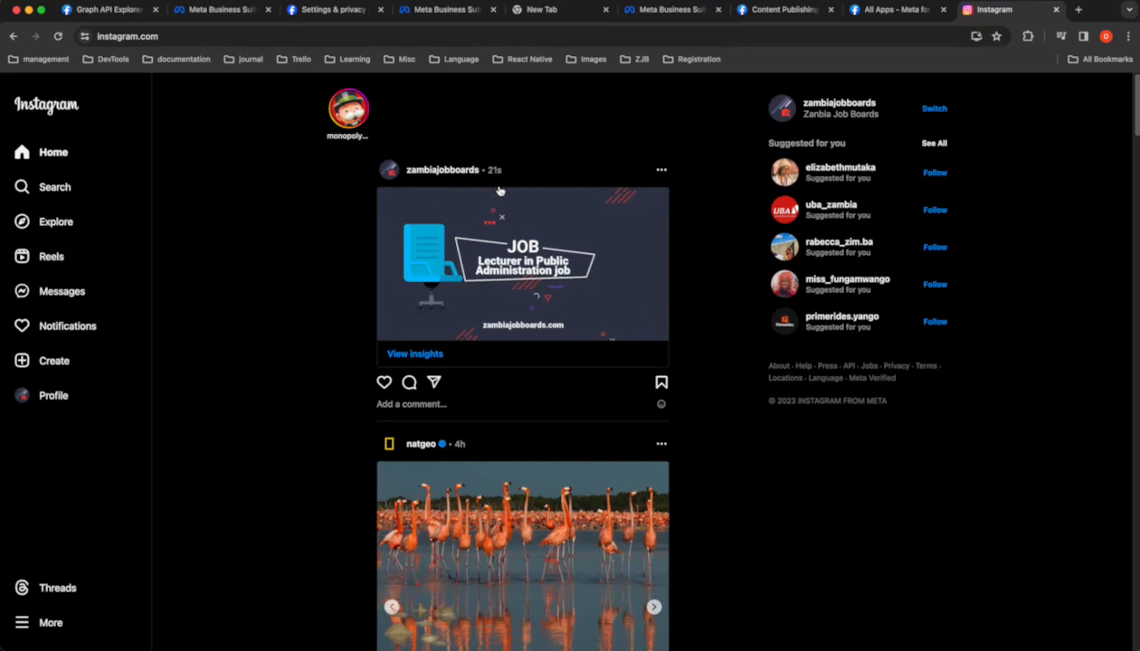
{"action": "mouse_move", "coordinate": [457, 354]}
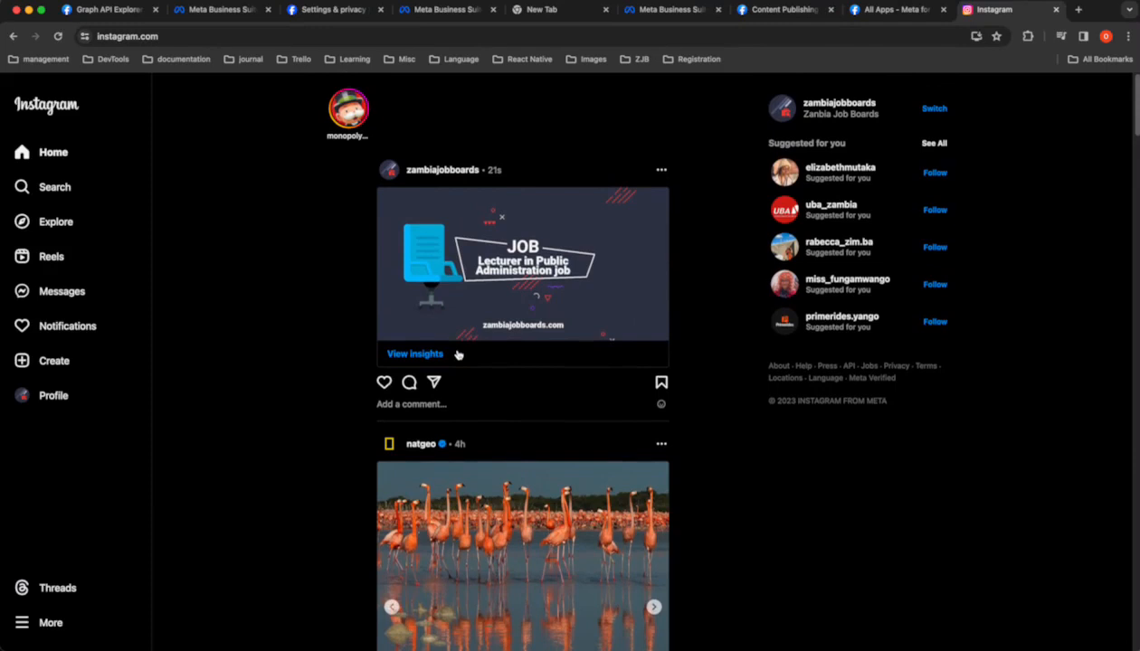
{"action": "mouse_move", "coordinate": [528, 289]}
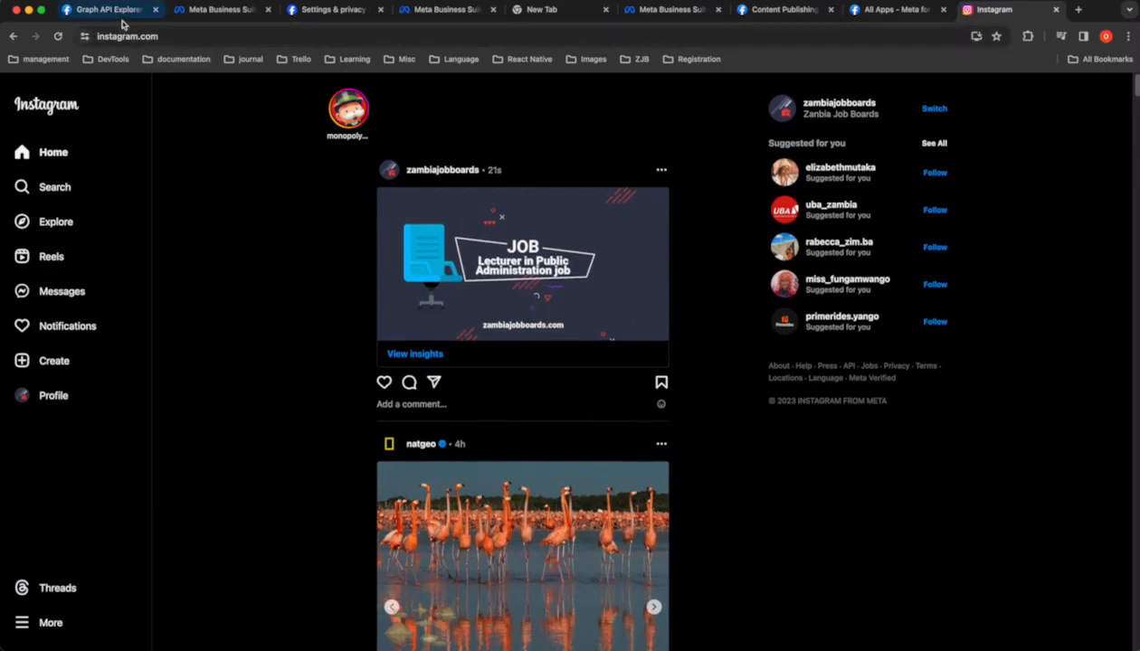
{"action": "mouse_move", "coordinate": [270, 302]}
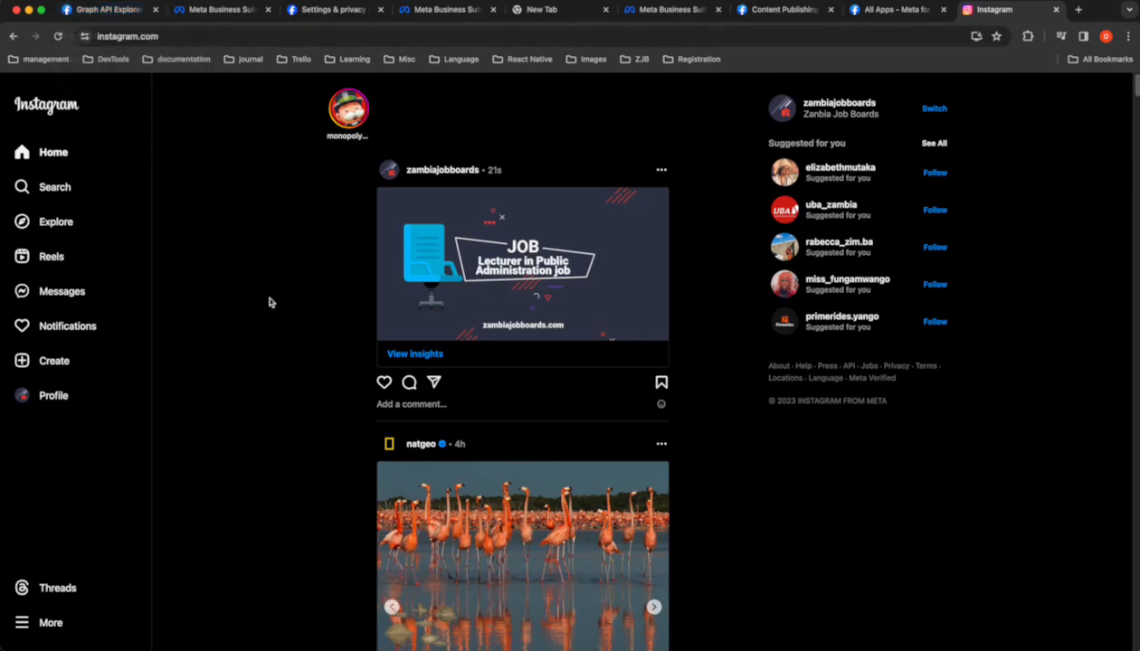